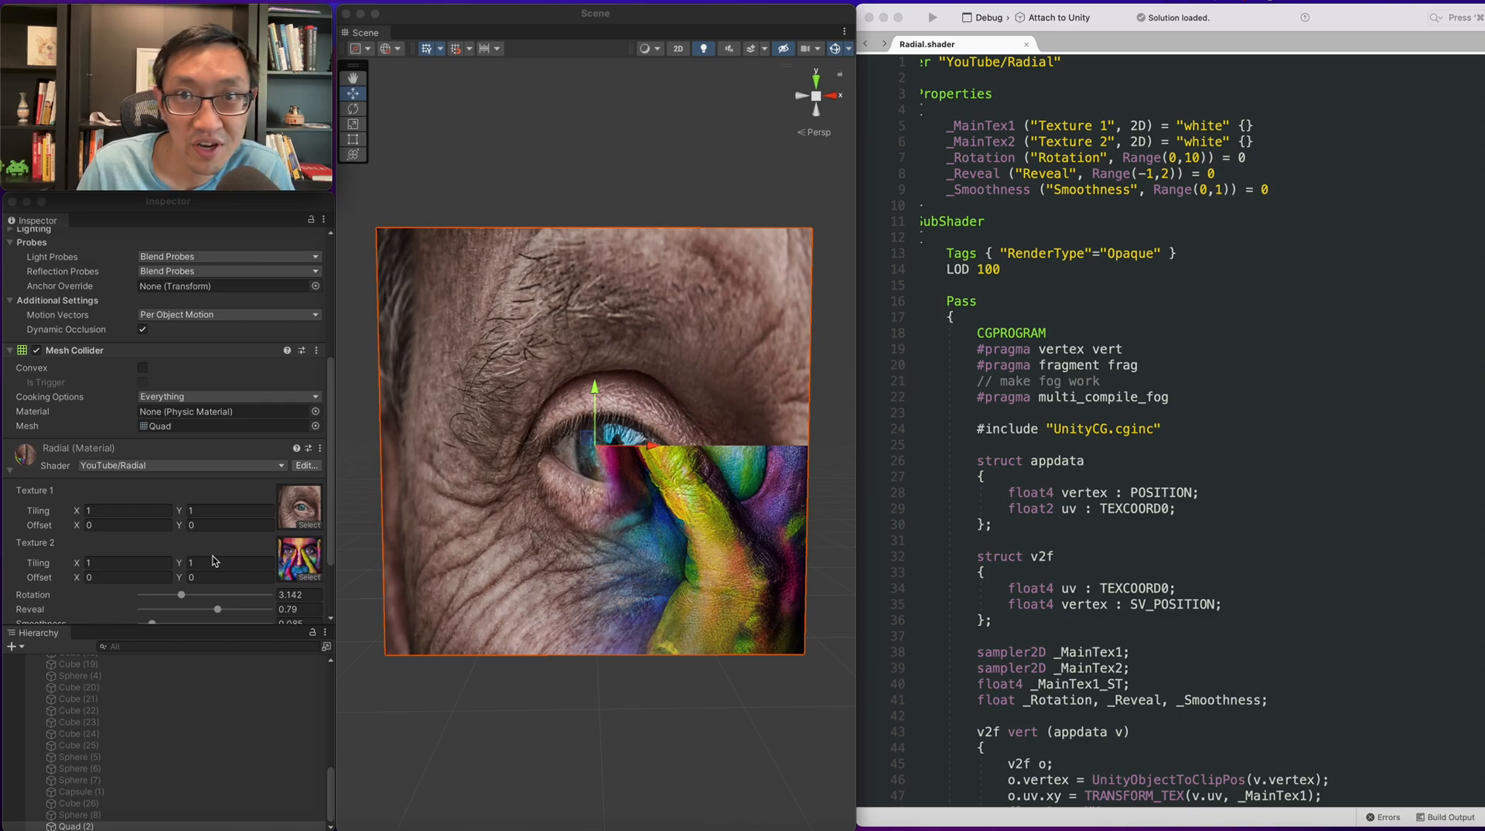
In frag, add newUVs = i.uv.xy * 2 - 1 and return fixed4(newUVs.rg,0,1).
scroll("down", 3)
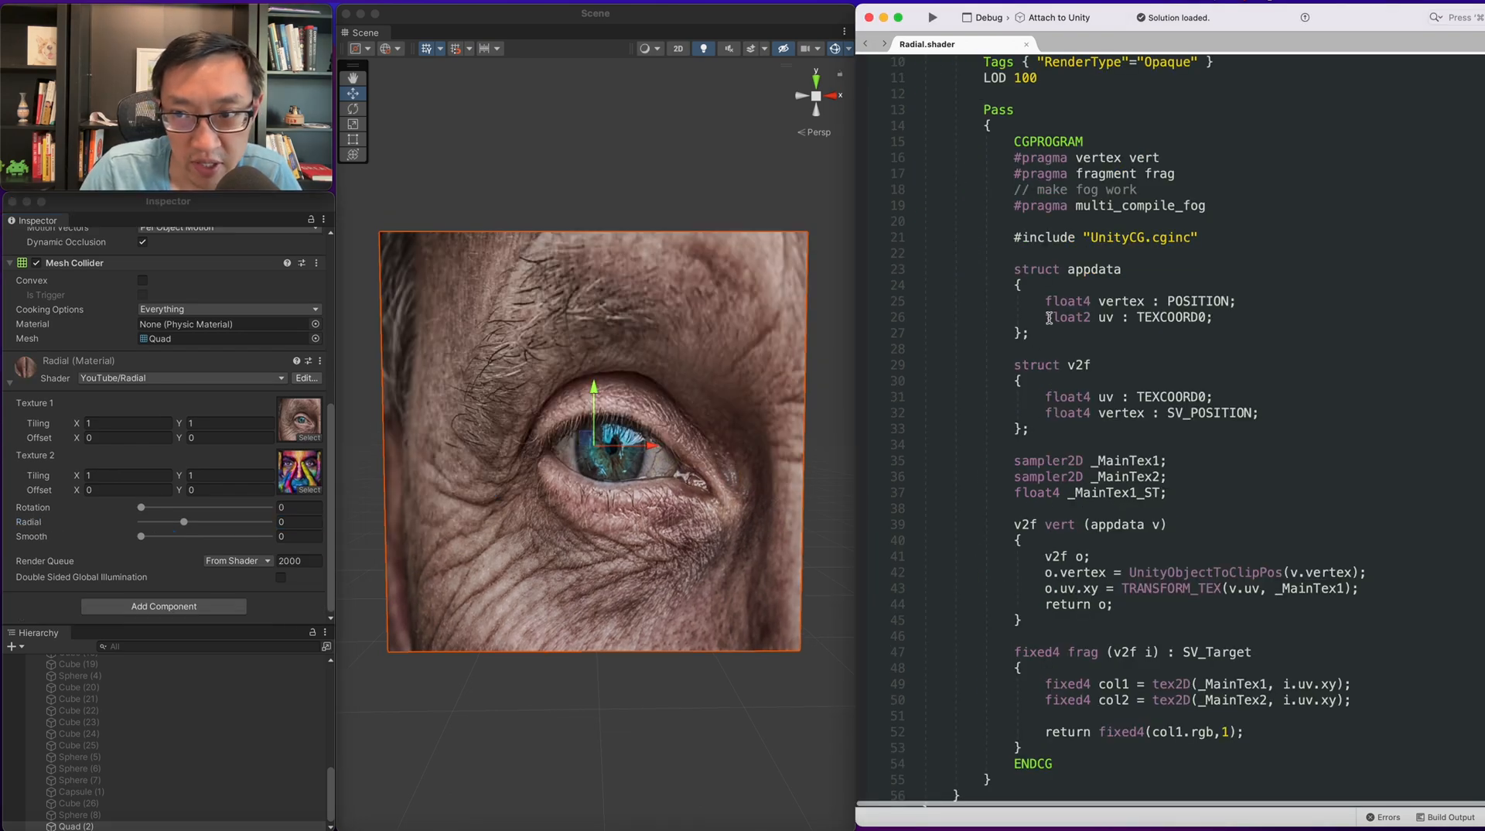
scroll("up", 3)
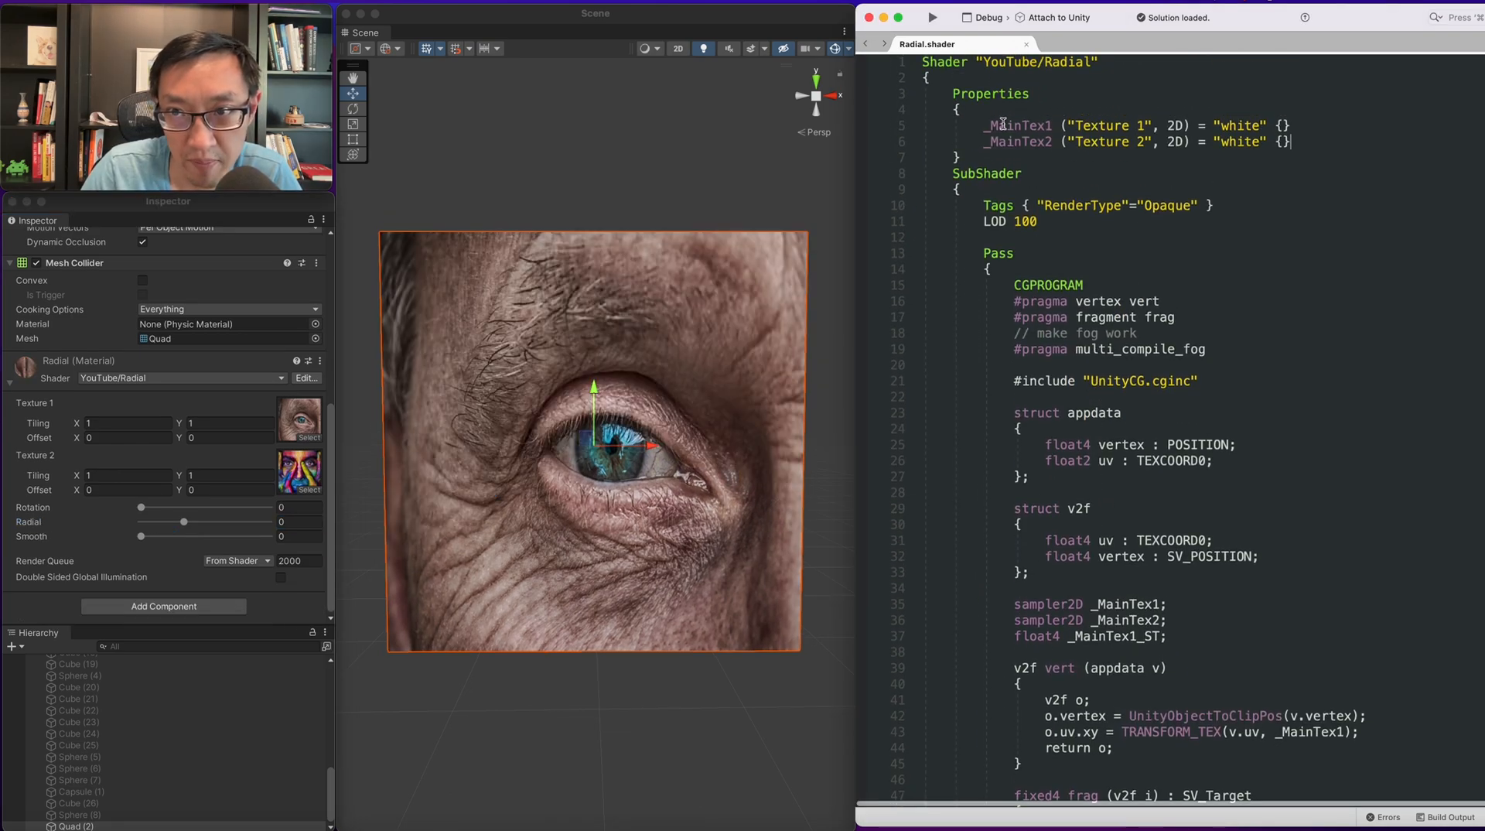
scroll("down", 3)
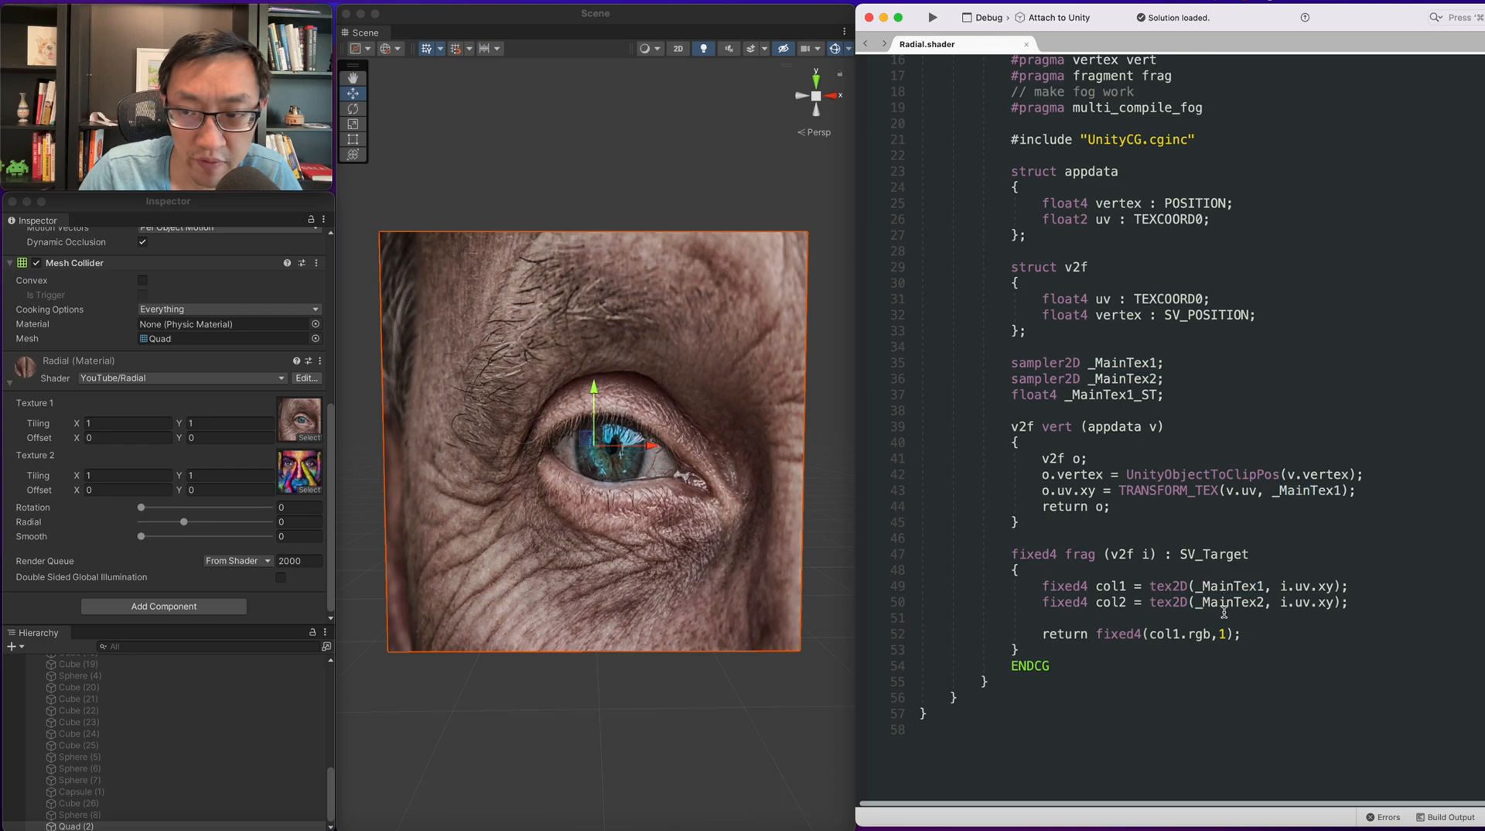
double_click(1164, 634)
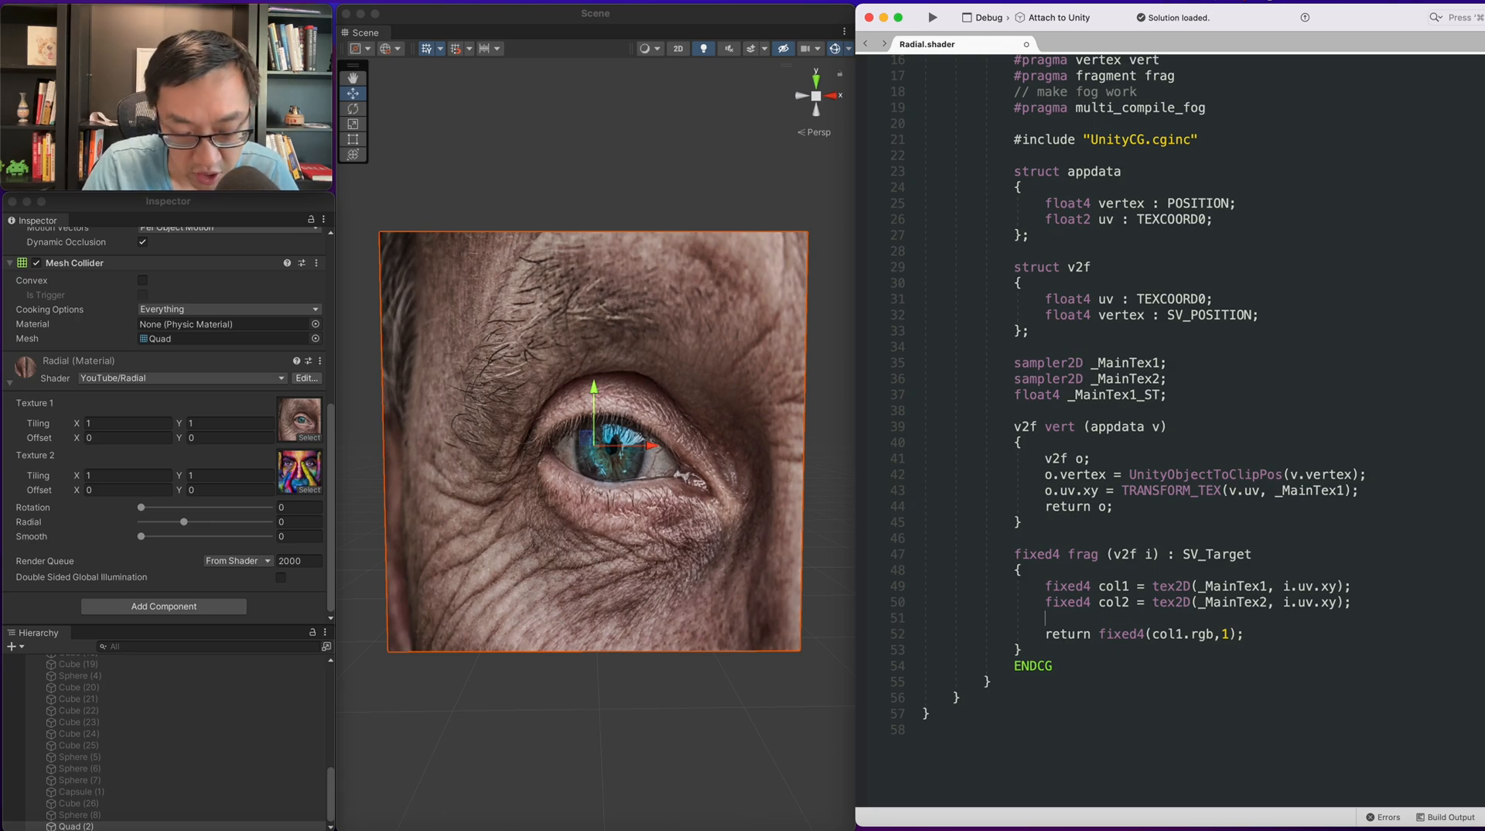
type("float2 ne")
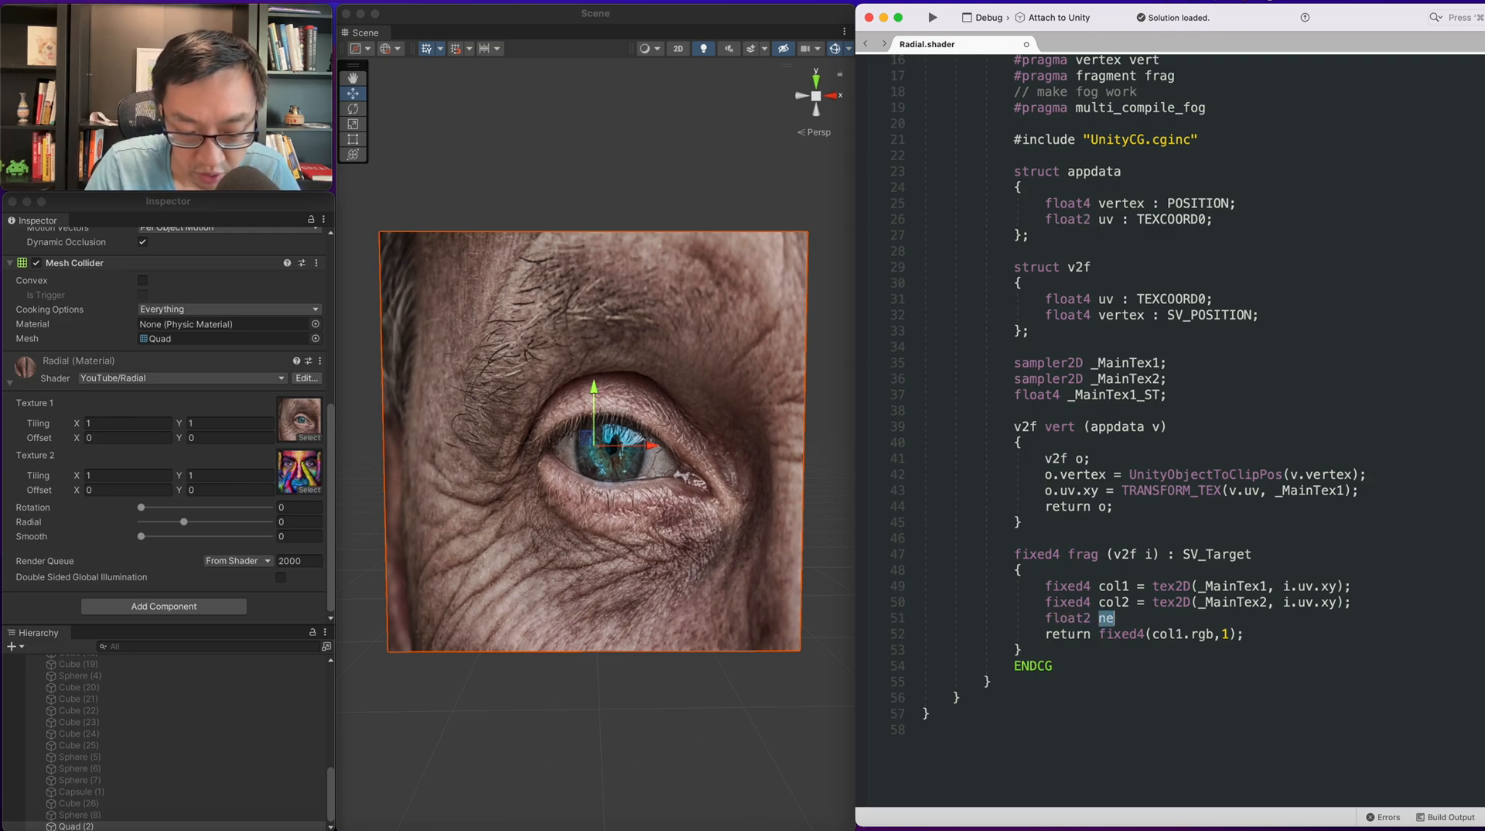
type("wUVs =")
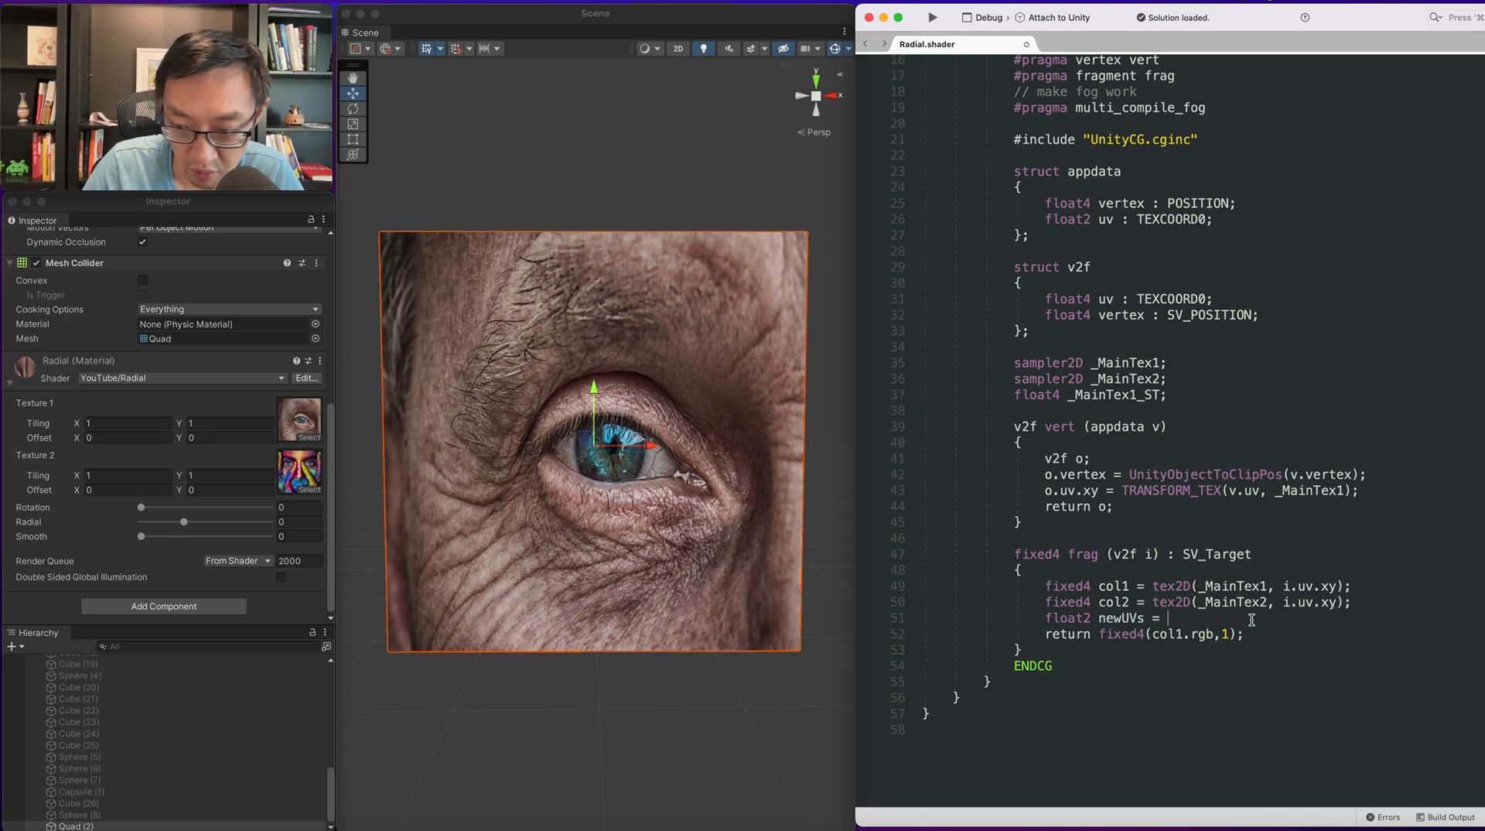
type("i.uv.xy * 2 - 1;")
left_click(1145, 634)
type("newUVs")
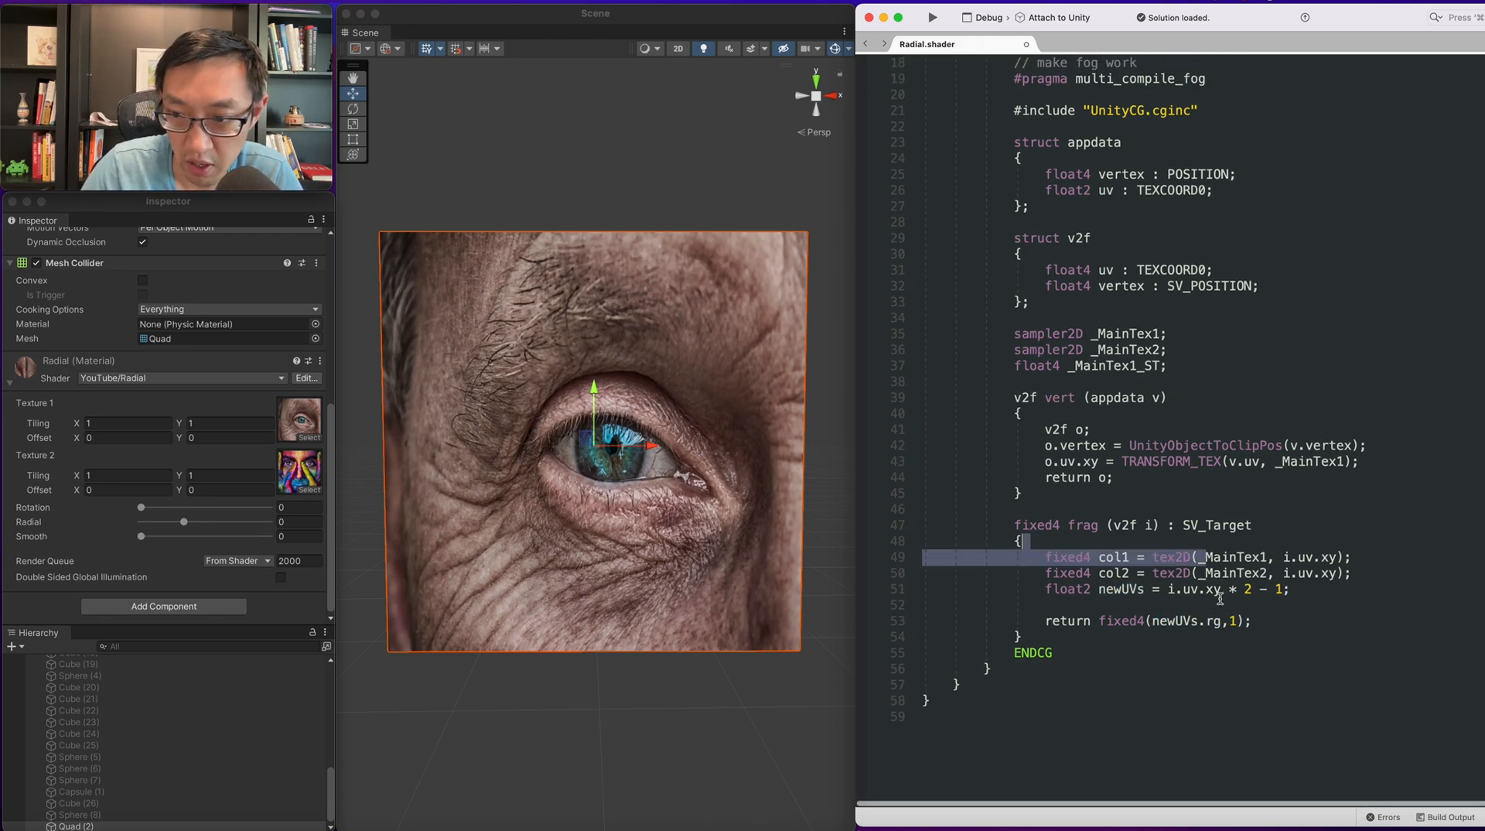
type("0,")
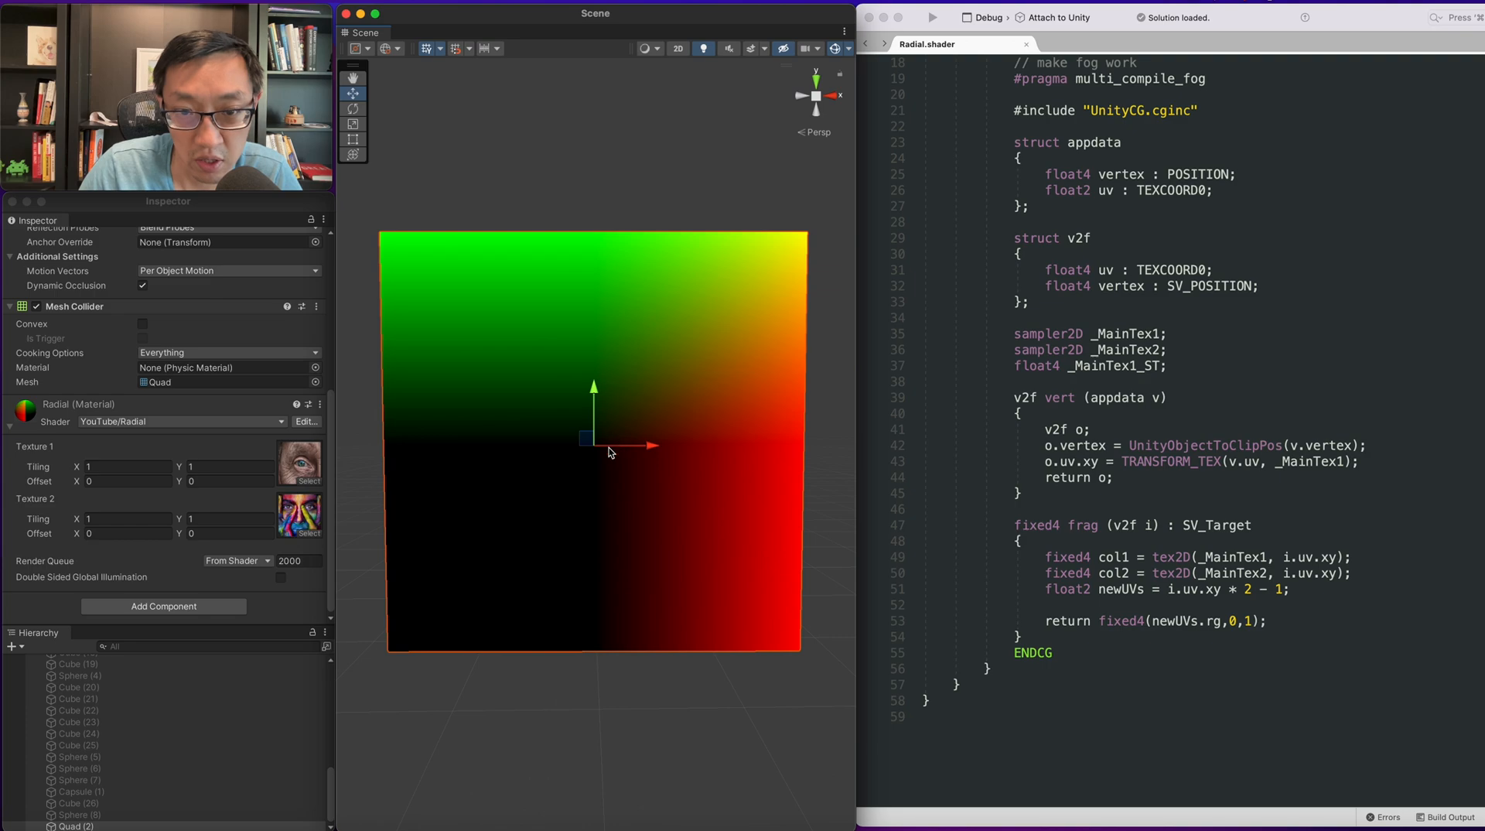
mouse_move(604, 451)
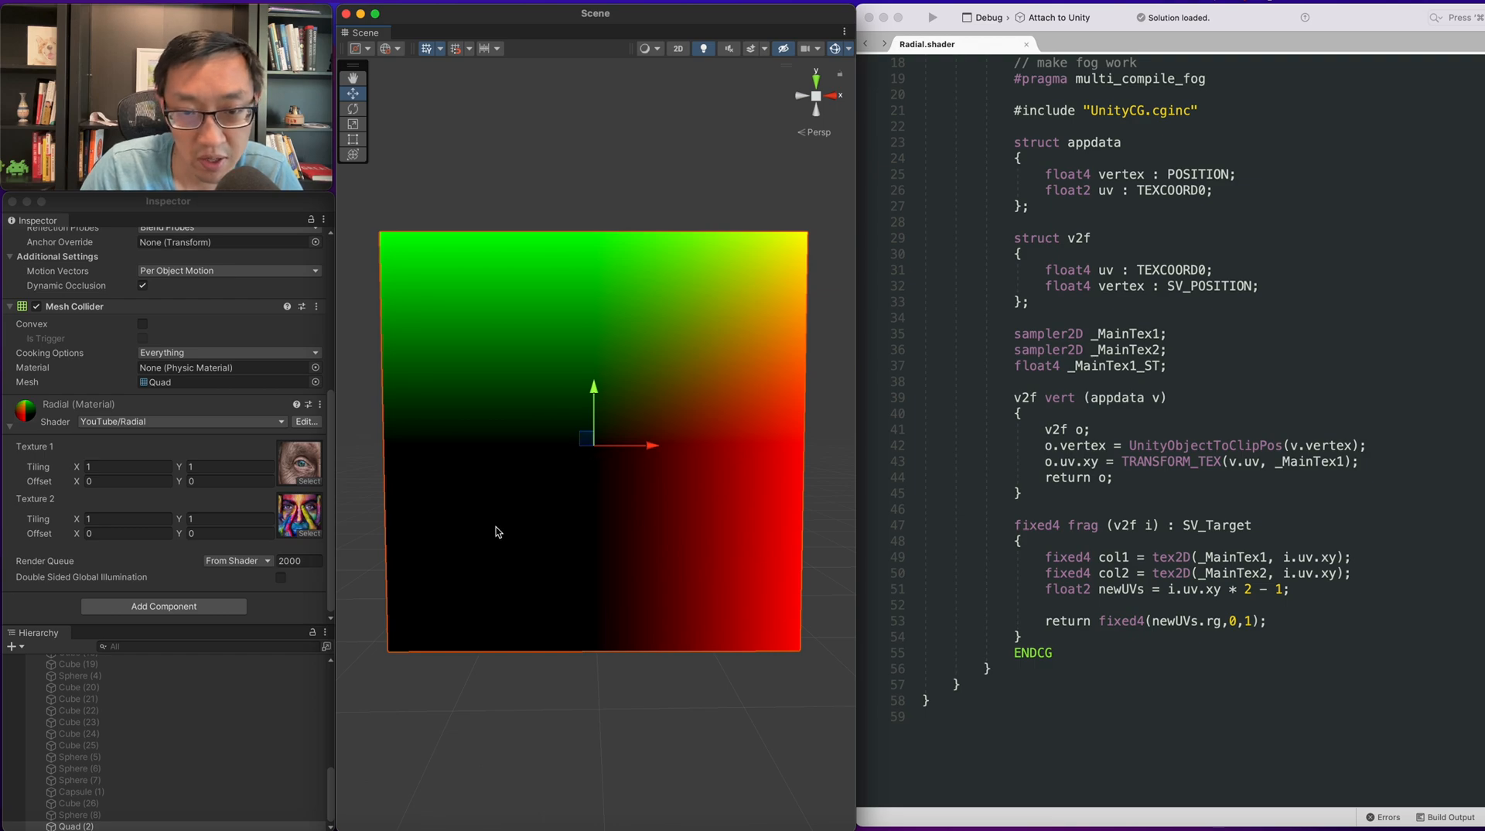
mouse_move(490, 547)
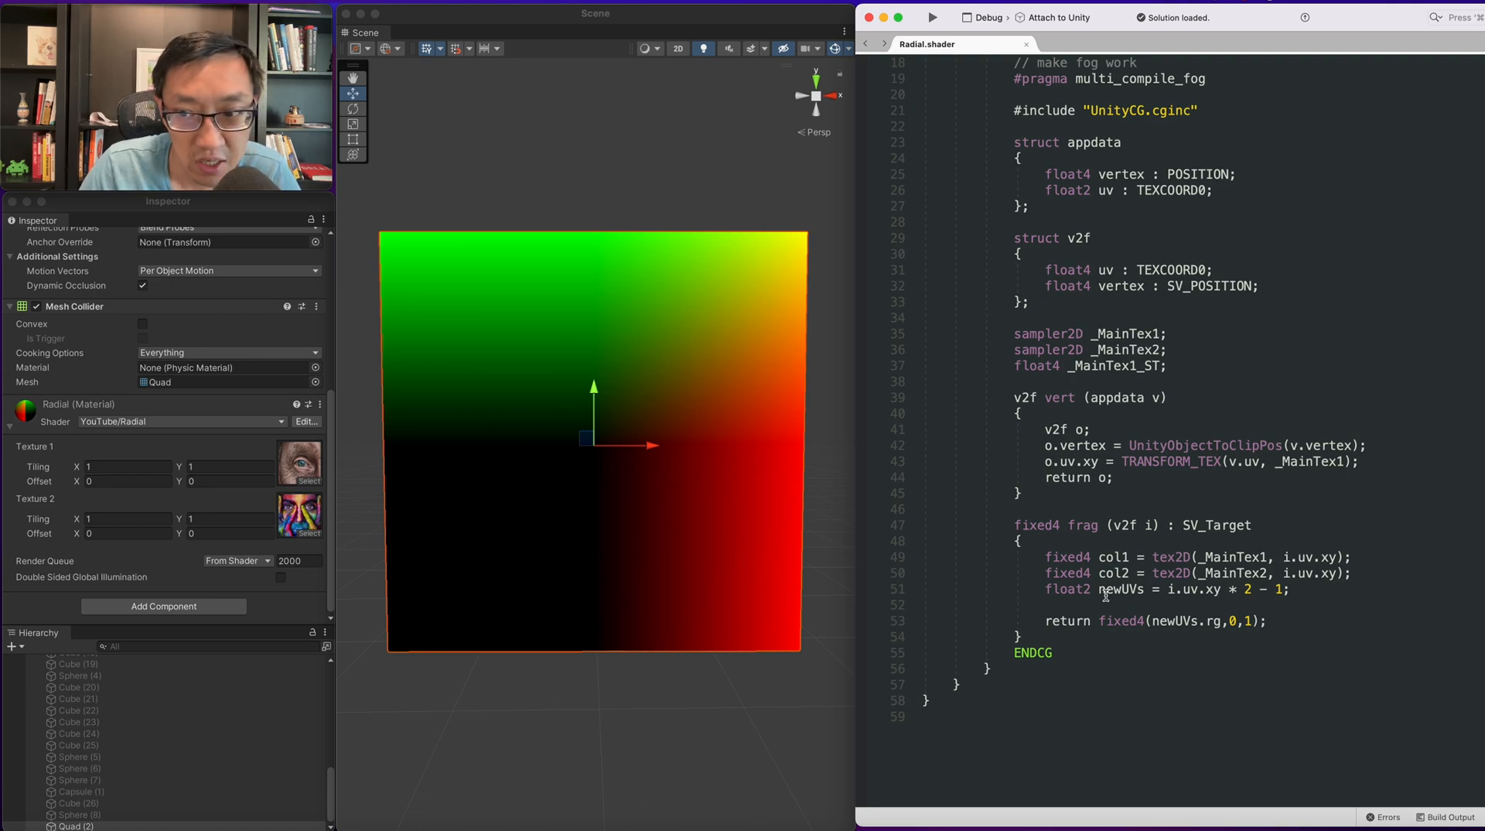
mouse_move(807, 494)
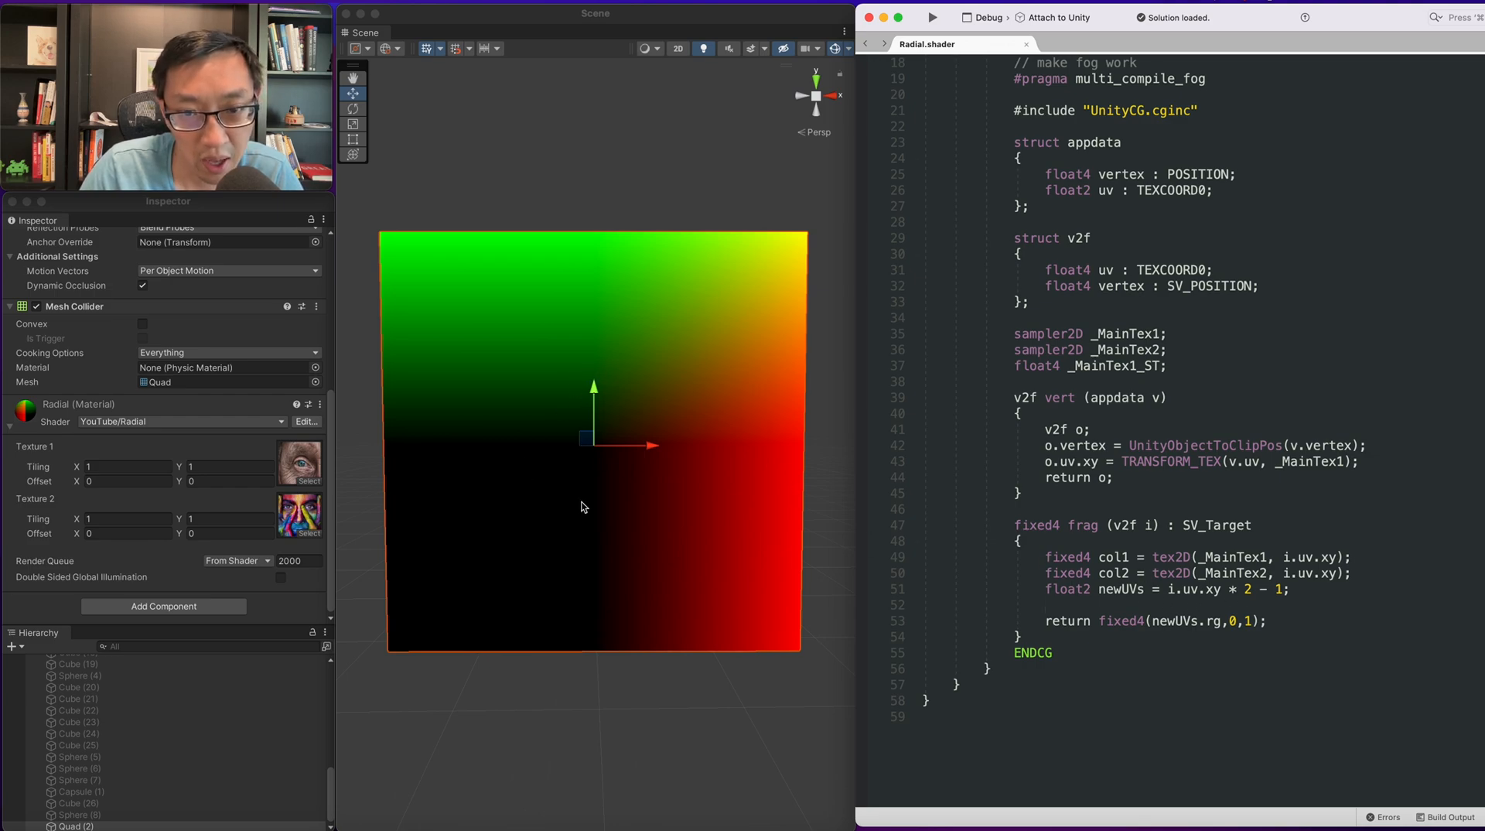
mouse_move(633, 476)
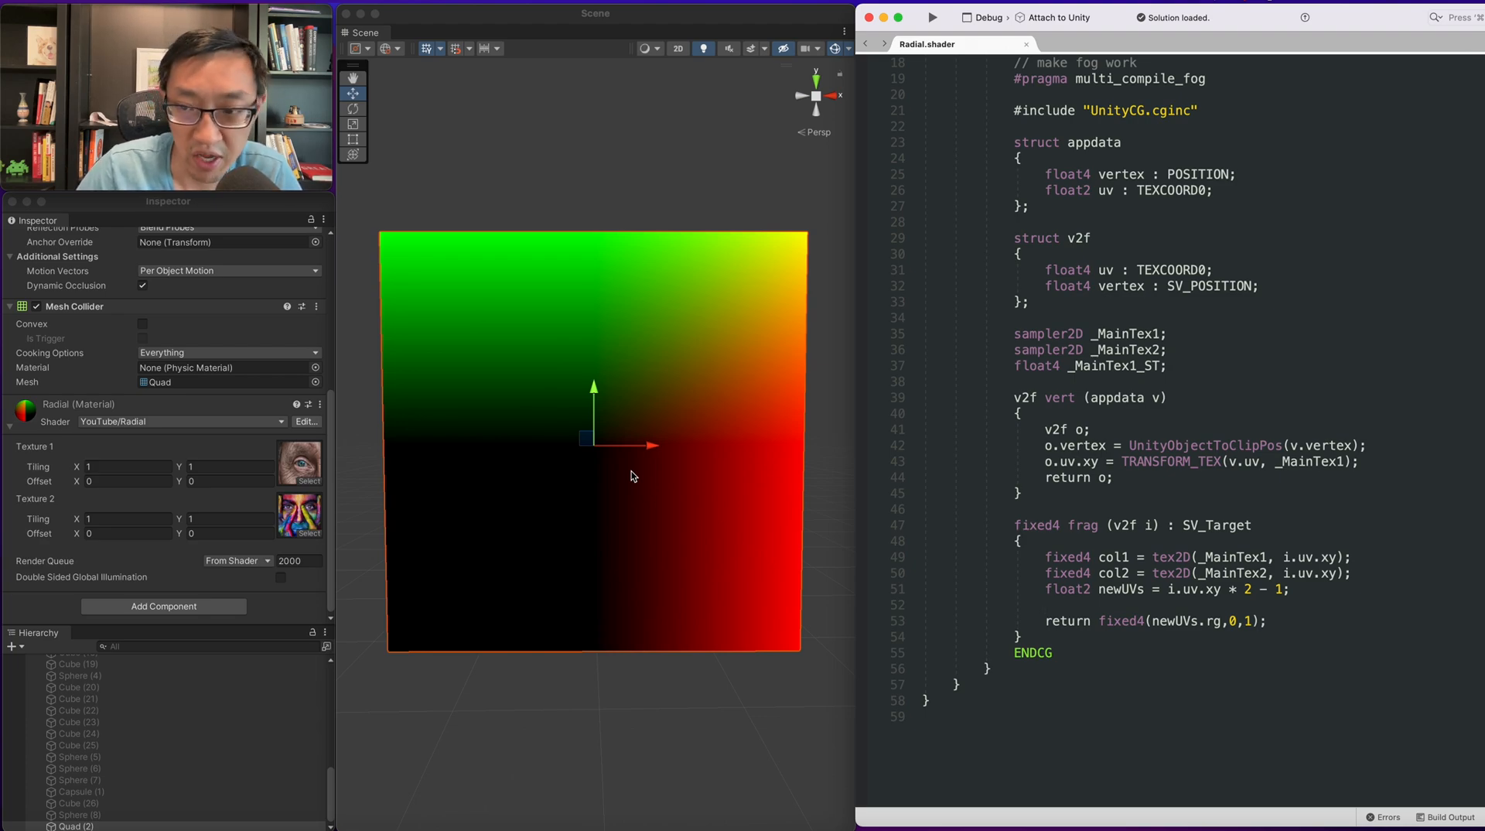
Declare float radial = atan2(newUVs.y, newUVs.x) in the fragment function.
type("float")
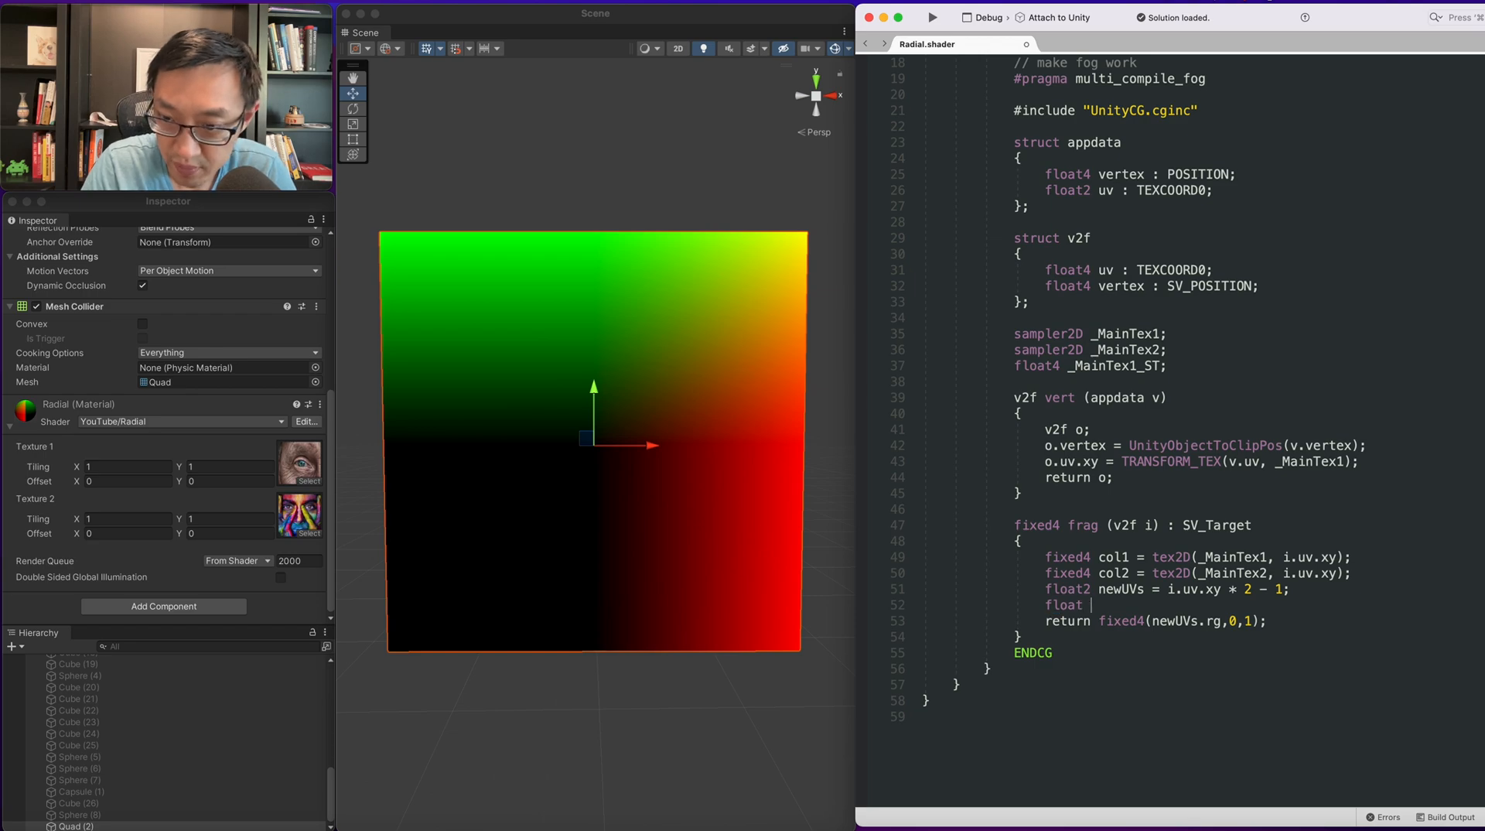
type("r")
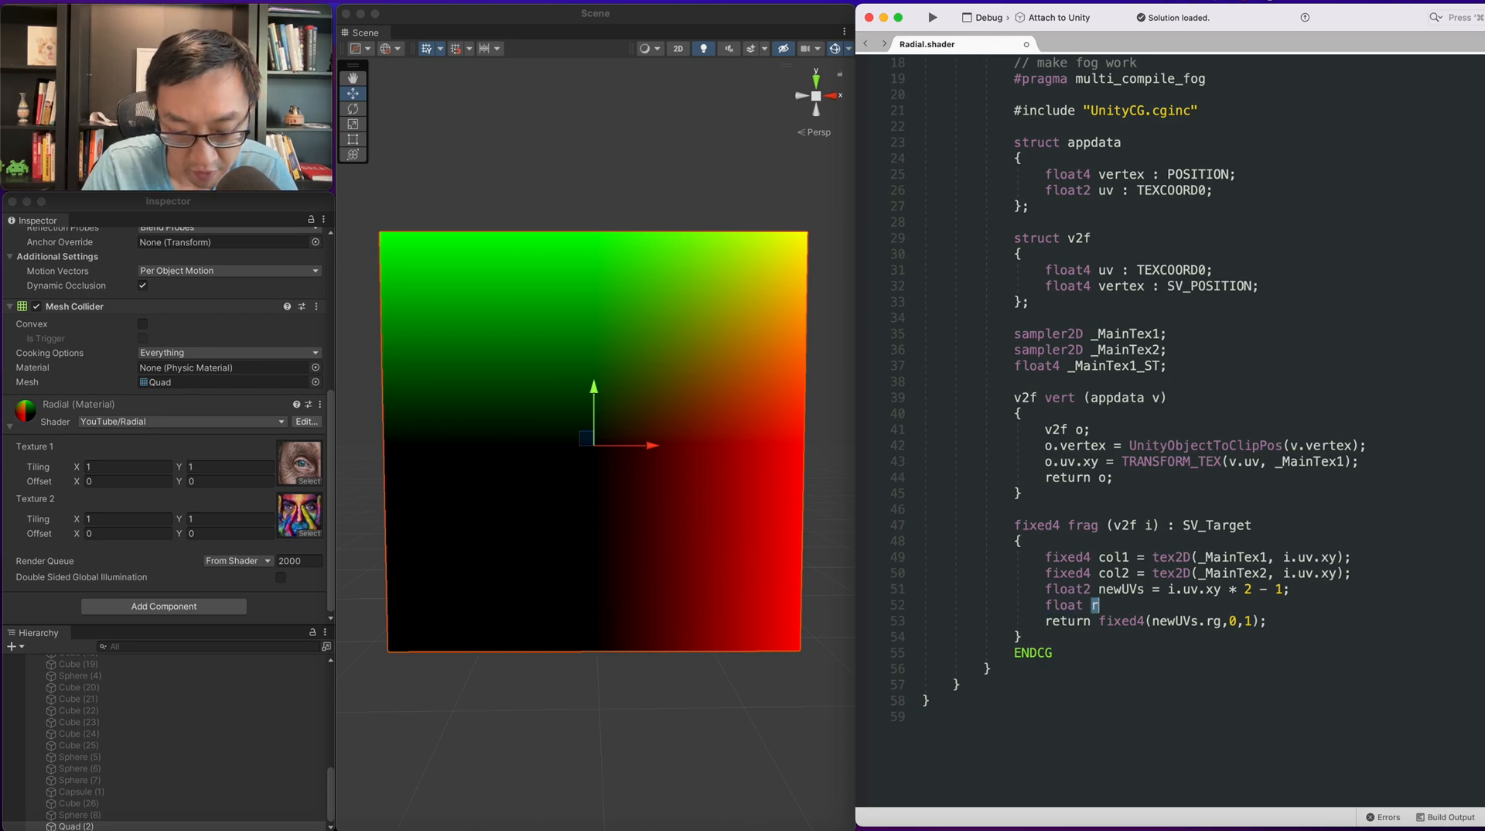
type("radial")
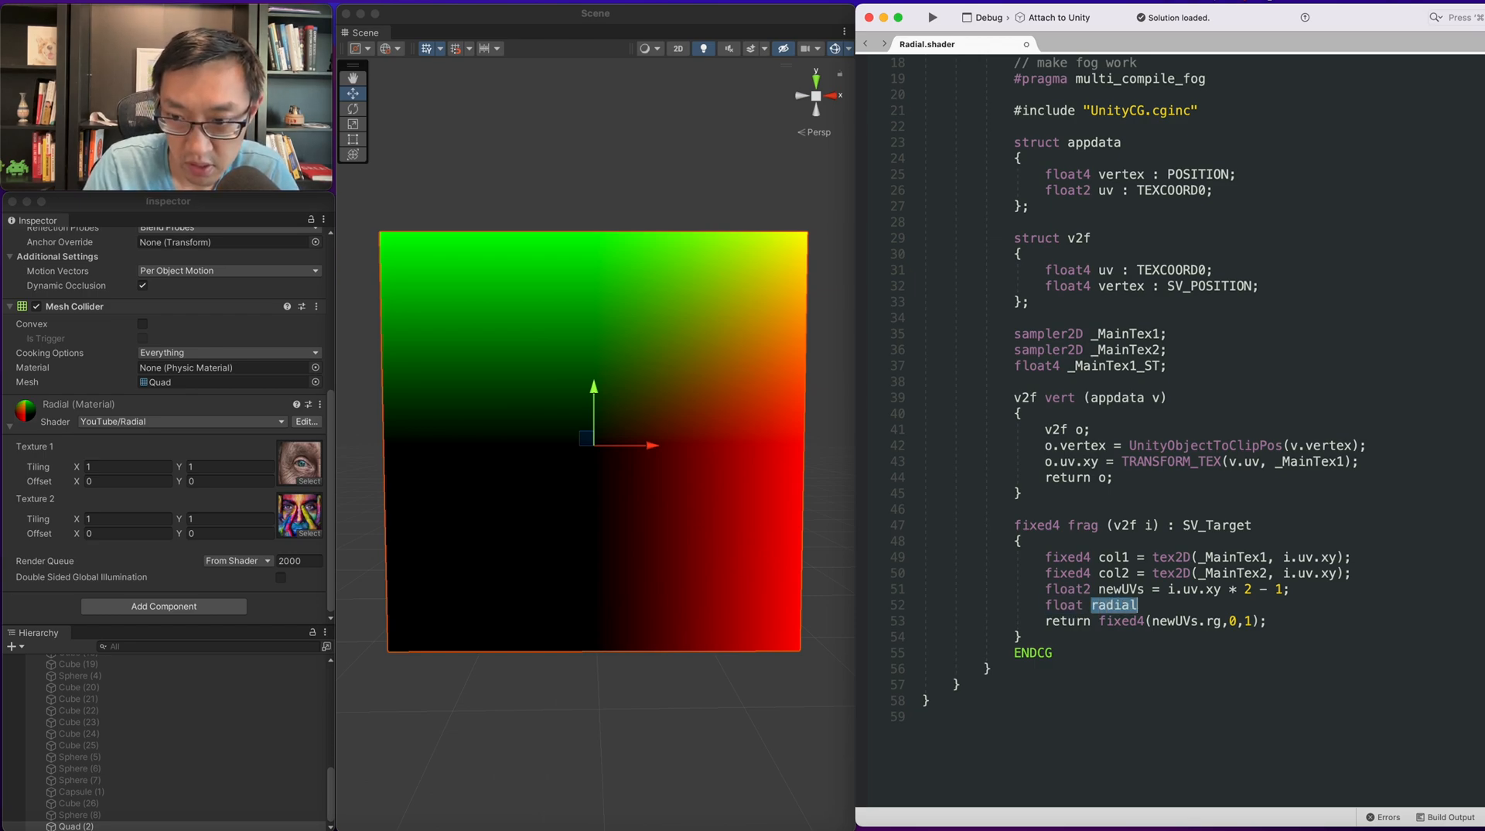
type("= artc")
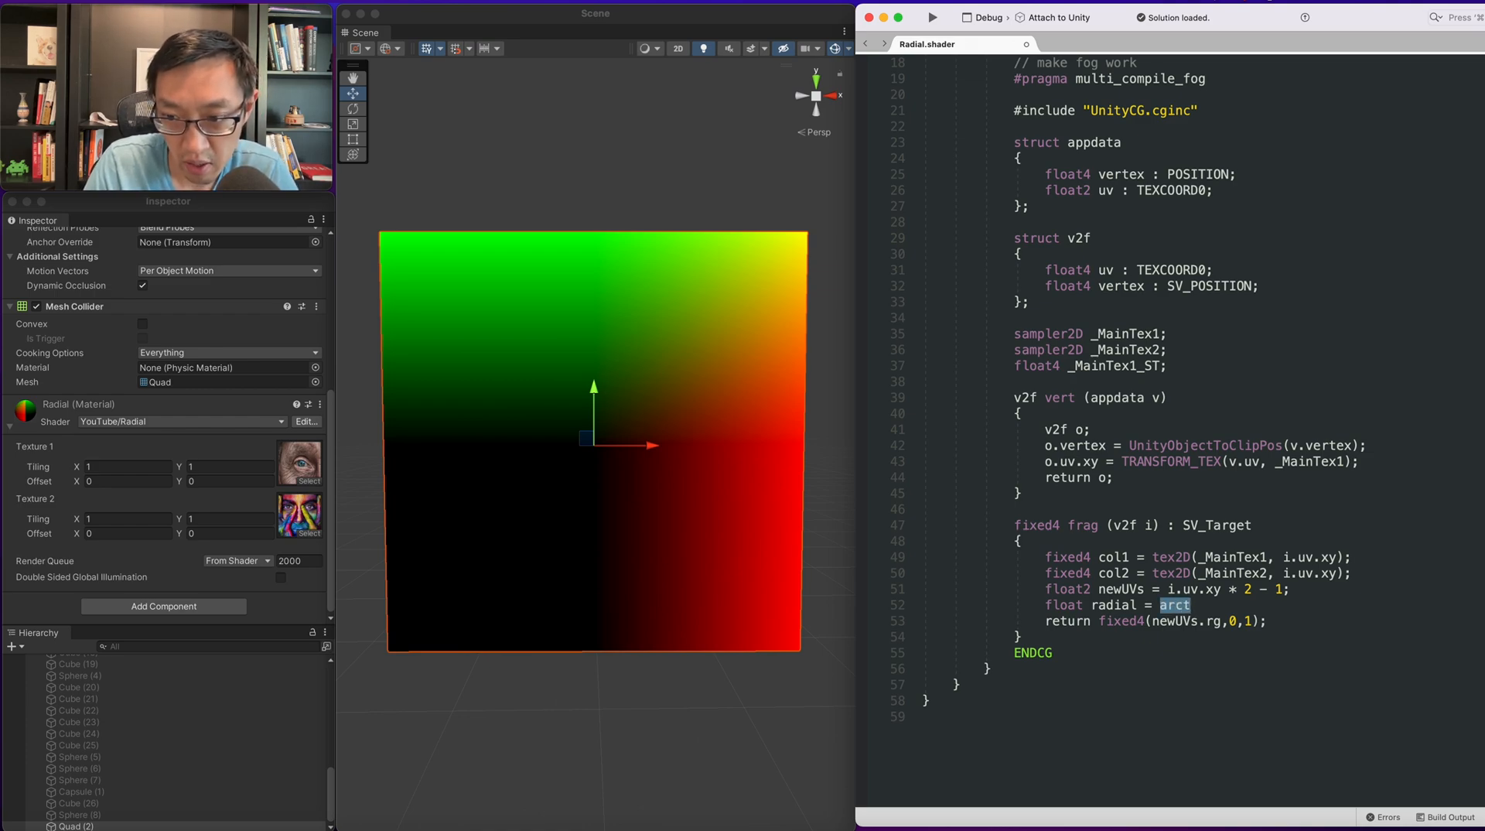
type("atan2")
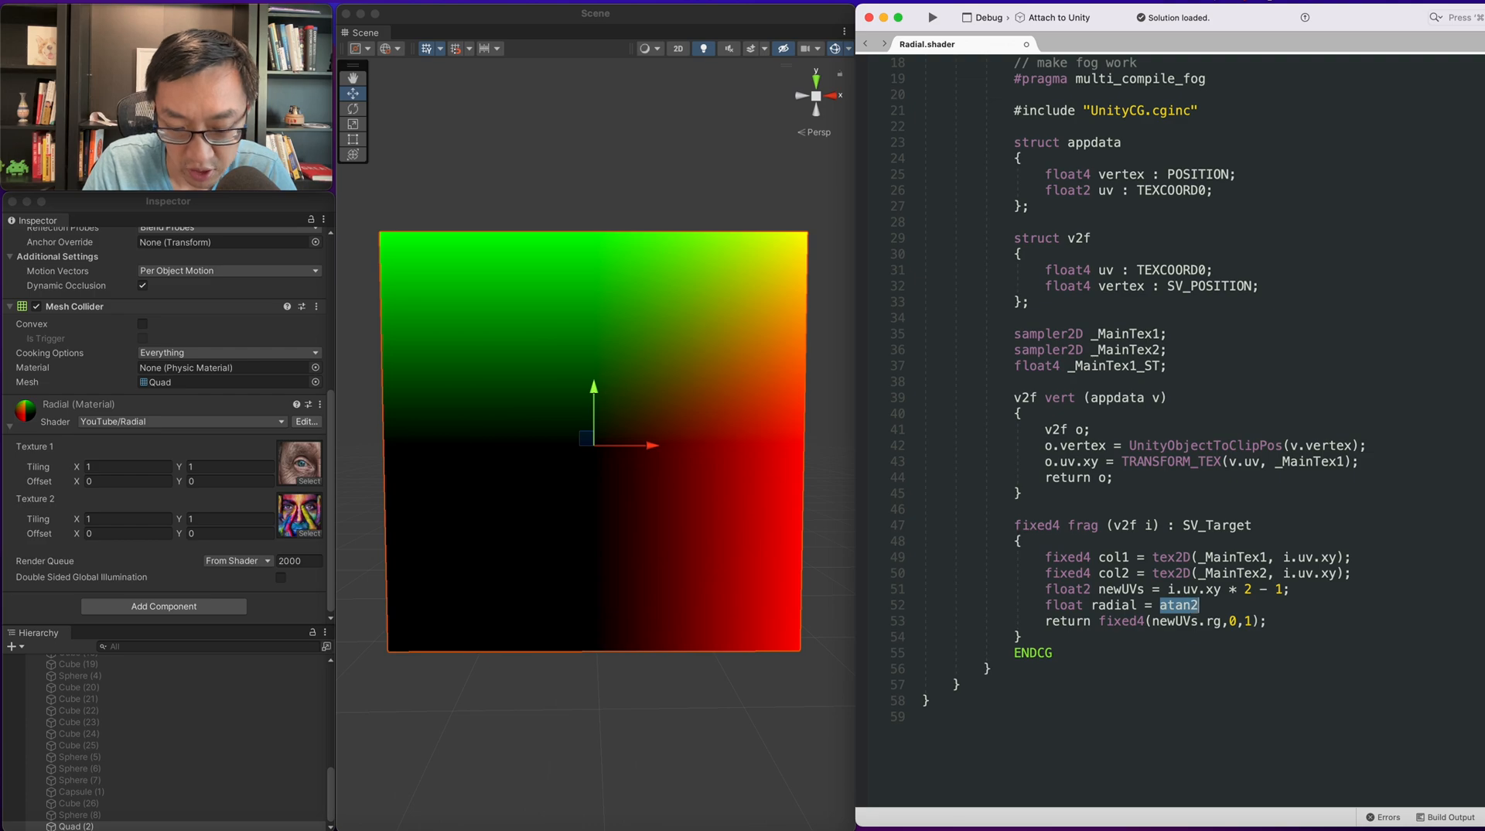
type("()")
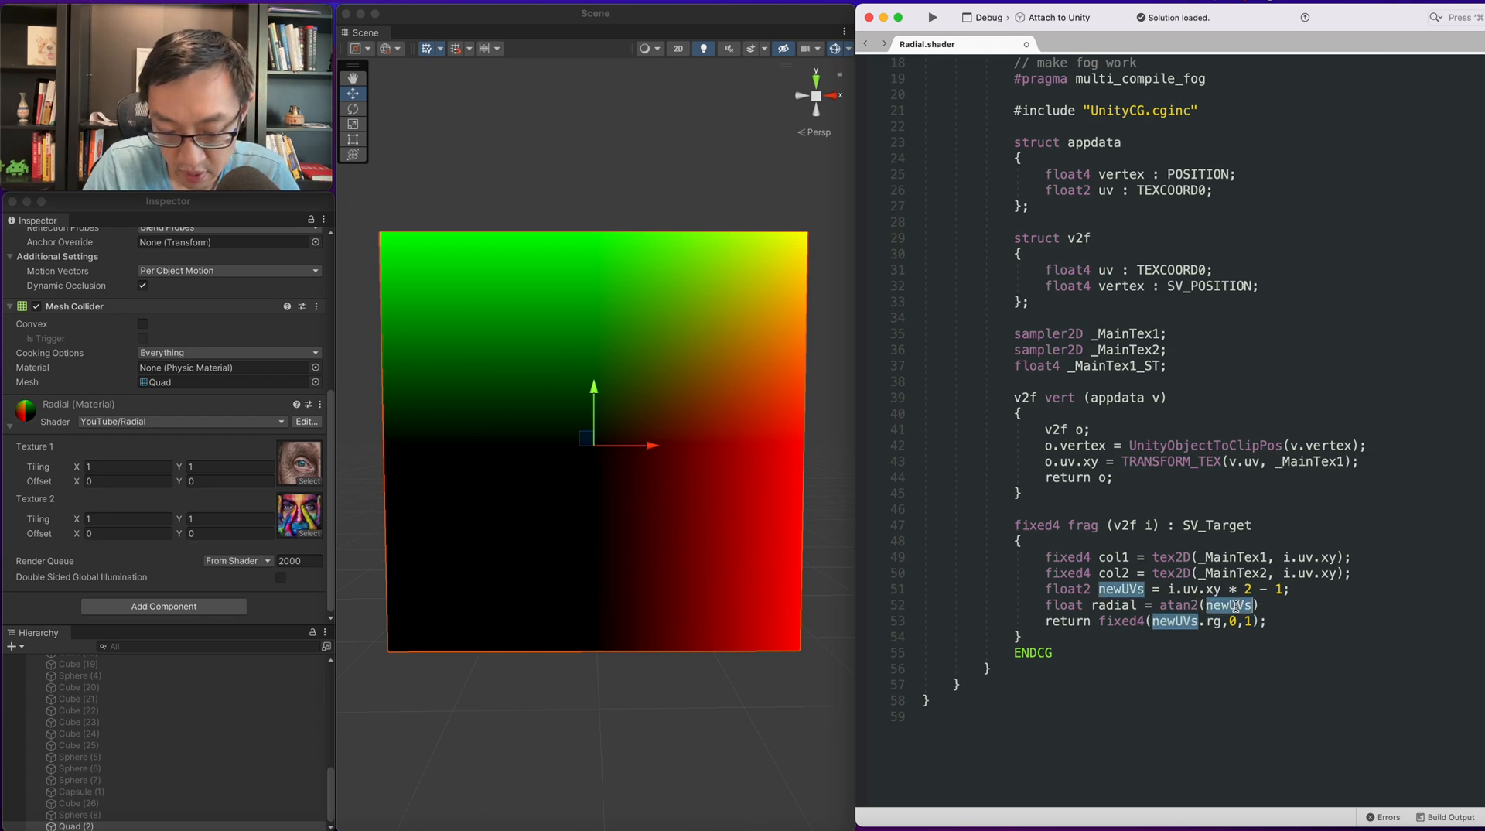
type(".y,")
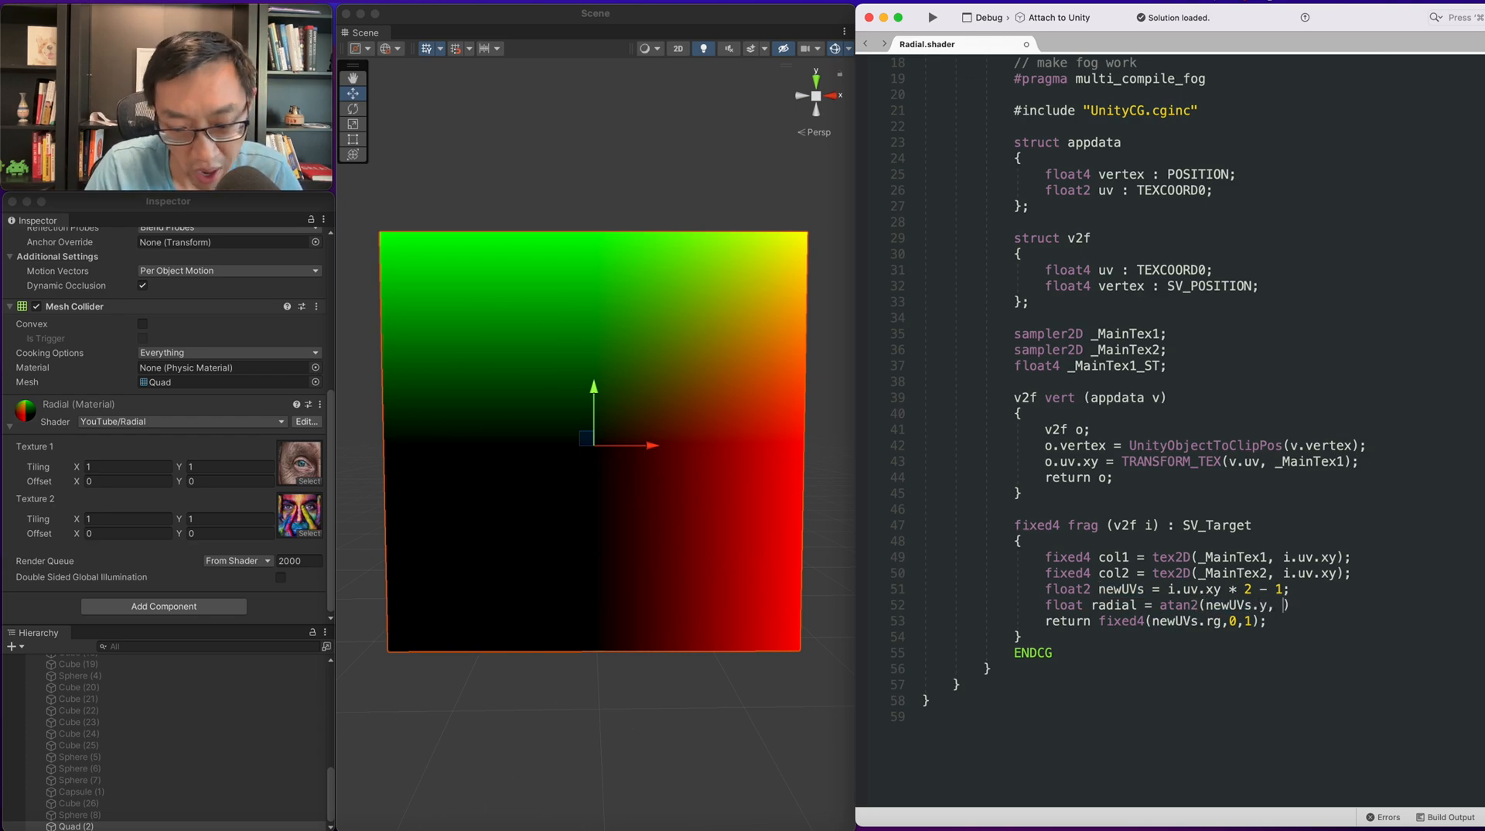
type("newUVs.x)")
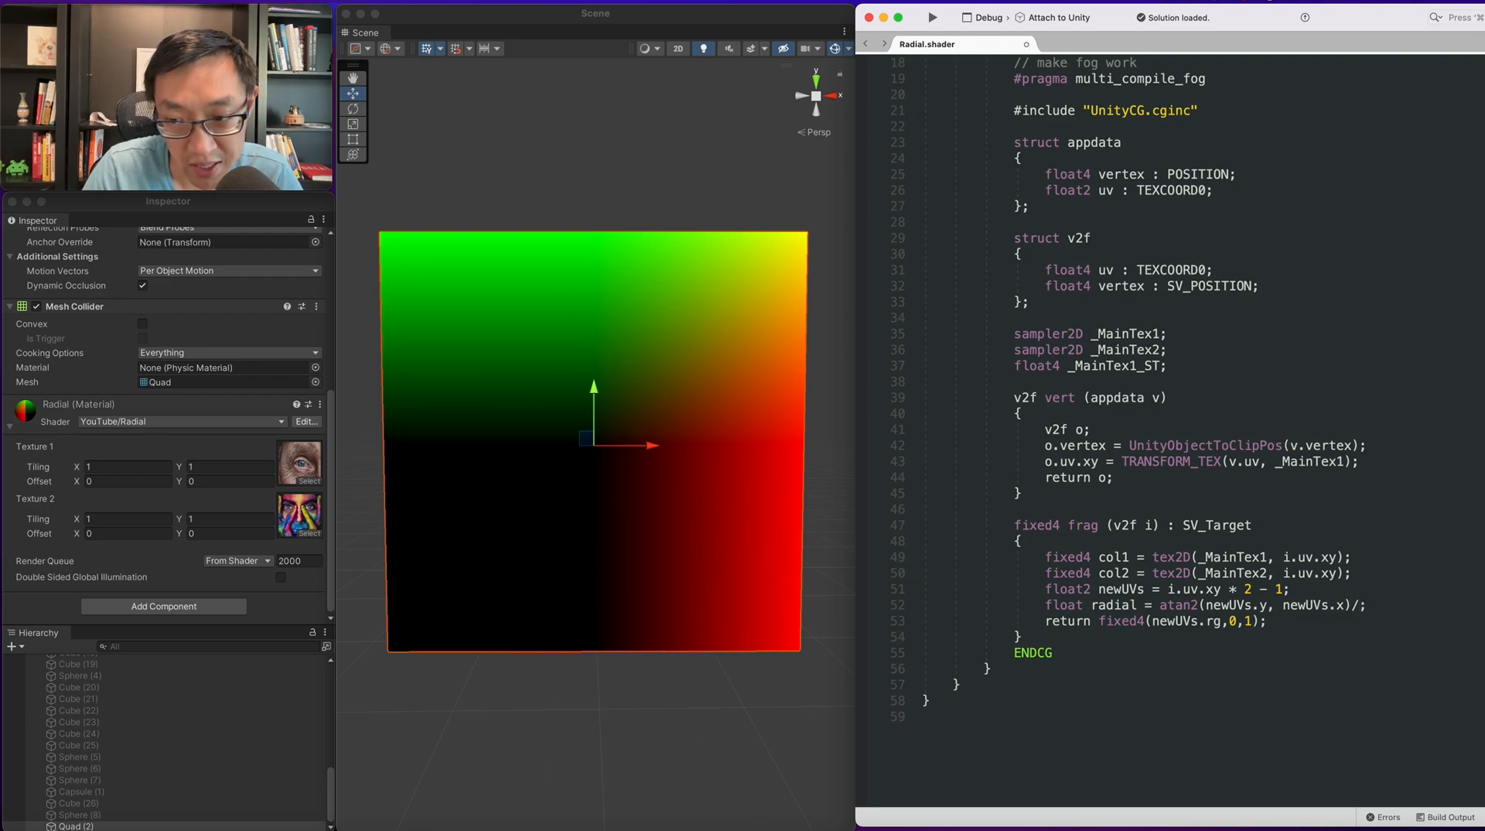
Divide radial by UNITY_PI, rescale it by * 0.5 + 0.5, and return radial.xxx.
type("(UNITY_PI)")
type("radial")
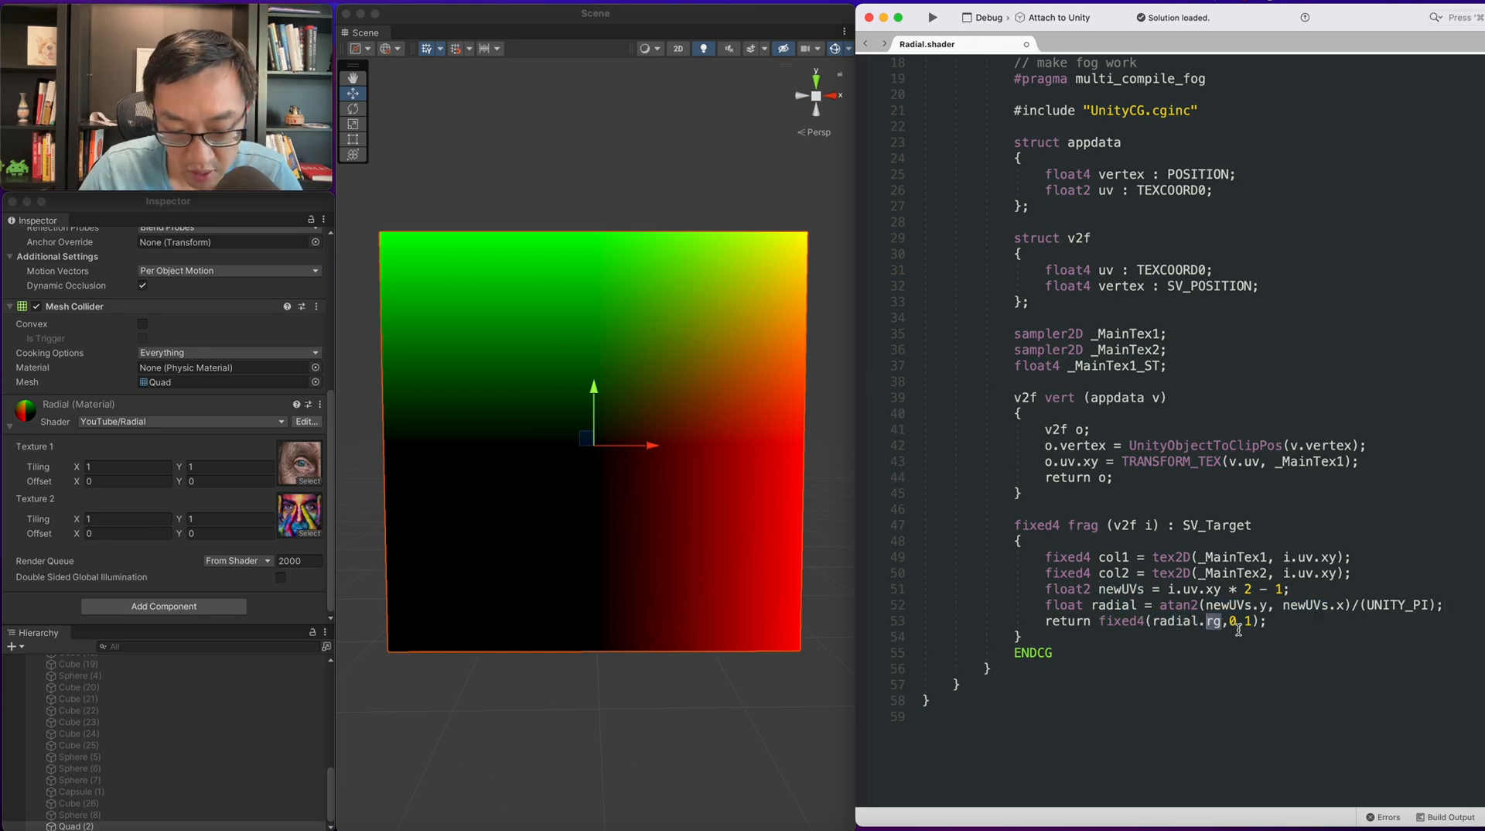
type("xxx")
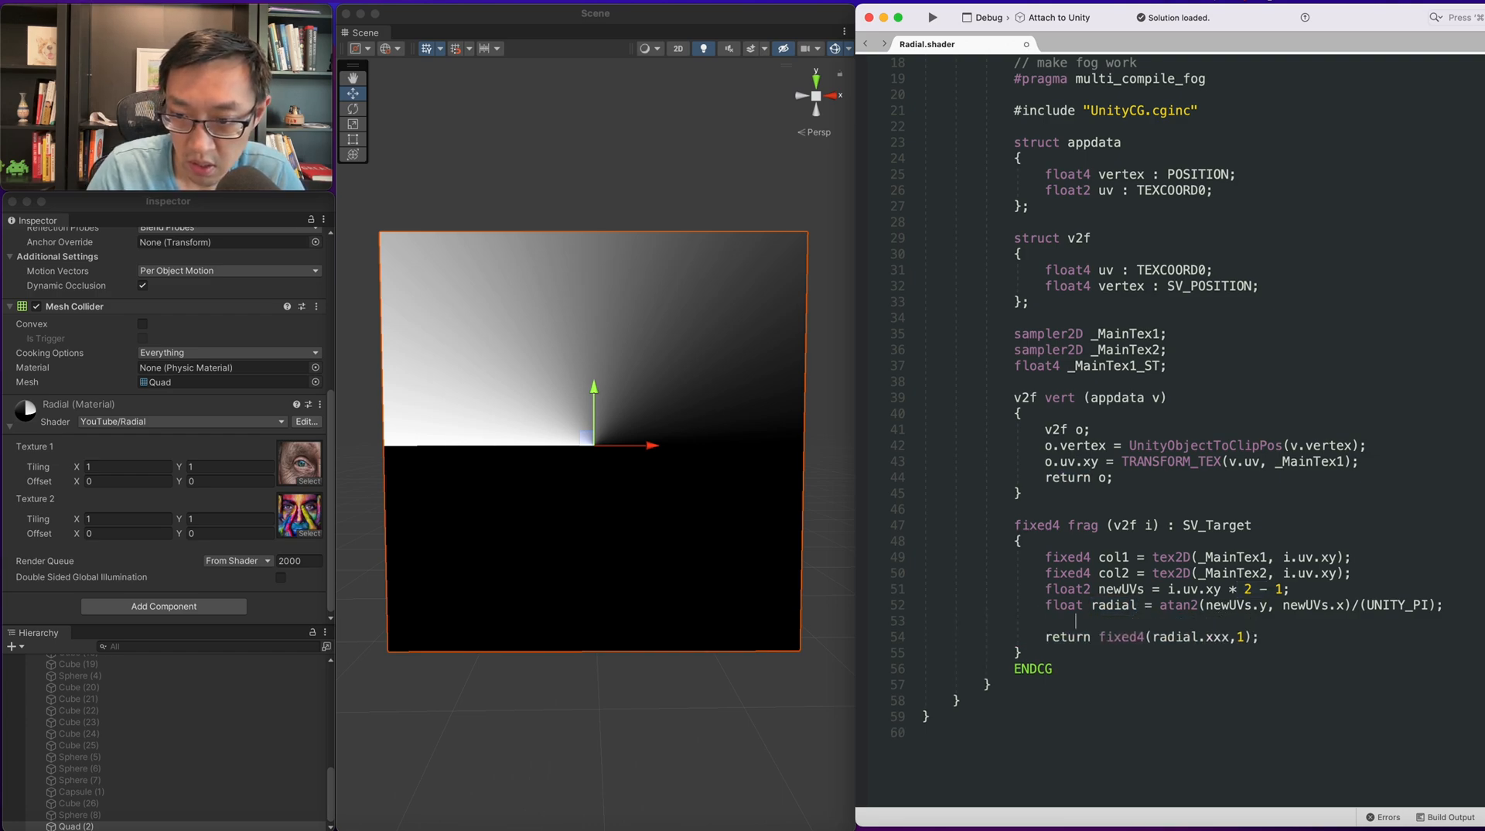
type("radial *")
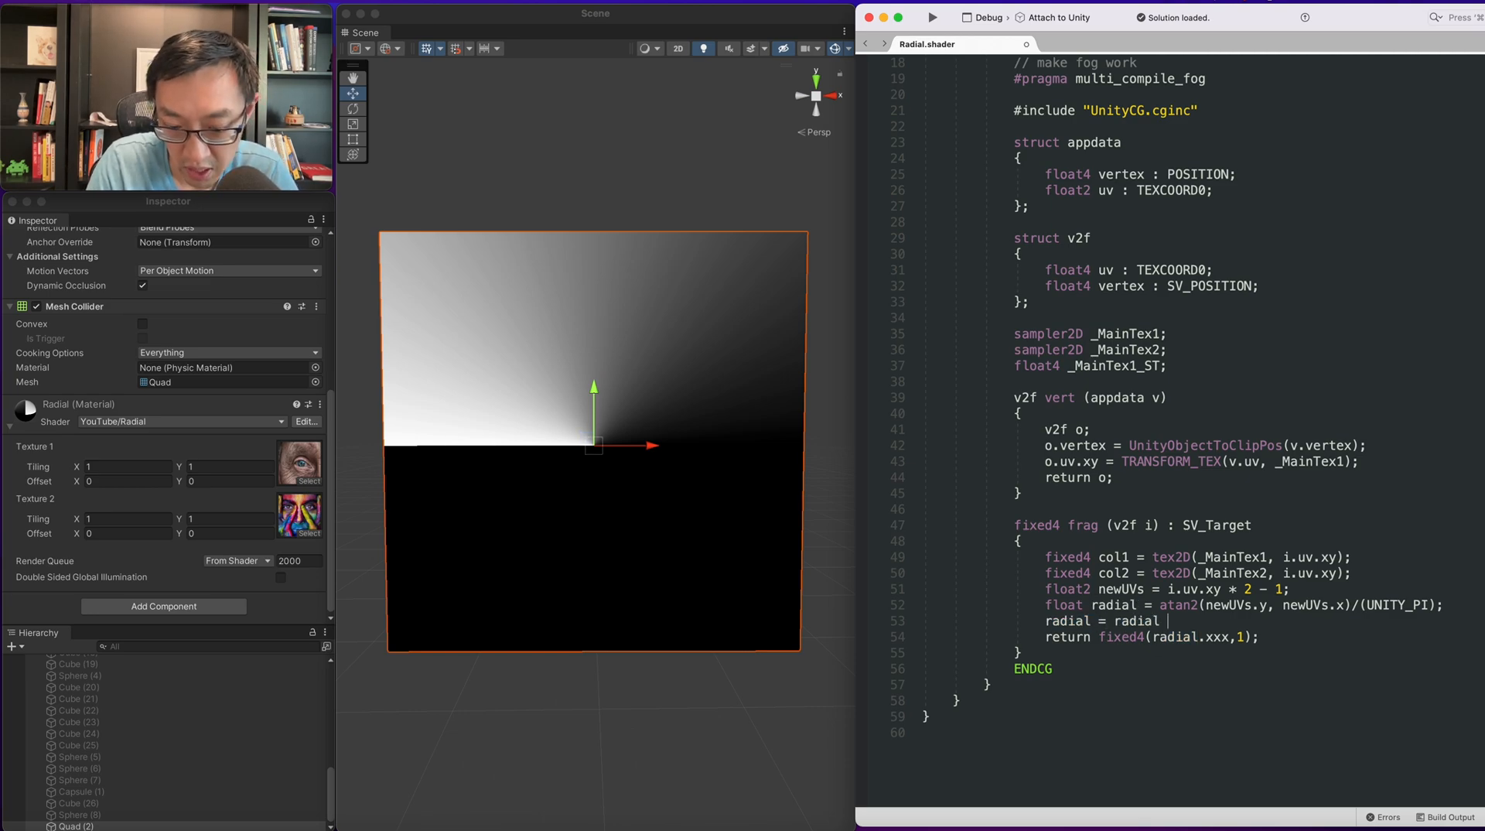
type("* 0.5 + 0.5;")
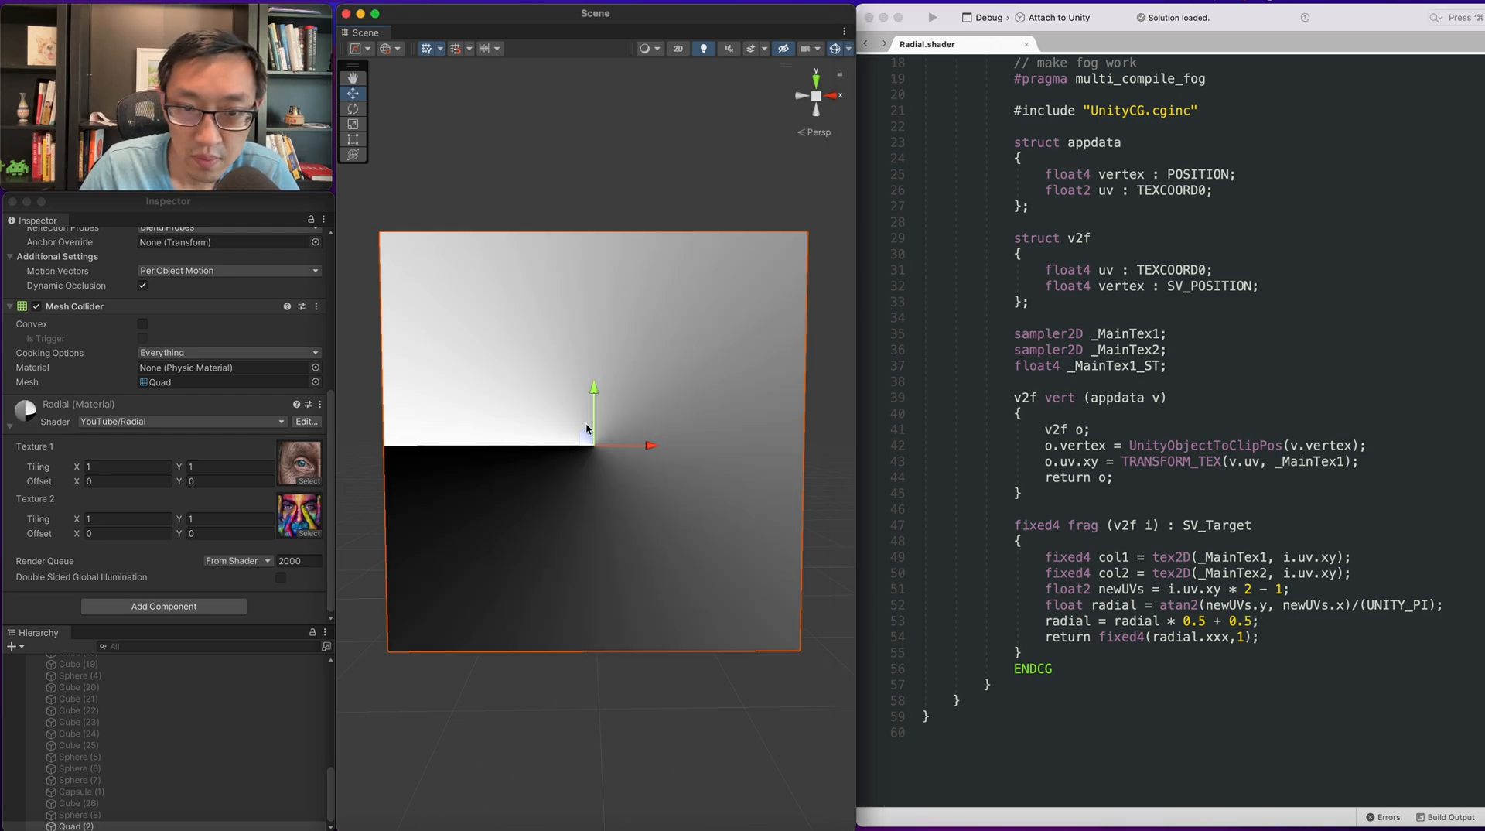
mouse_move(704, 519)
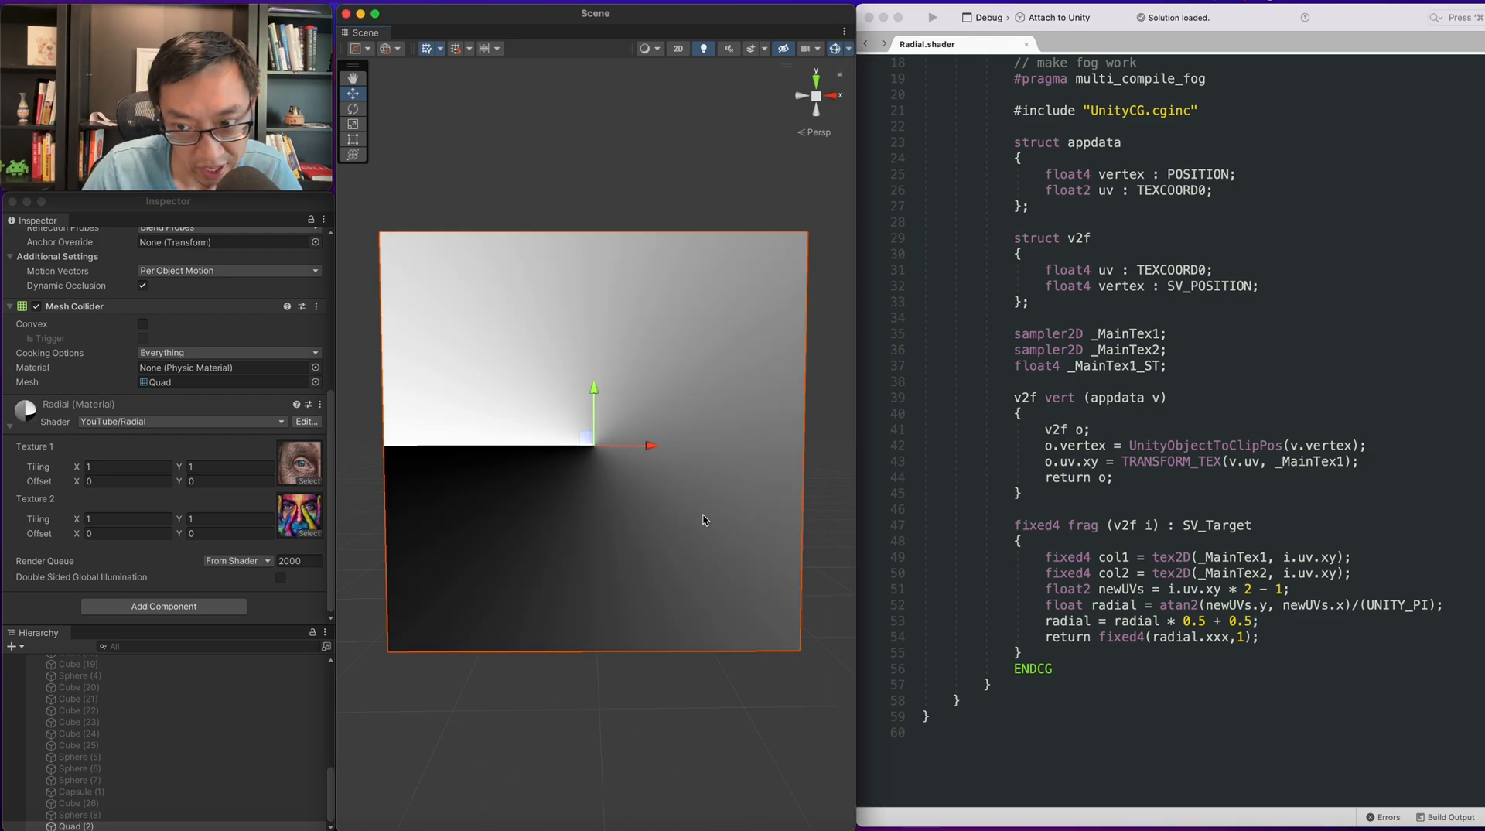
mouse_move(717, 482)
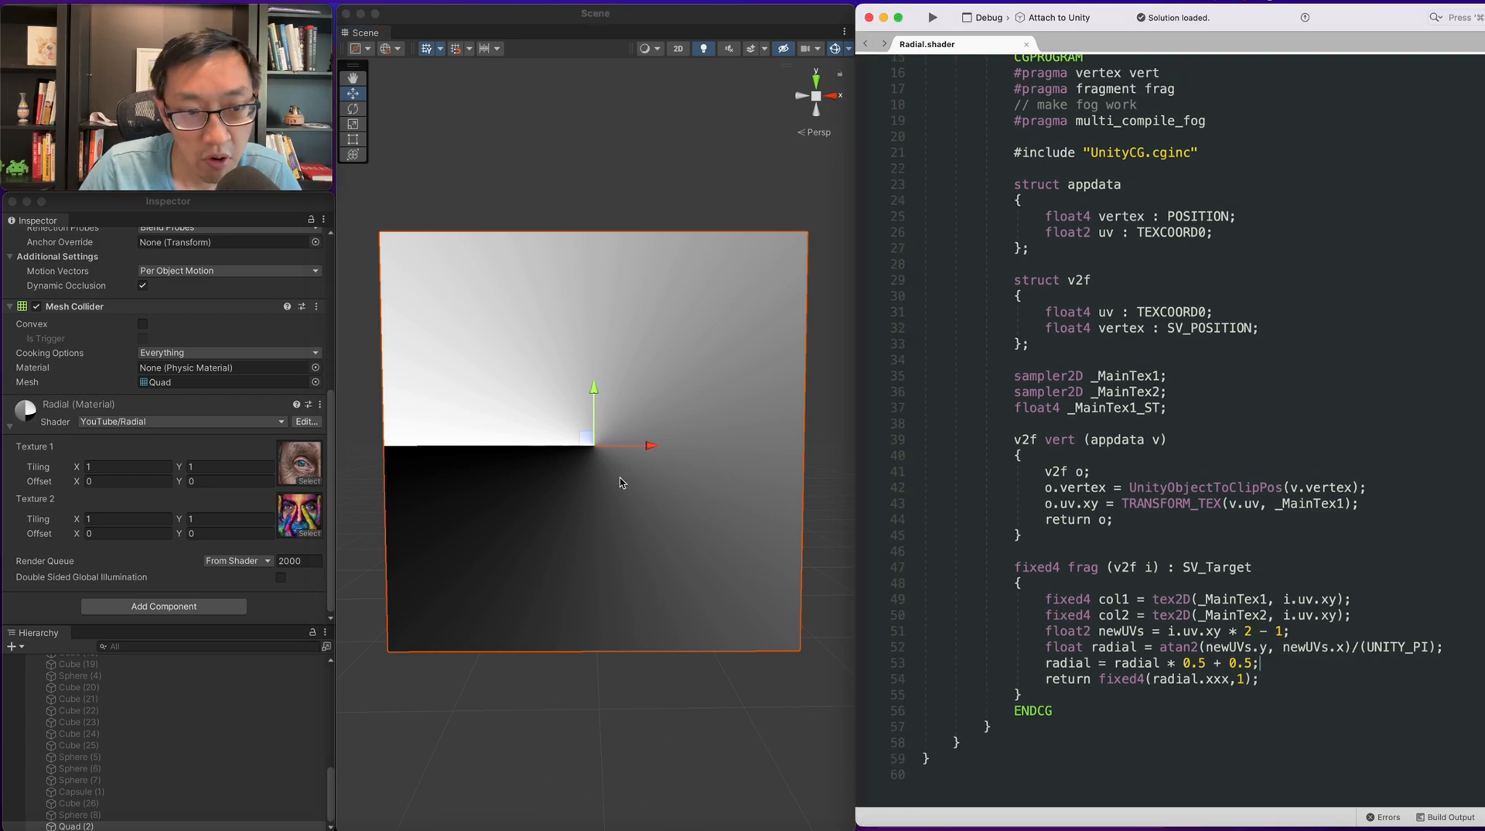
mouse_move(492, 473)
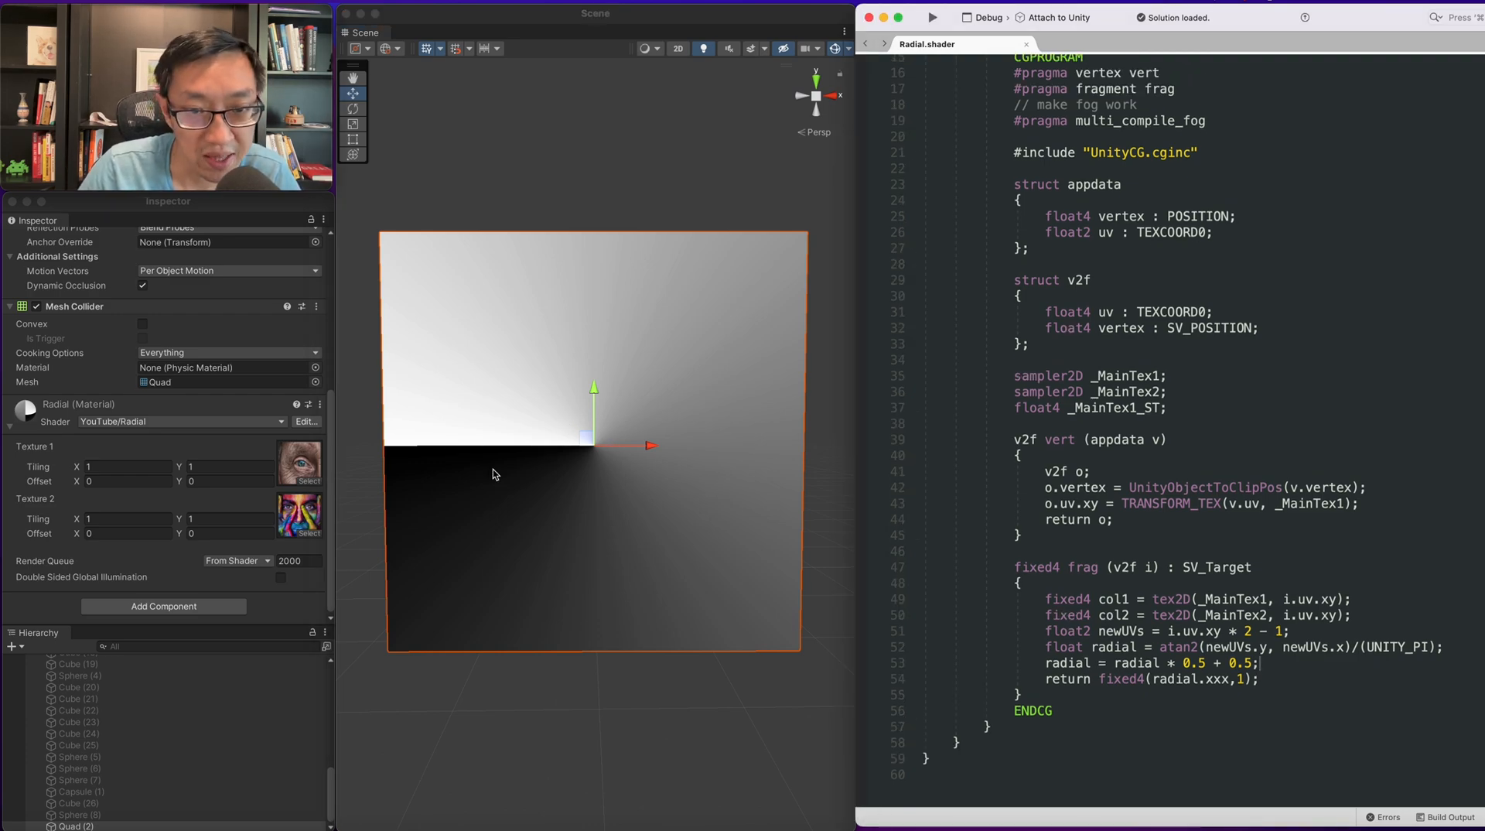
mouse_move(576, 453)
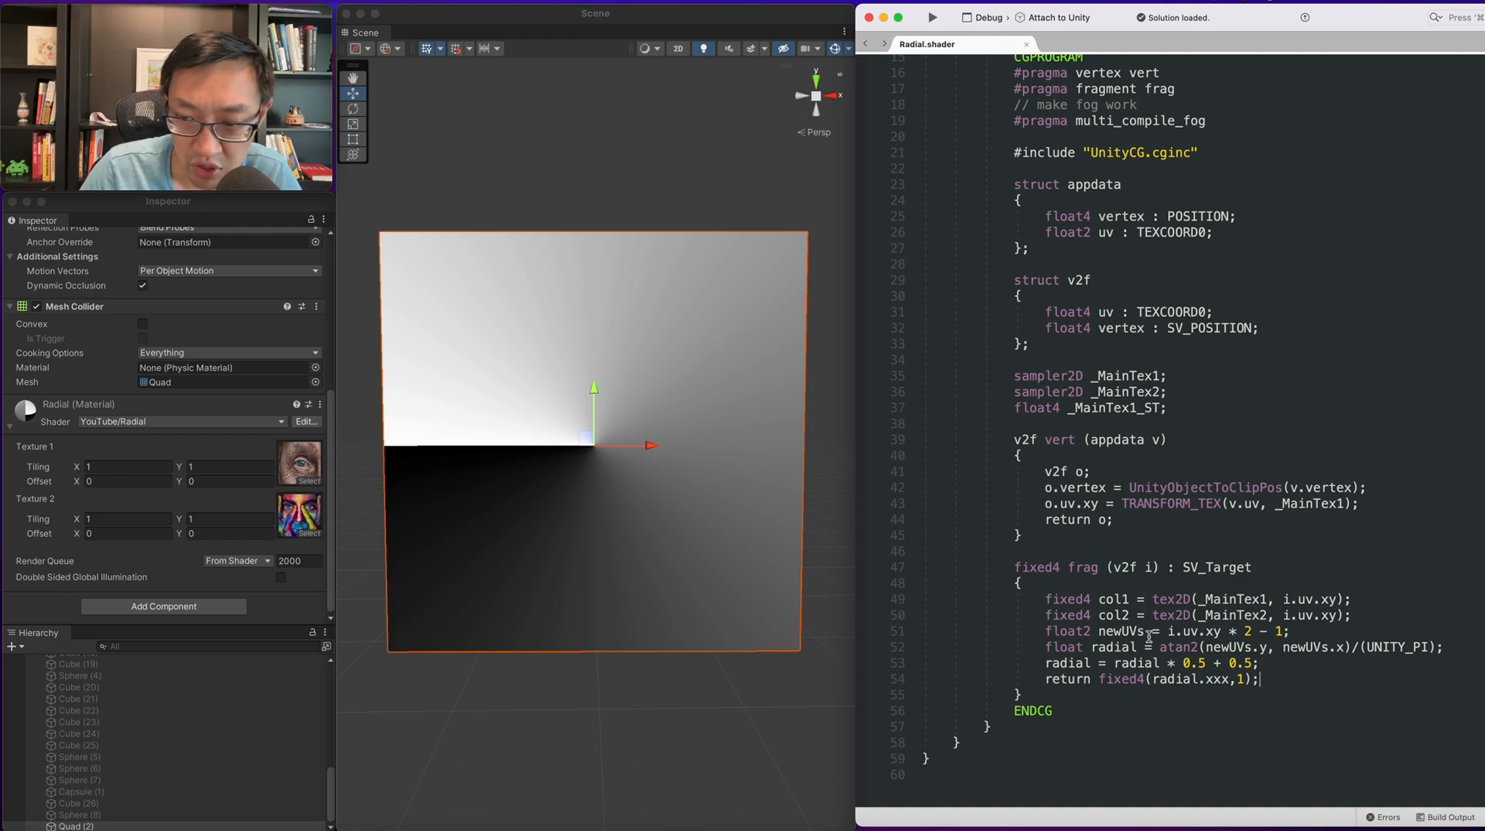
In vert, offset rotUV with -= 0.5 and start a float s line.
double_click(1116, 646)
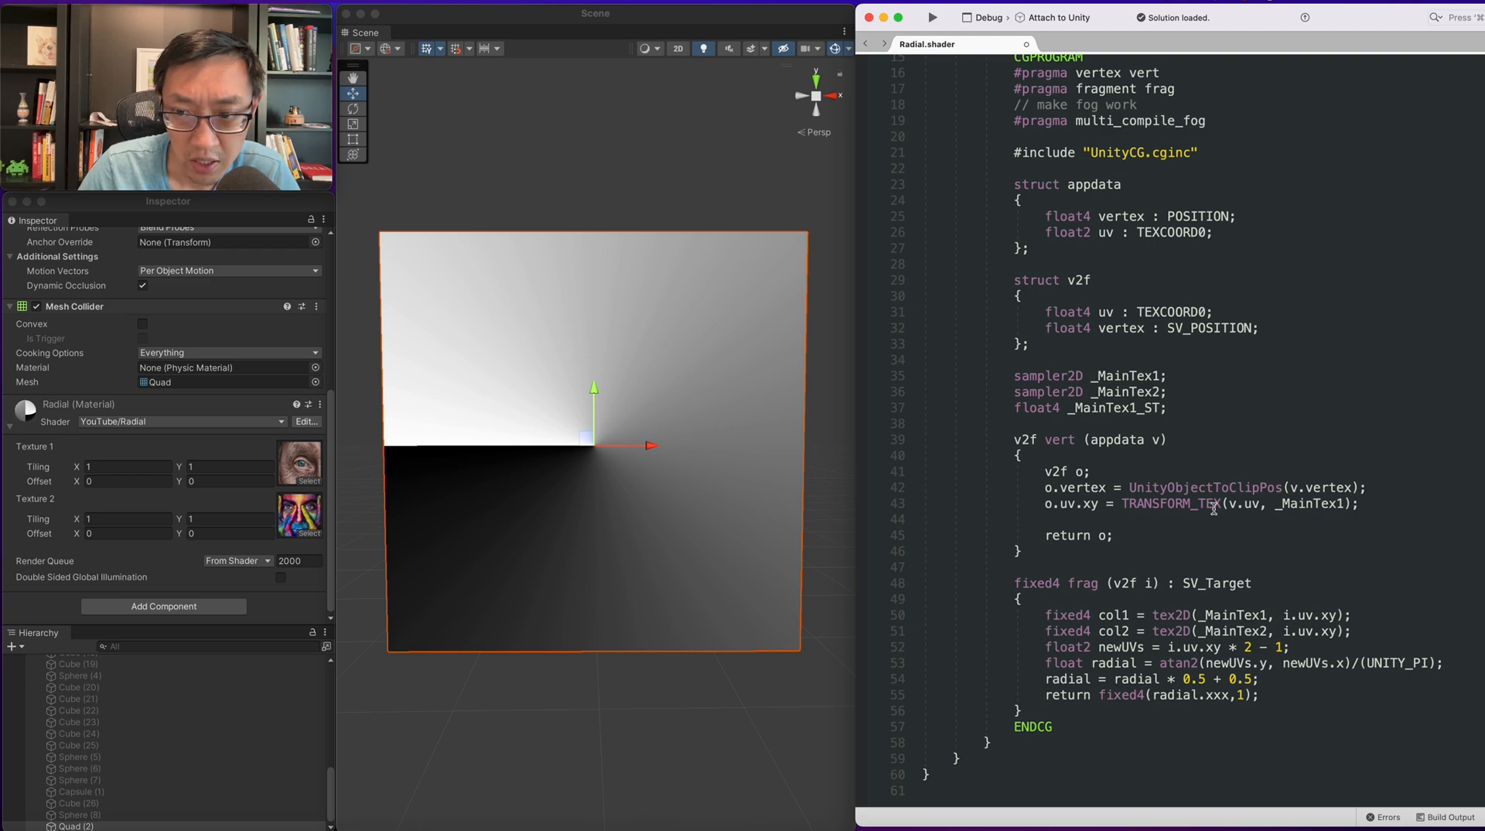
mouse_move(1061, 507)
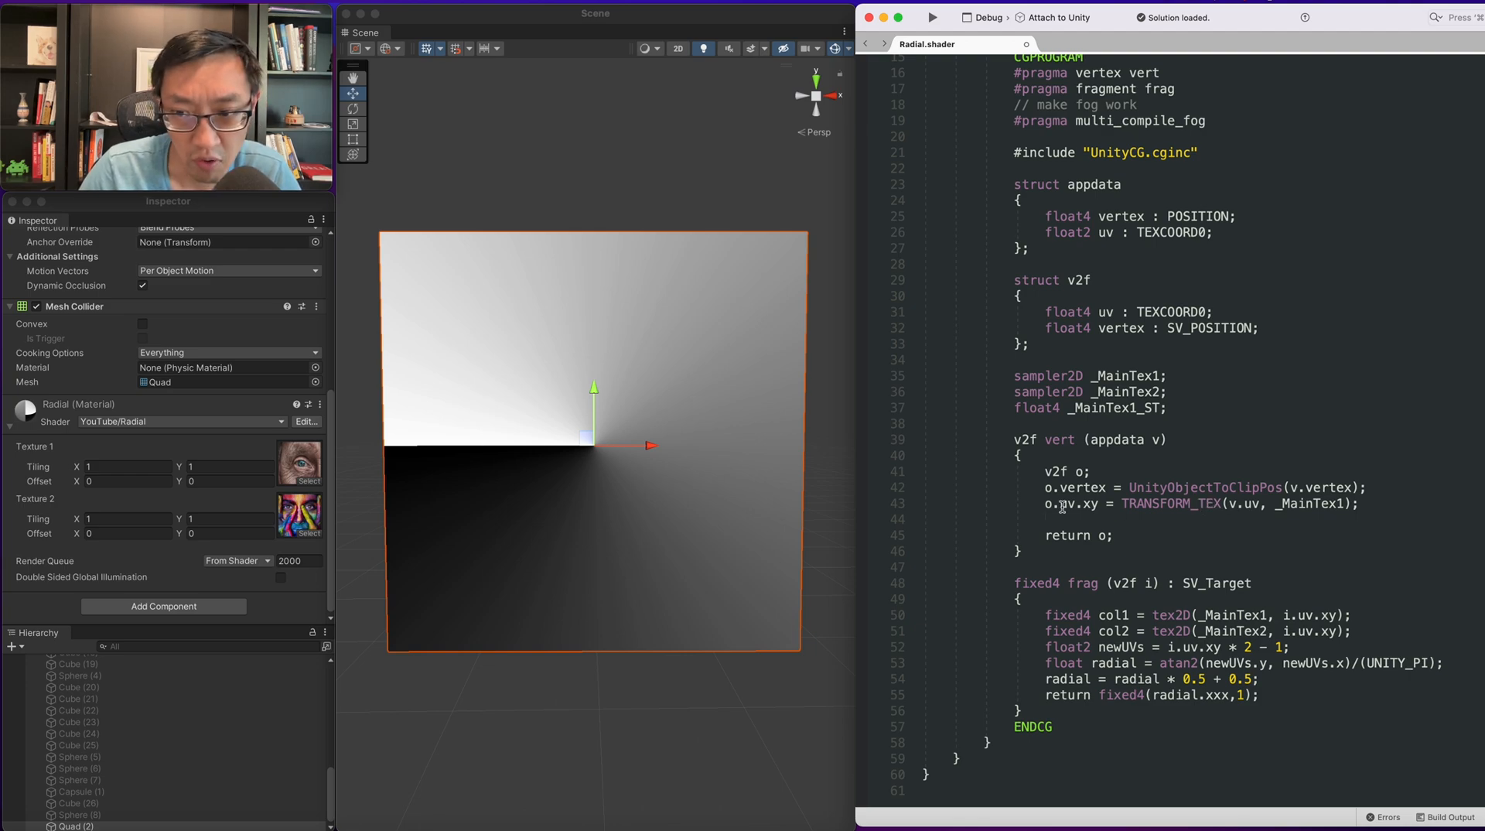
mouse_move(1063, 511)
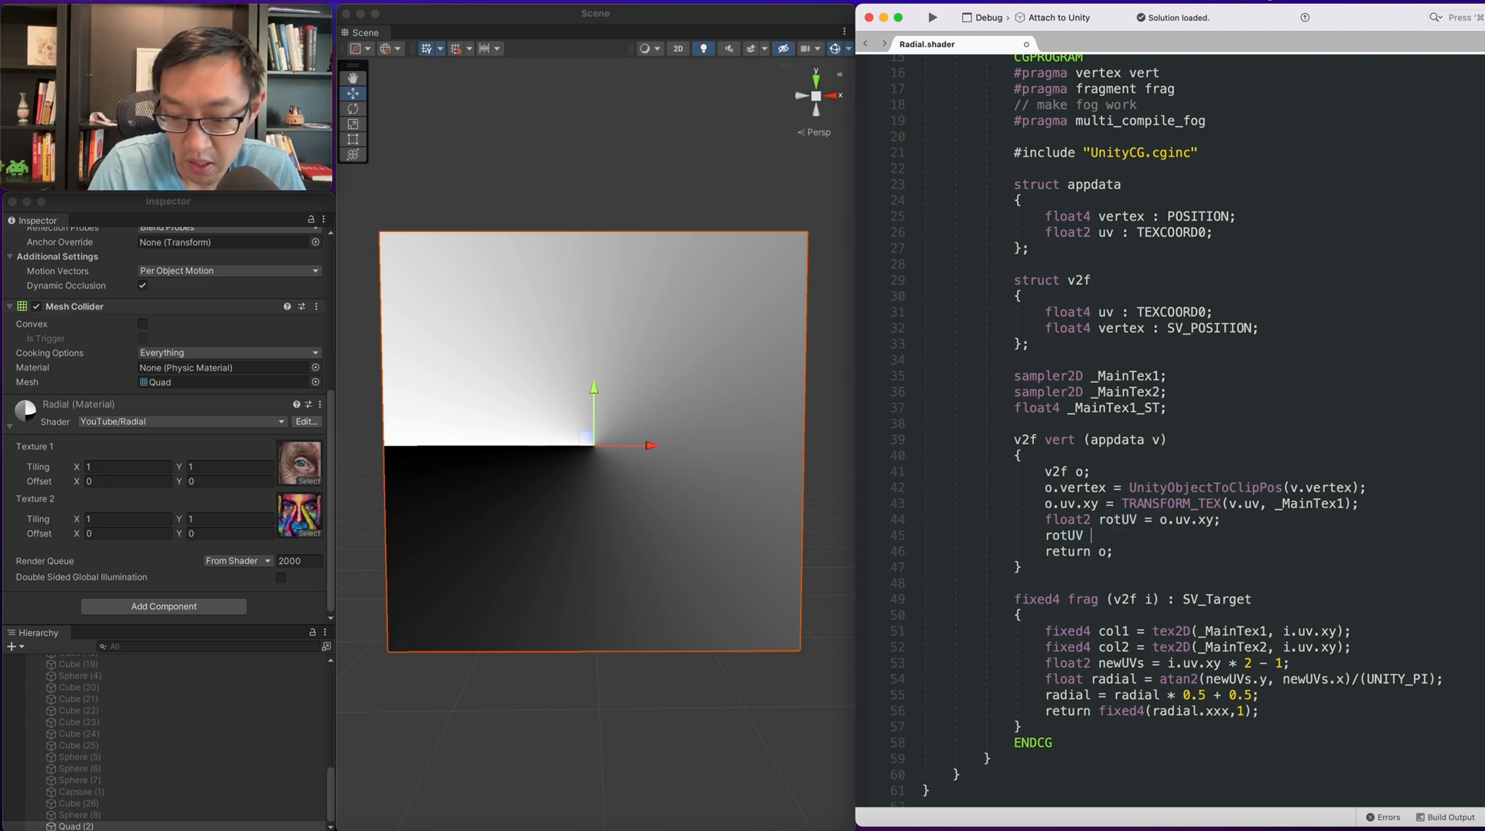
type("-=")
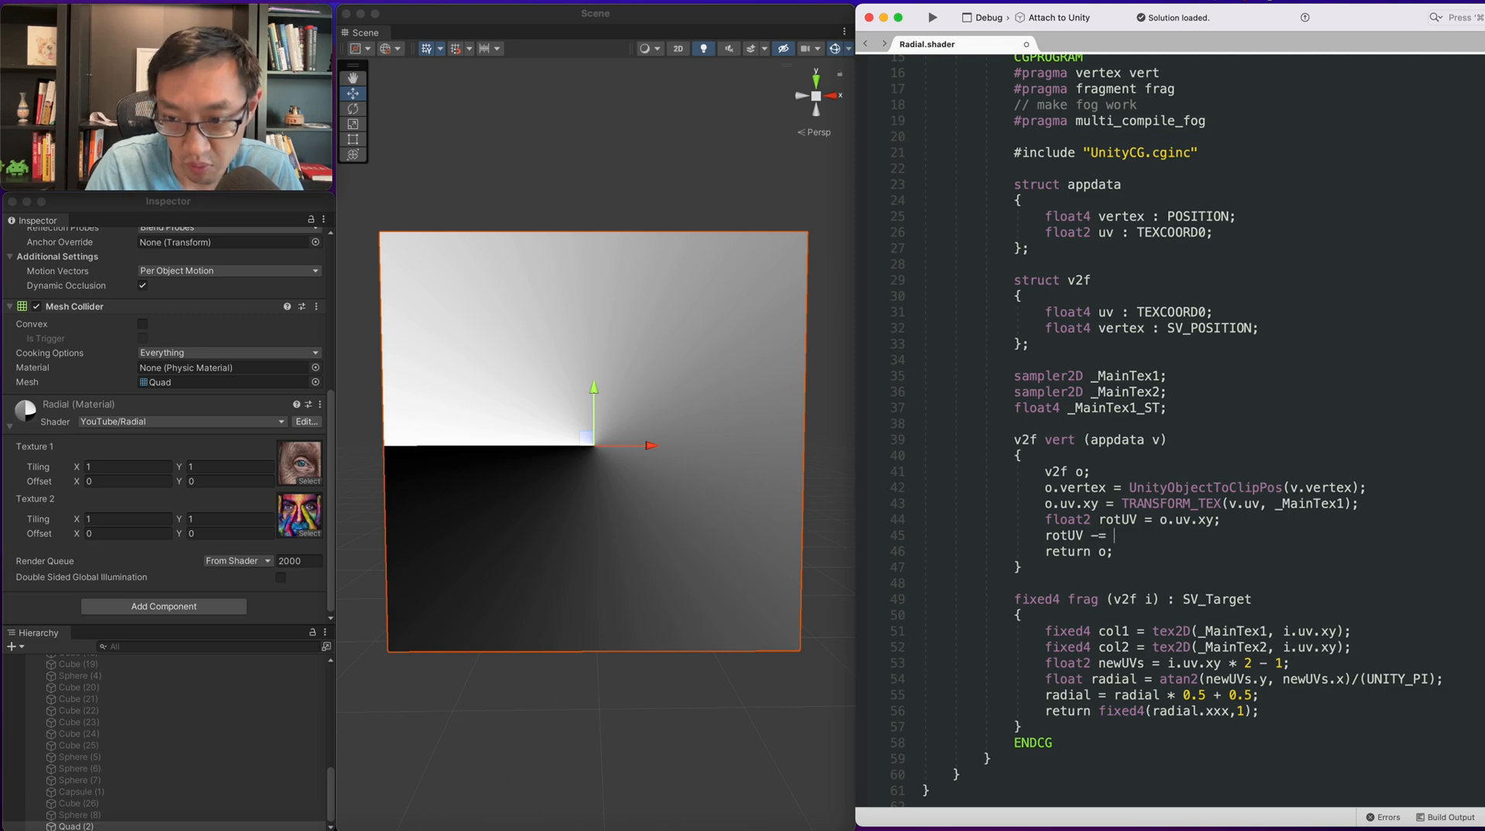
type("0.5;")
type("fl")
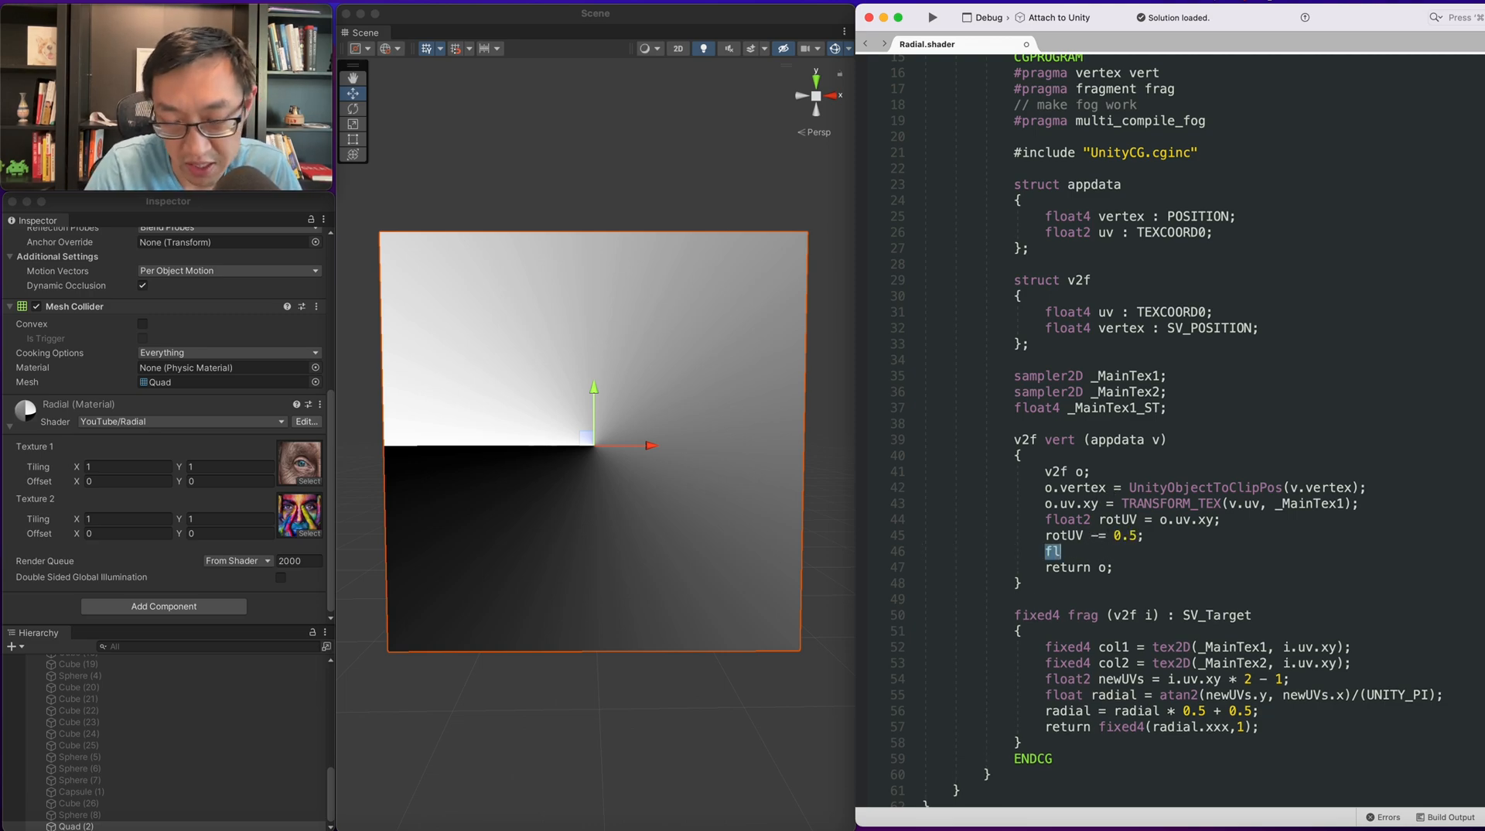
key("Backspace")
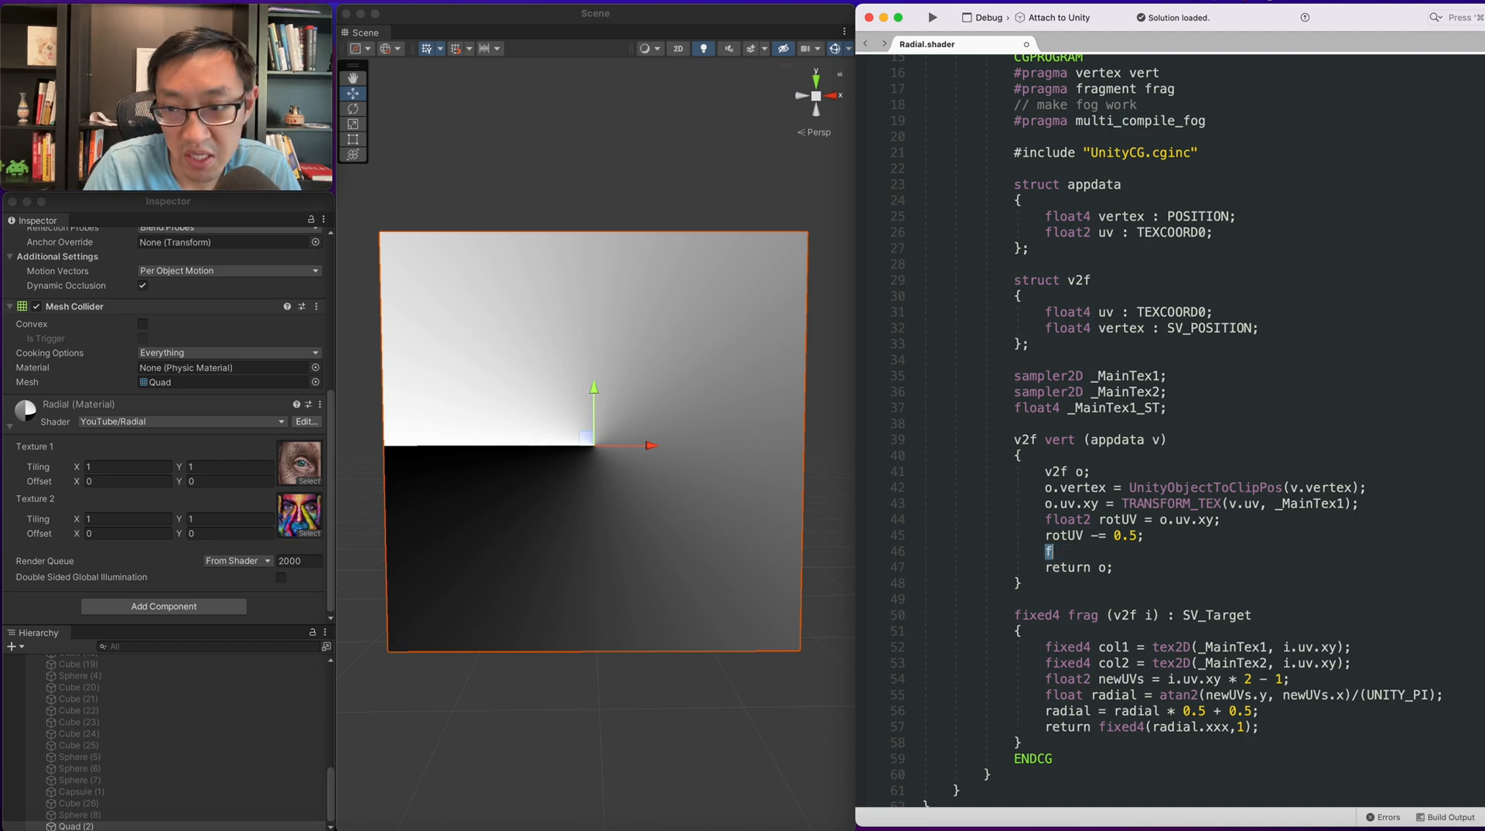
type("loat s =")
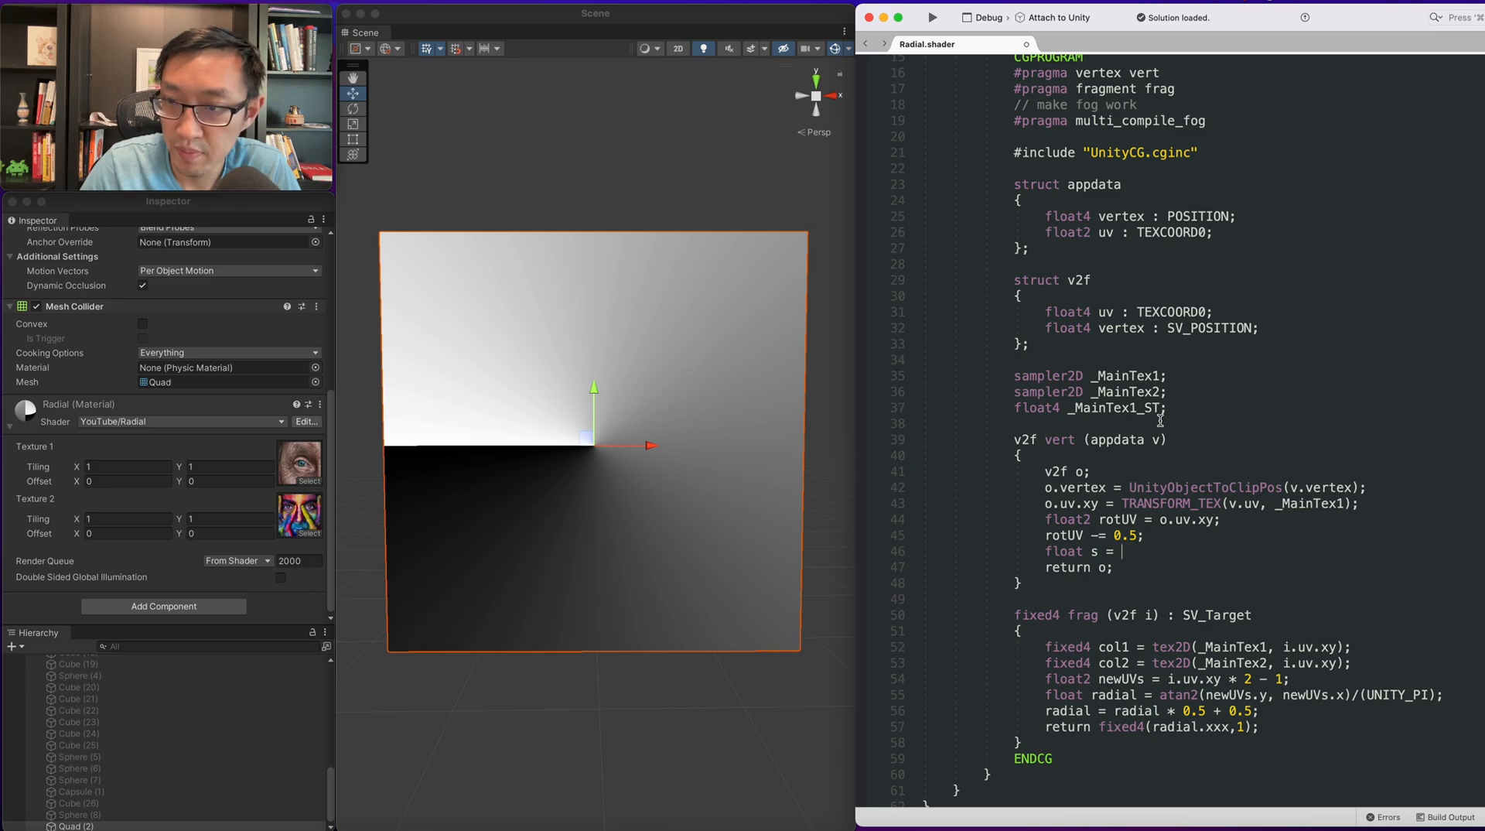
Add a _Rotation property with Range(0,10), replacing the white default with 0.
scroll("up", 3)
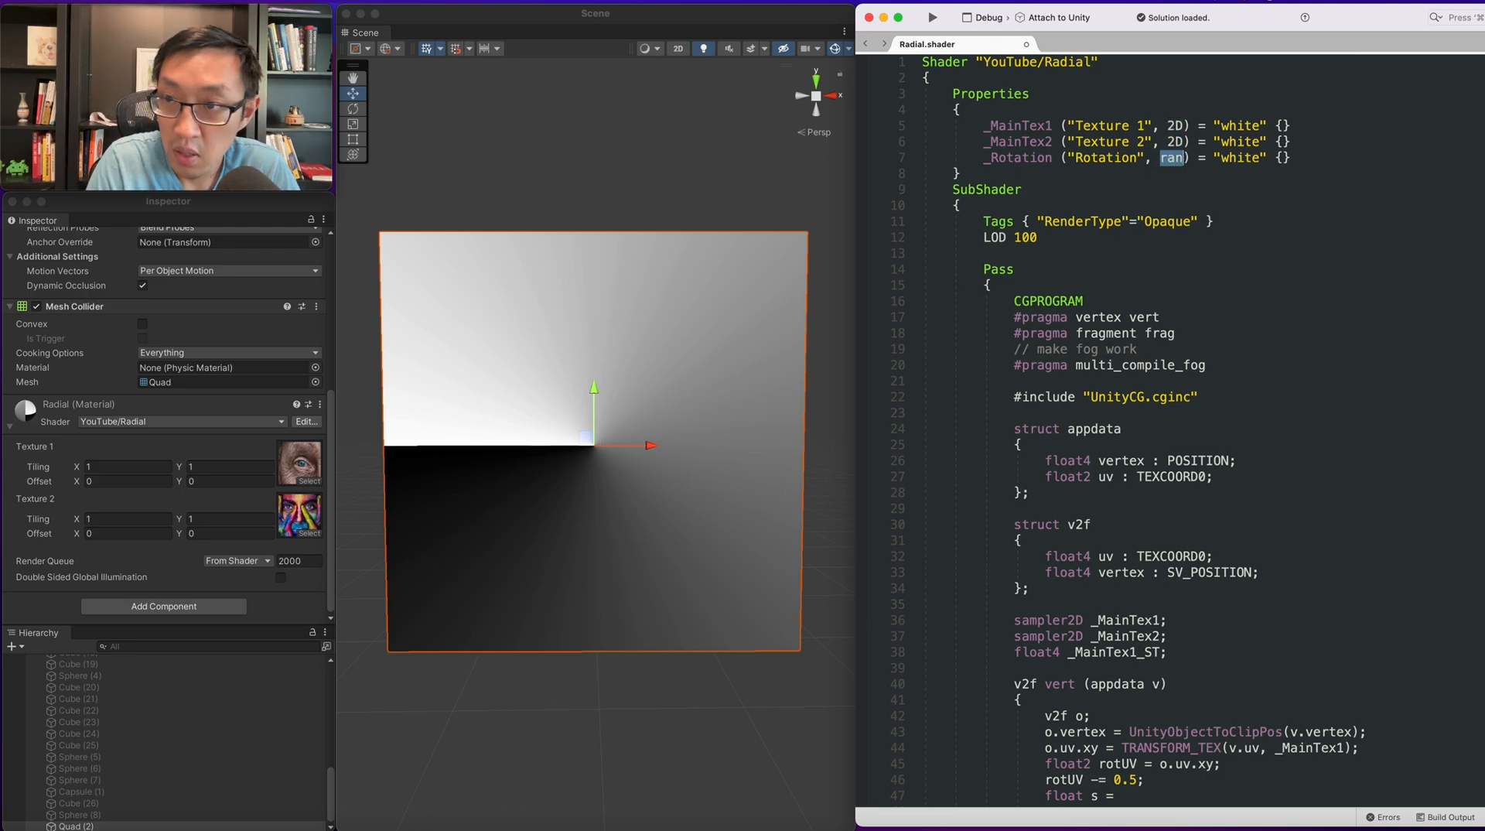
type("ge(")
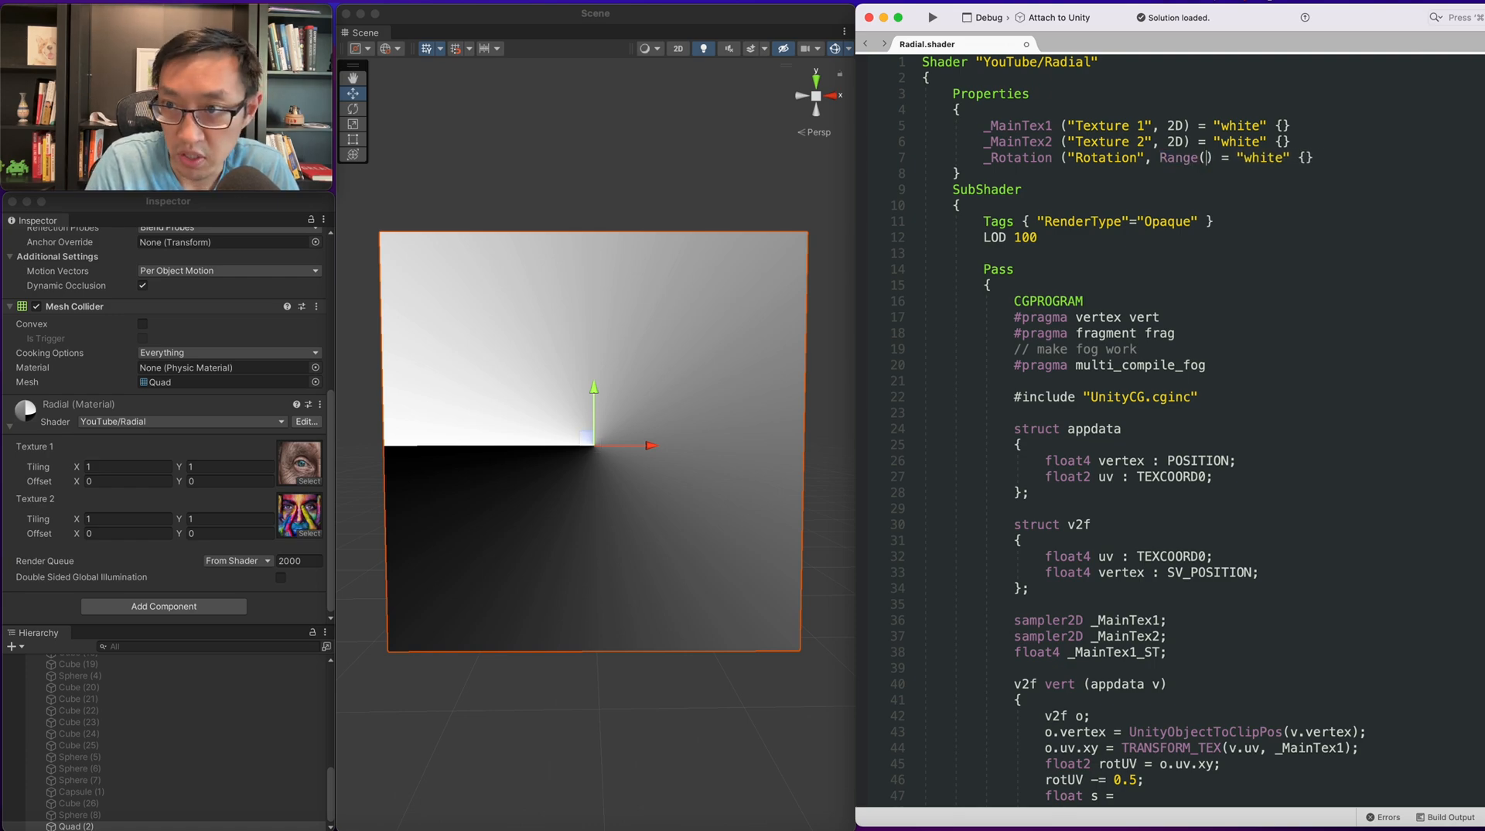
type("0,10")
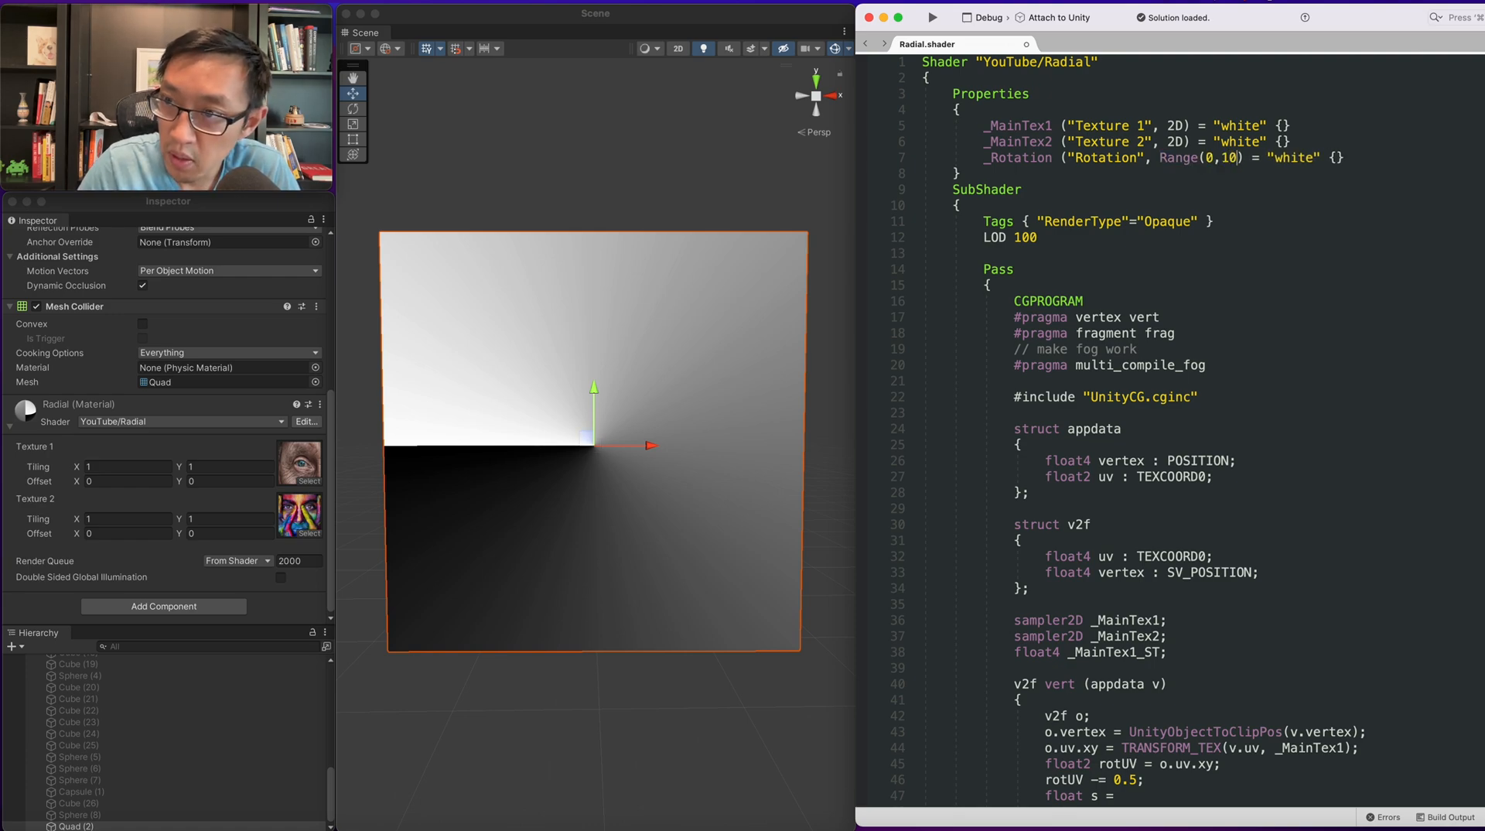
double_click(1291, 157)
type("float _Rotation;")
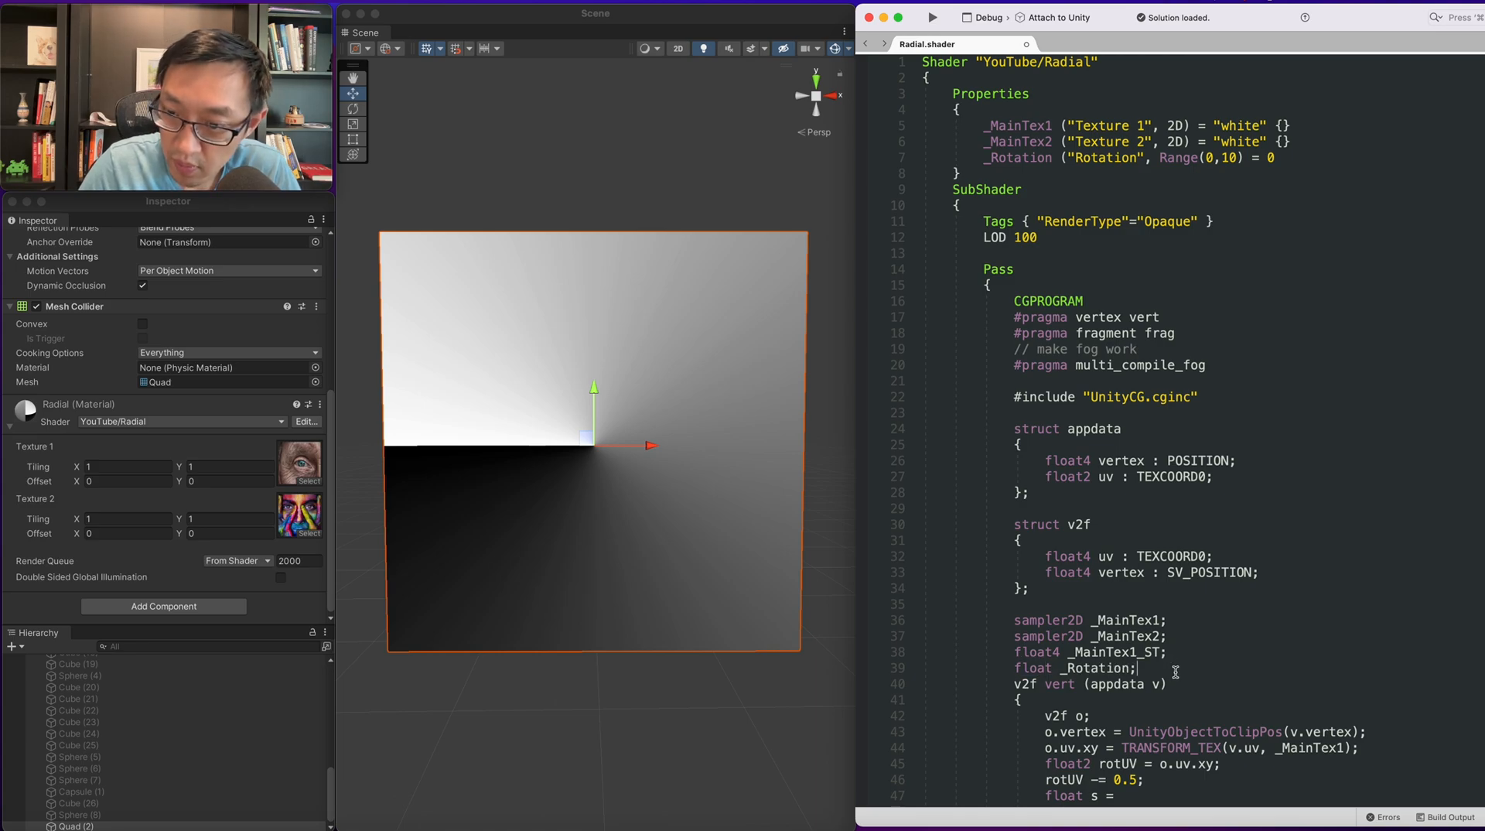
Set float s = sin(_Rotation) and float c = cos(_Rotation), then declare rotMat.
scroll("down", 3)
type(" sin(")
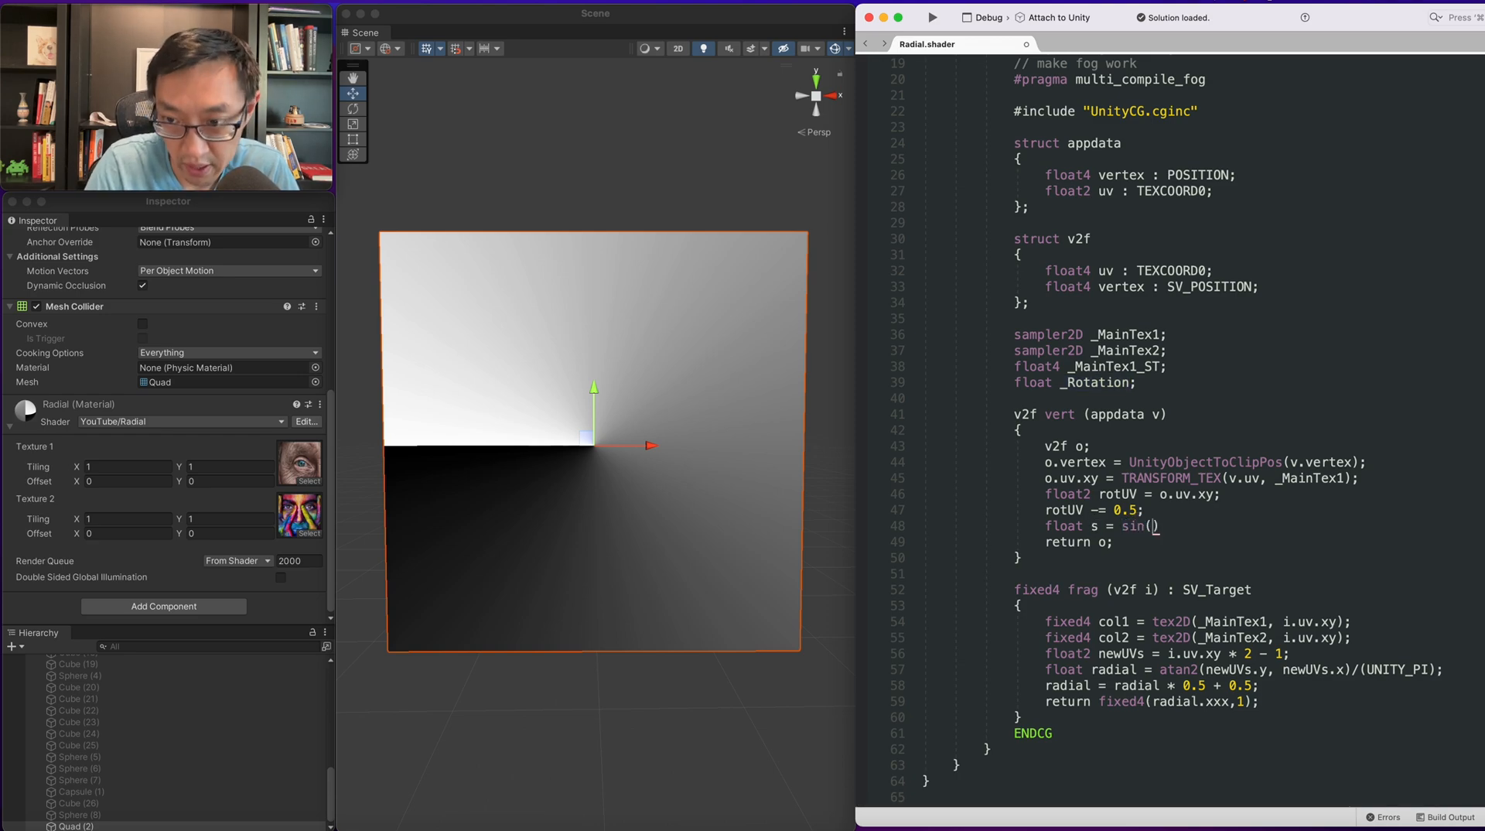
type("_Rotation;)")
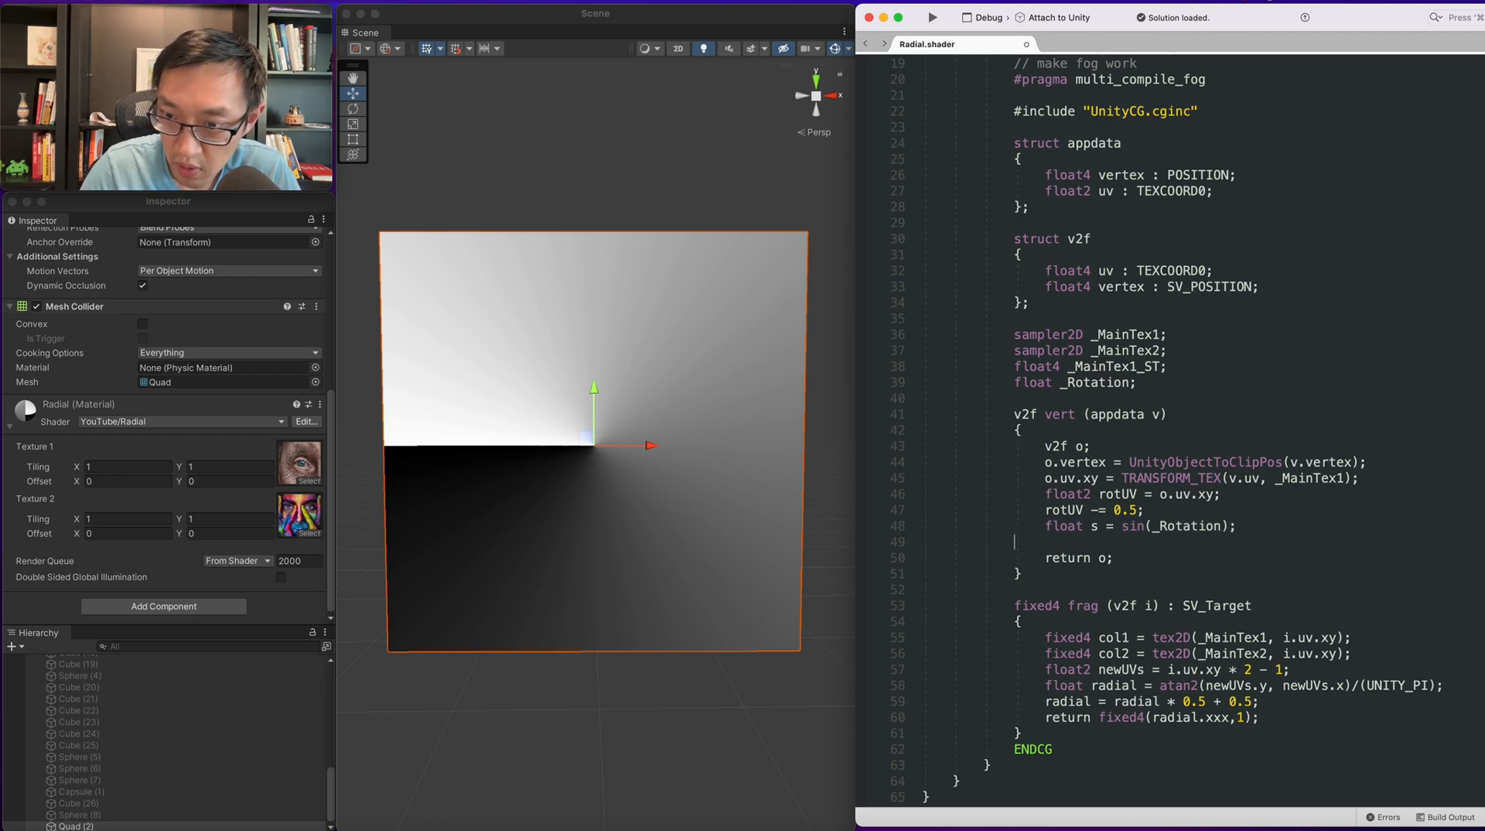
type("float s = sin(_Rotation);")
type("float c = cos(_Rotation);")
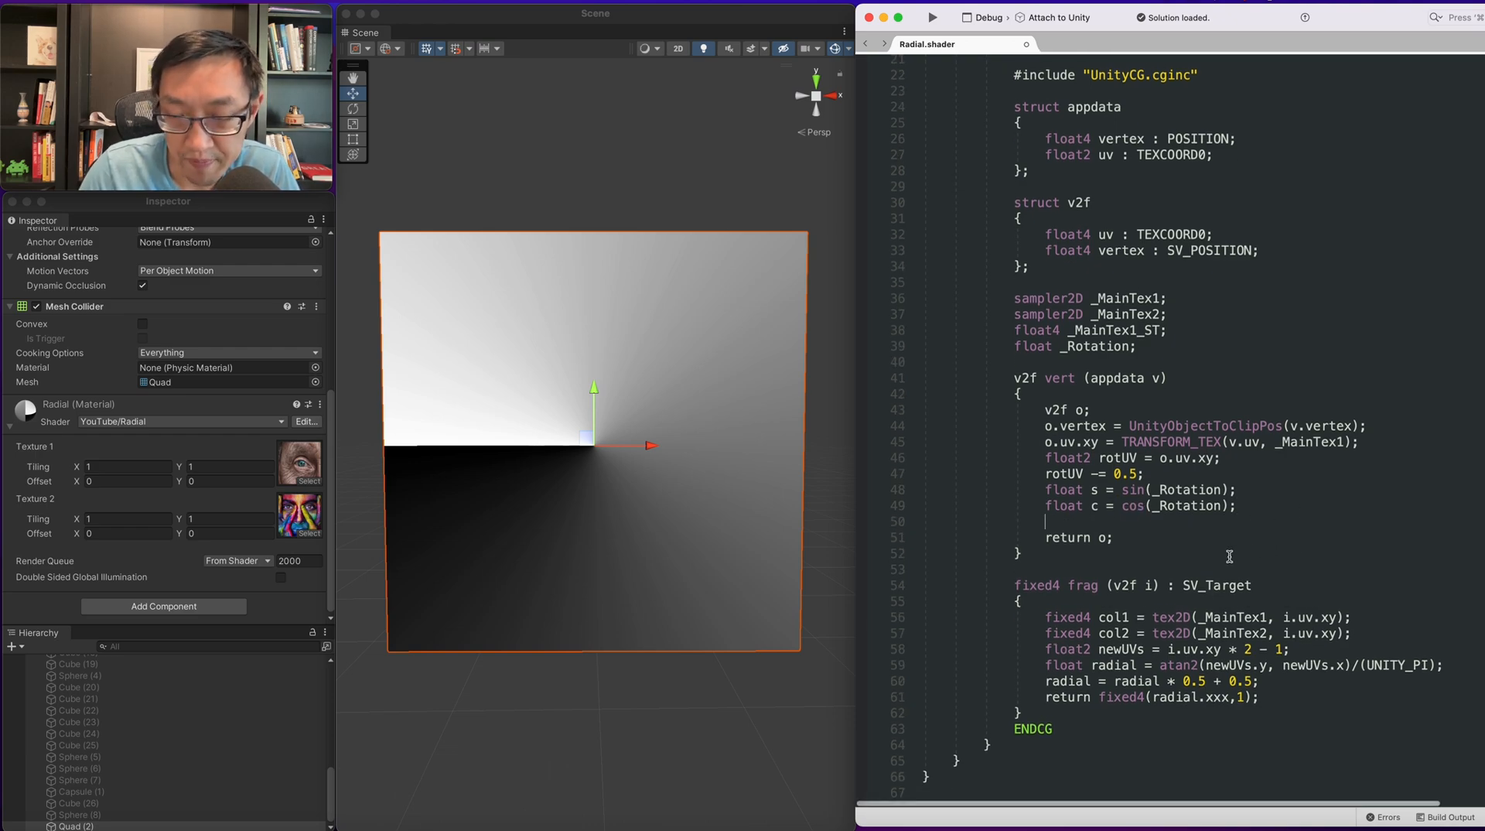
mouse_move(1147, 522)
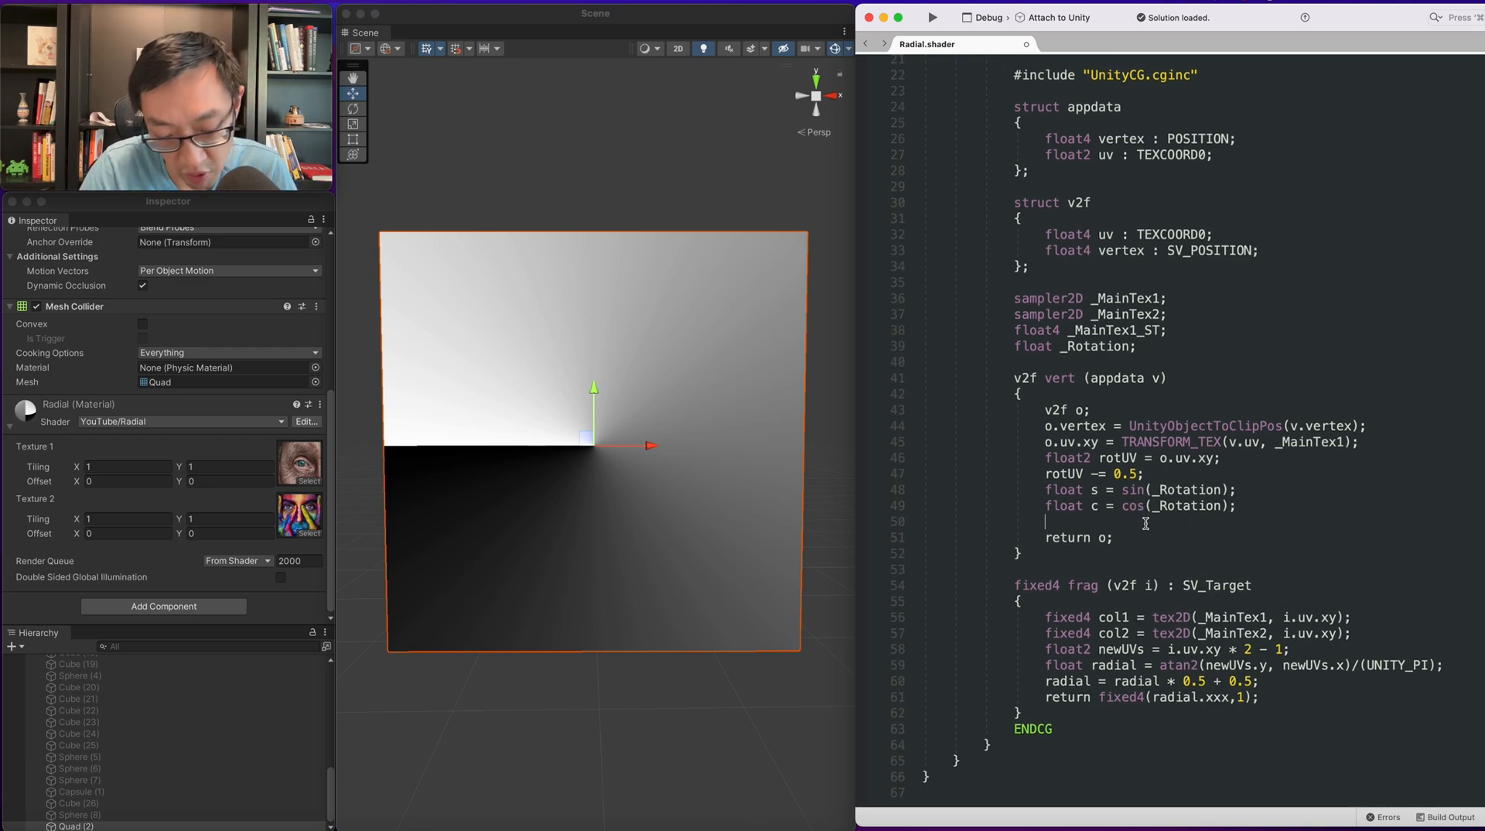
type("float2x2")
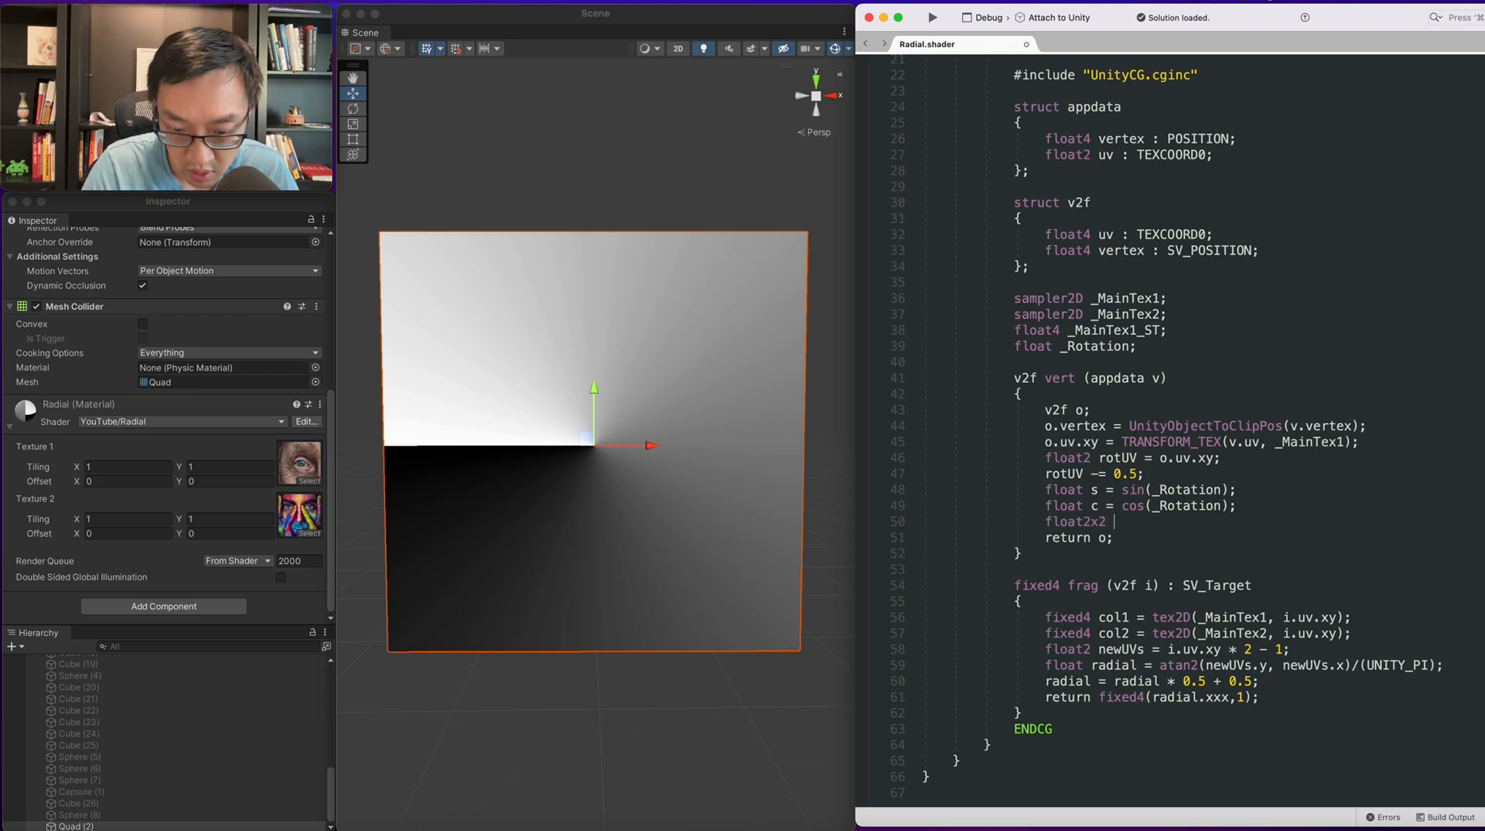
type("rotMat =")
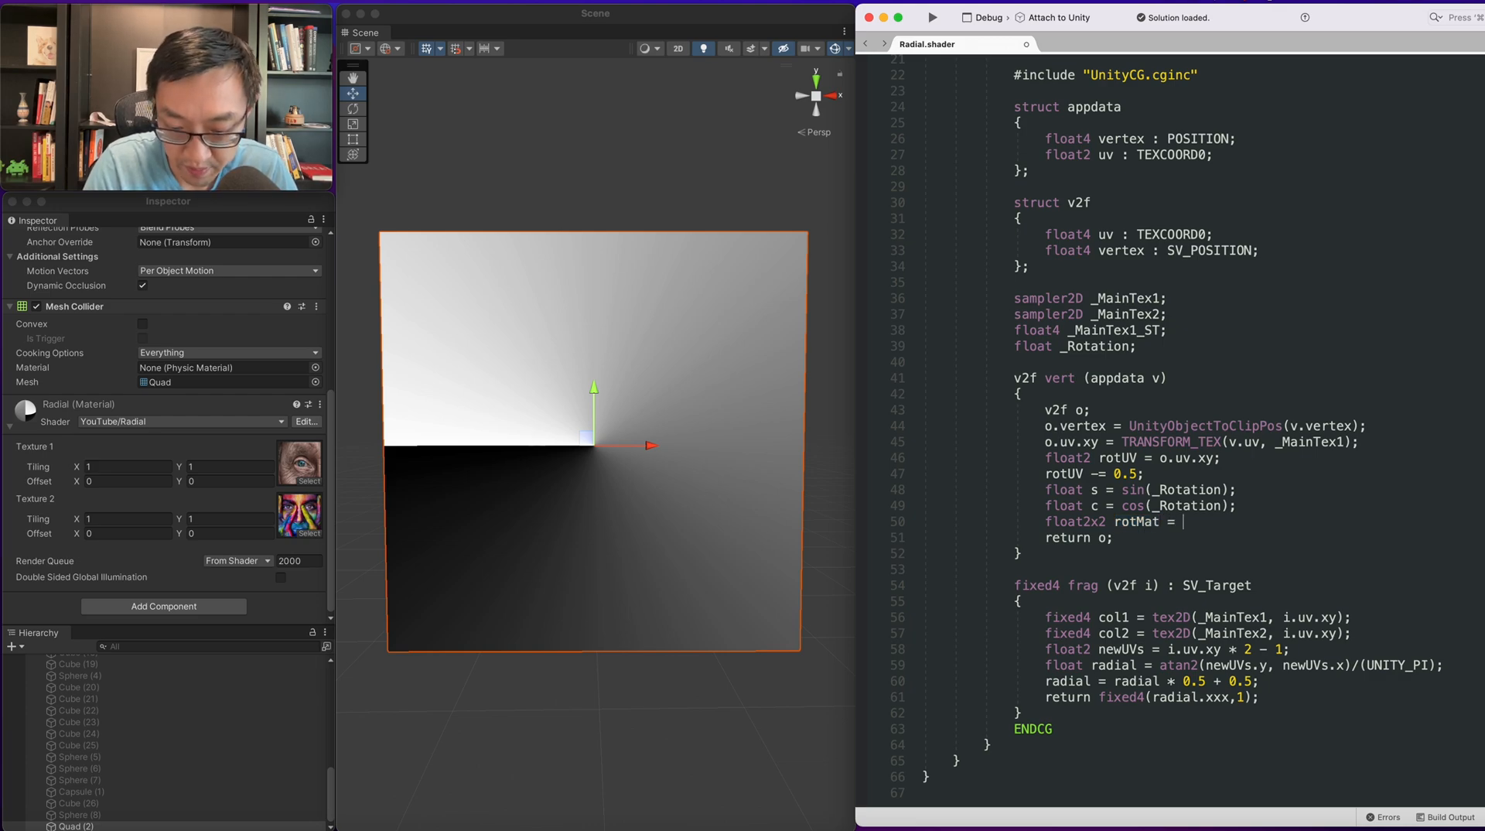
Build rotMat as float2x2(c,-s,s,c), multiply rotUV by it, and add 0.5 back.
type("fk")
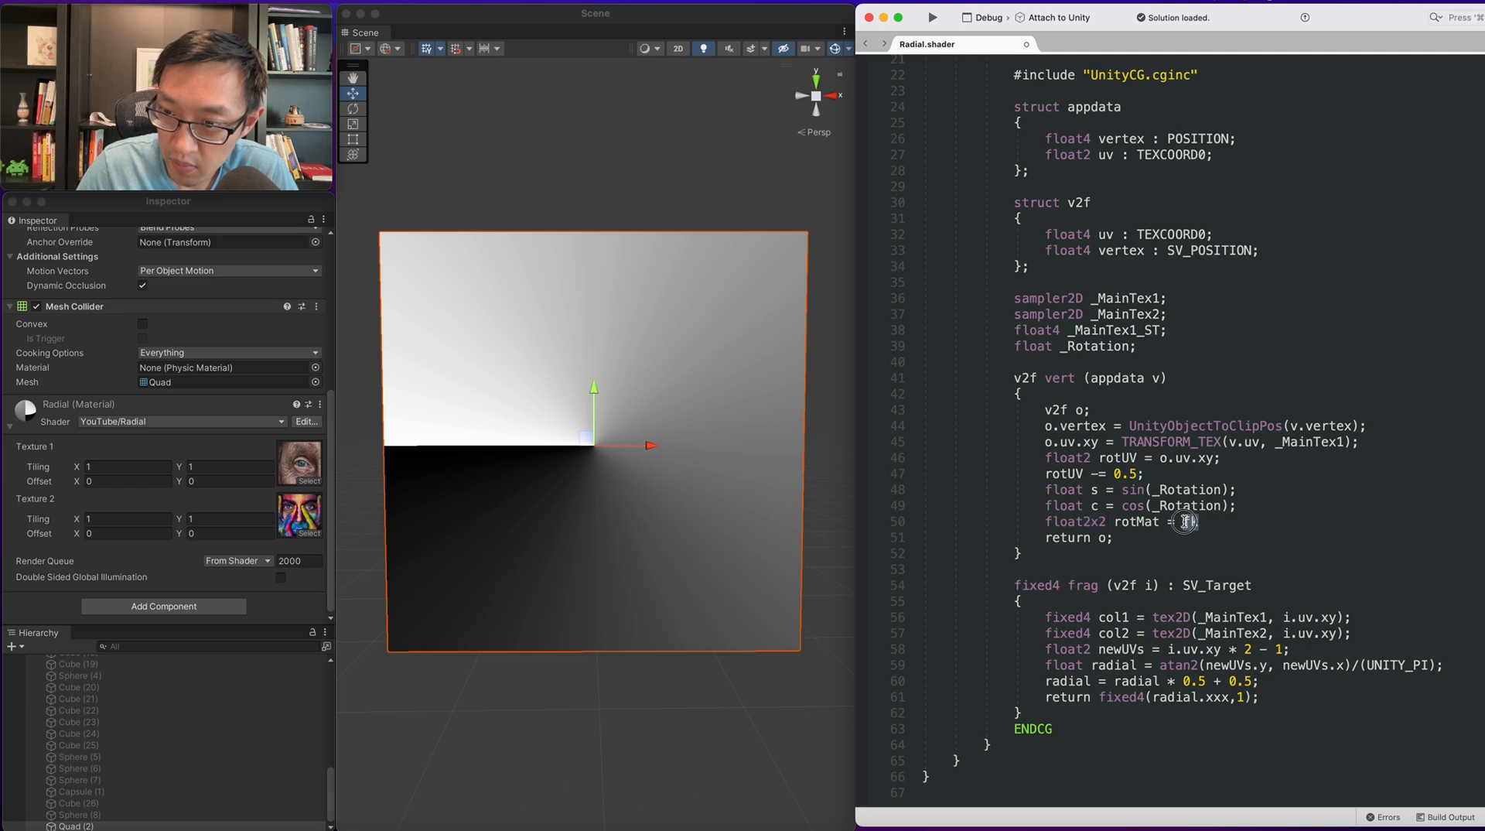
type("float2x2(c,")
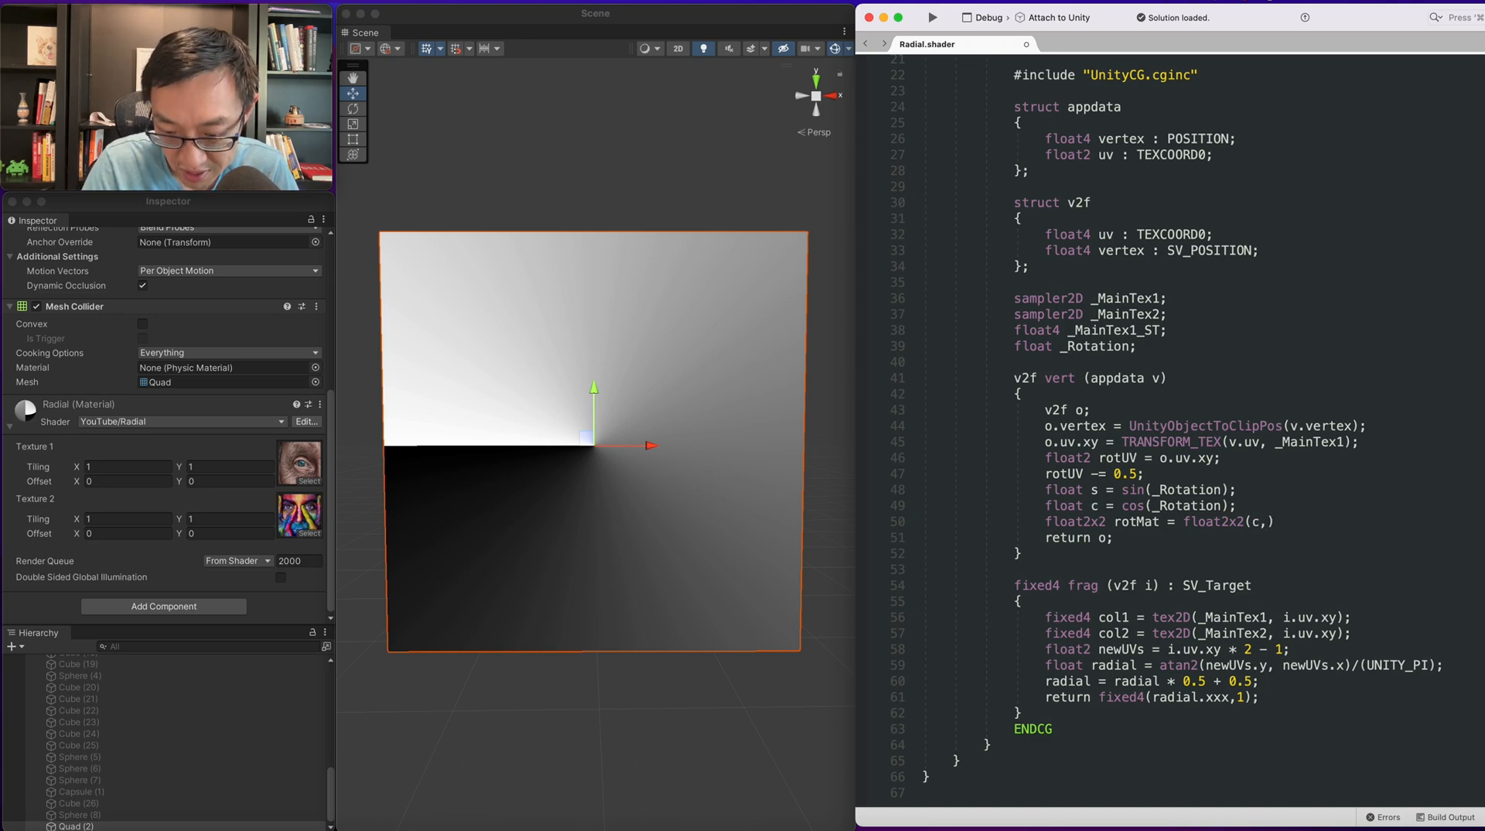
type("-s,s,c")
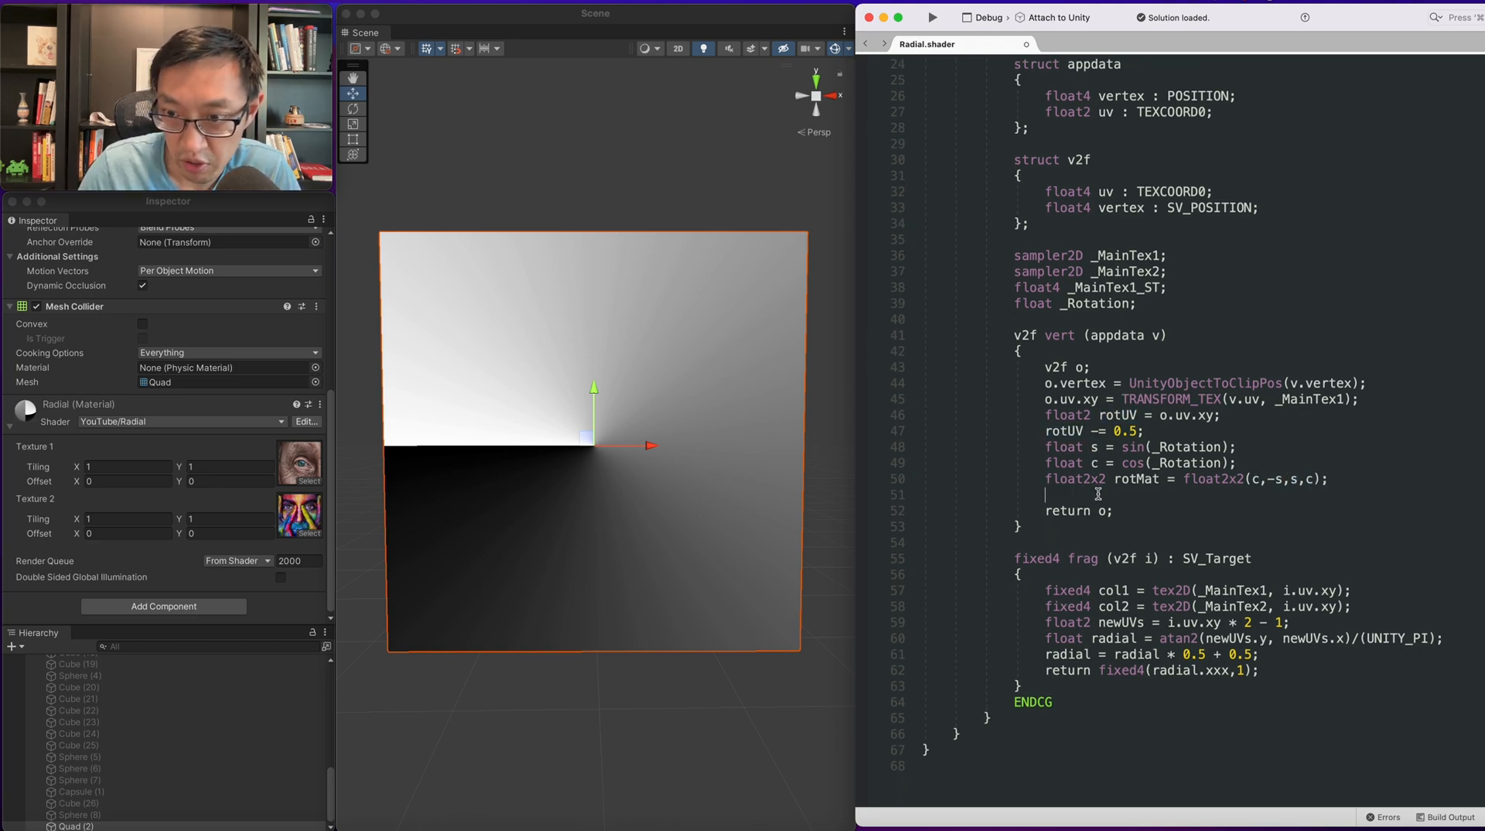
type("rotUV")
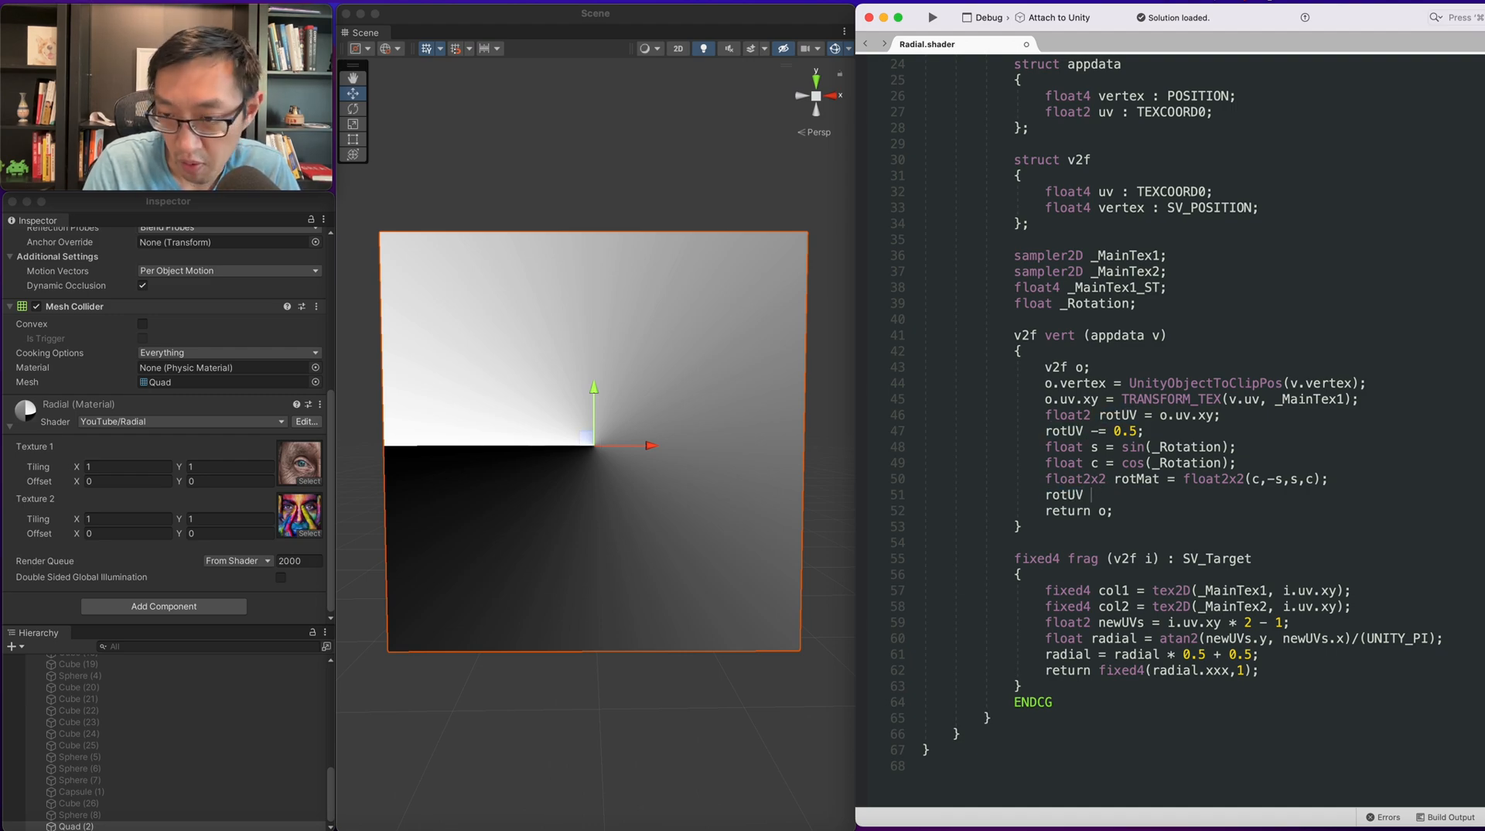
type("mul")
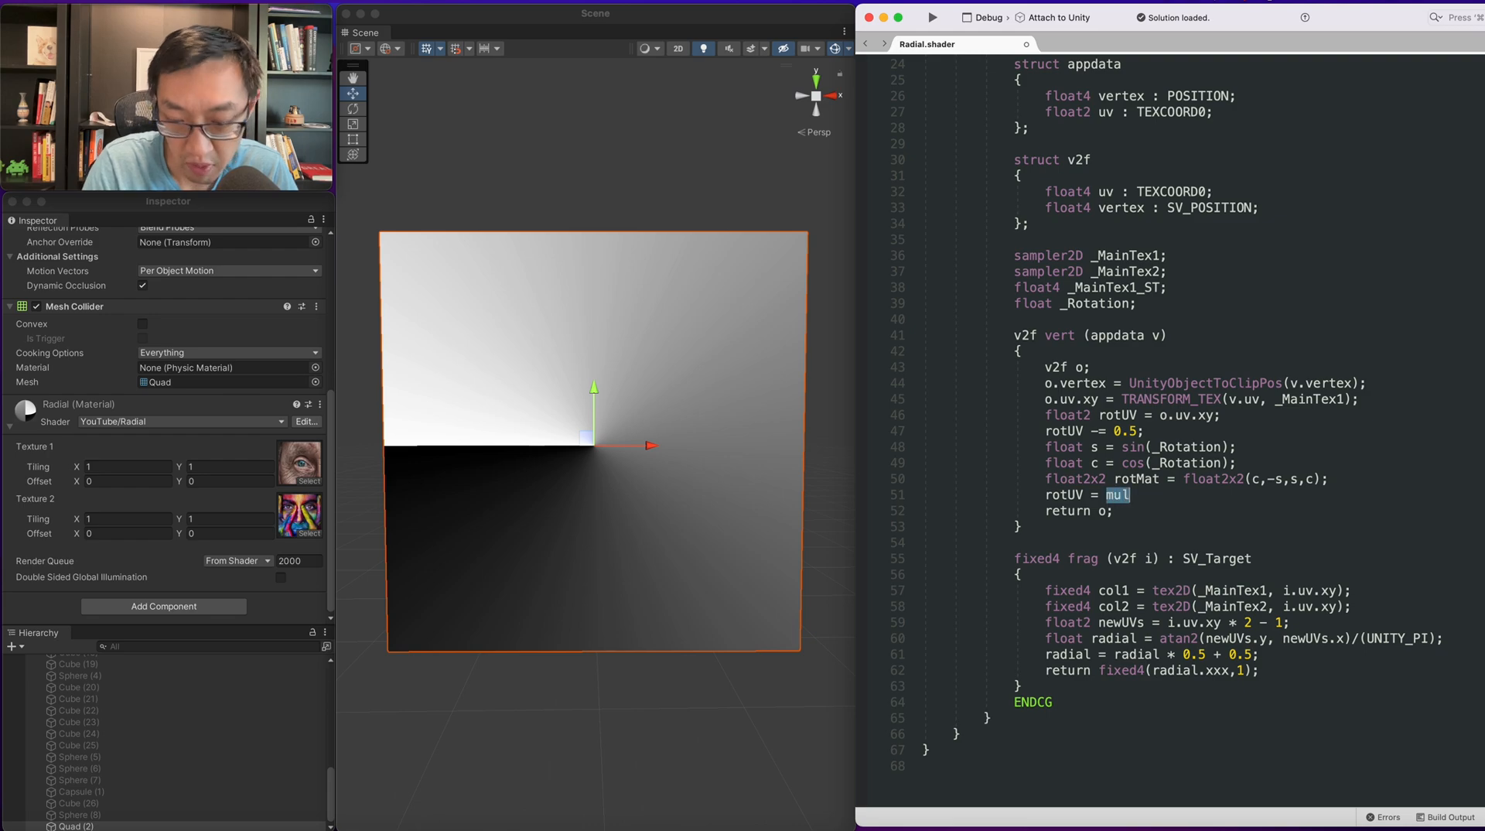
type("(")
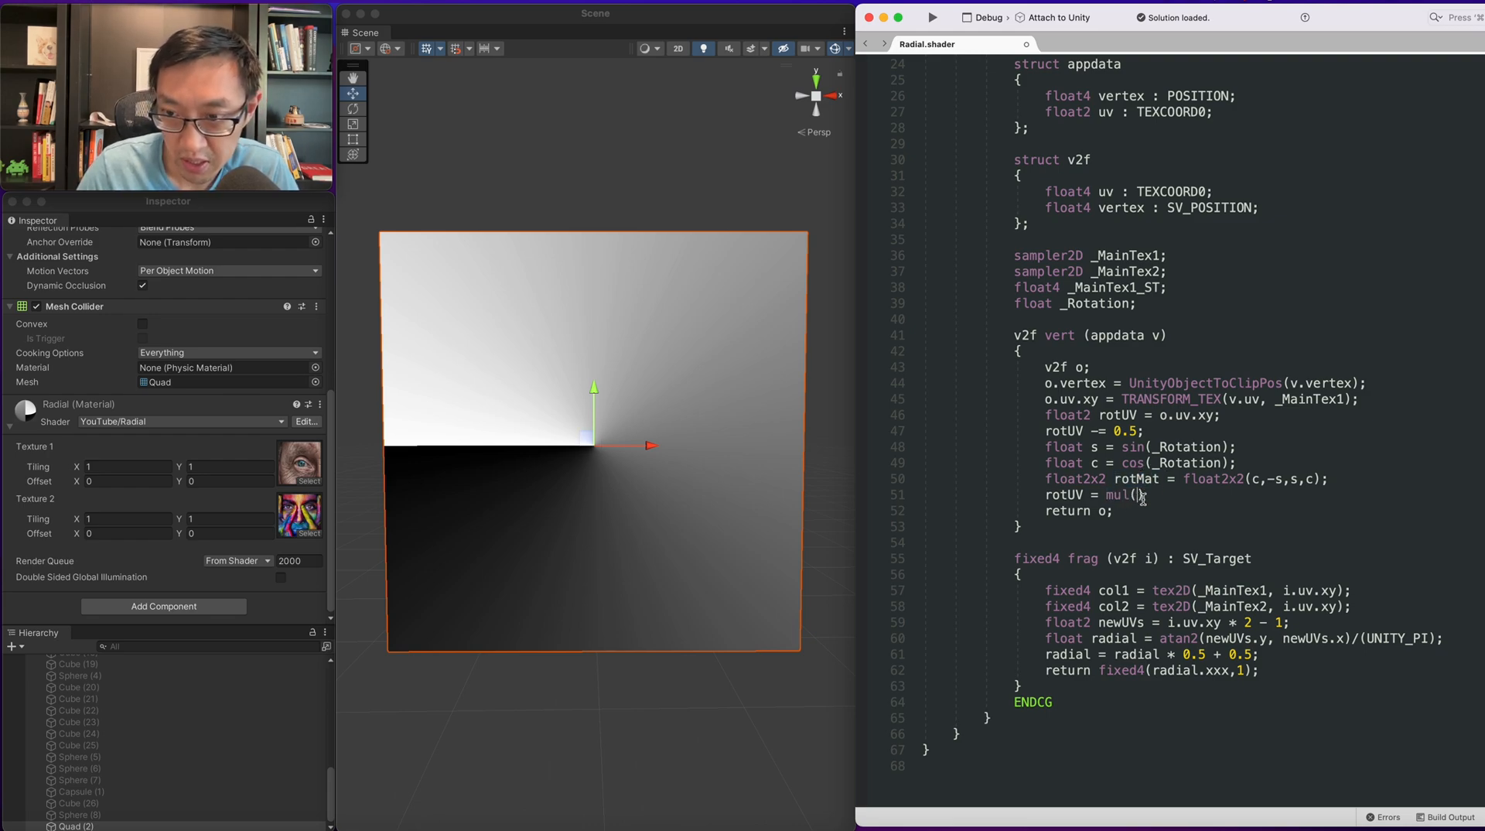
type("rotMat,rotUV);")
type("rotUV += 0.")
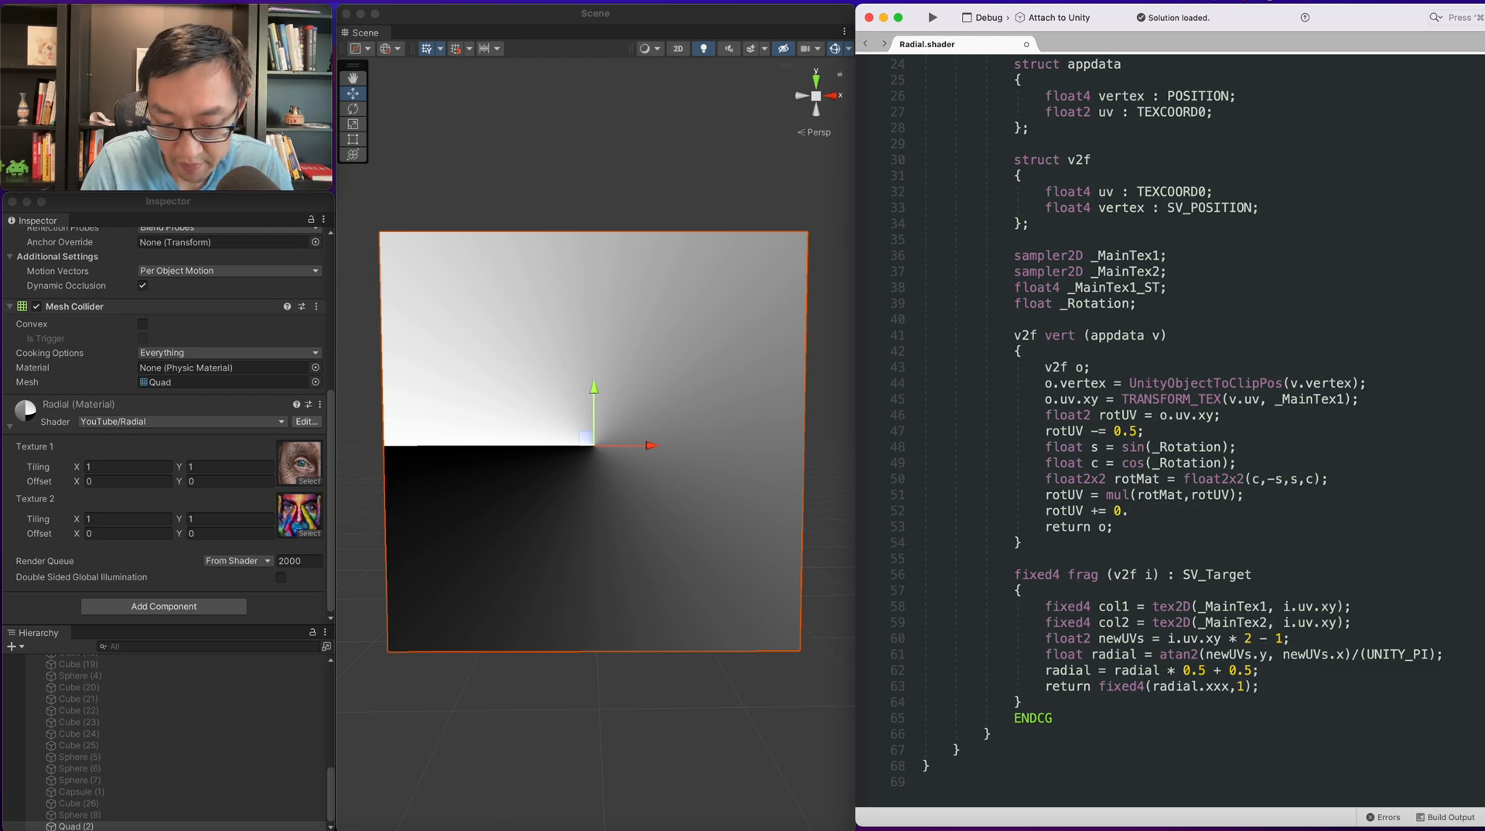
scroll("up", 3)
type("5;")
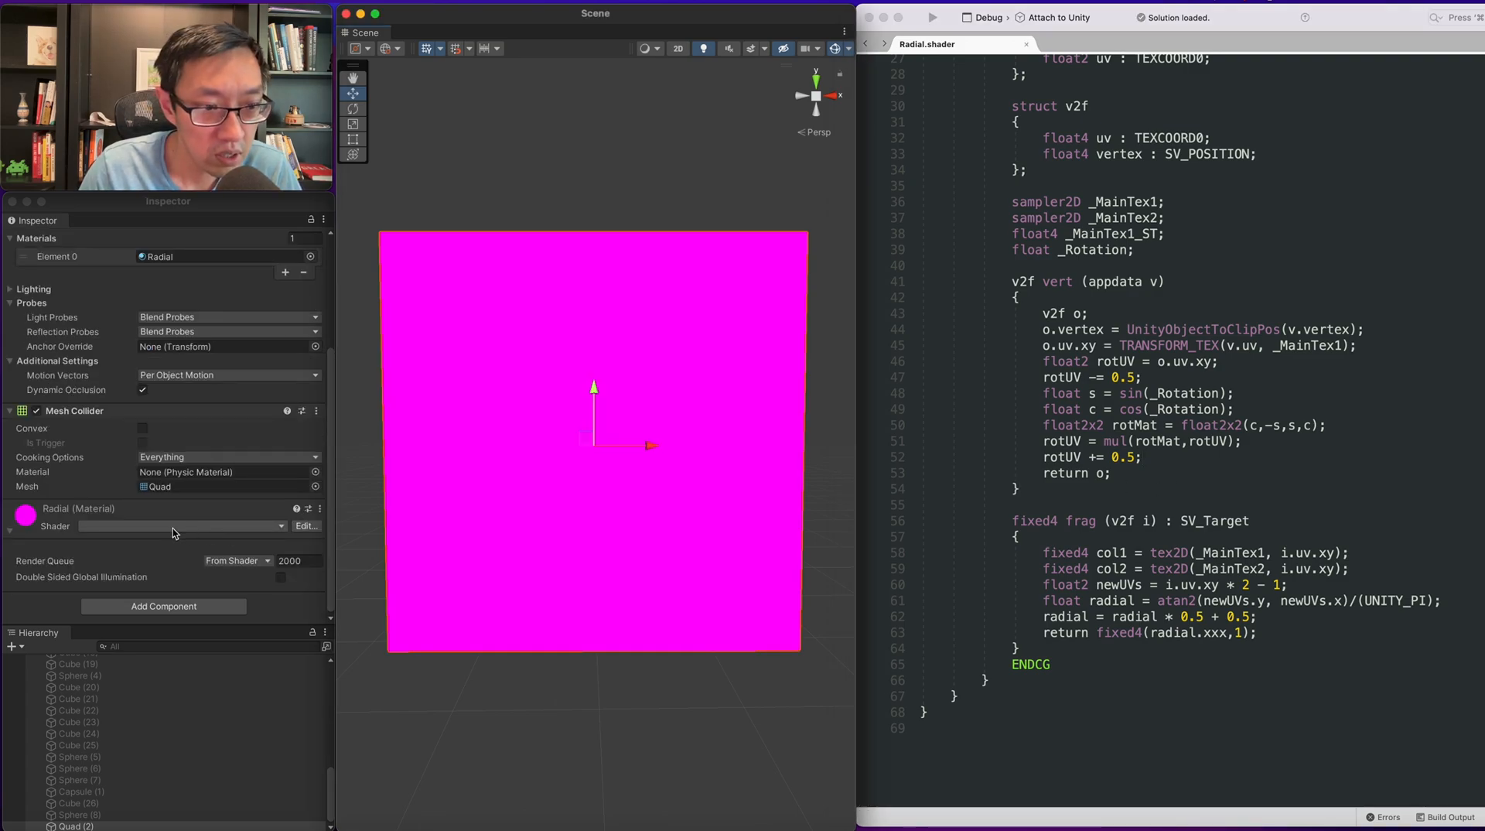
Store the rotated UVs in o.uv.zw by reusing the o.uv.xy assignment.
scroll("up", 3)
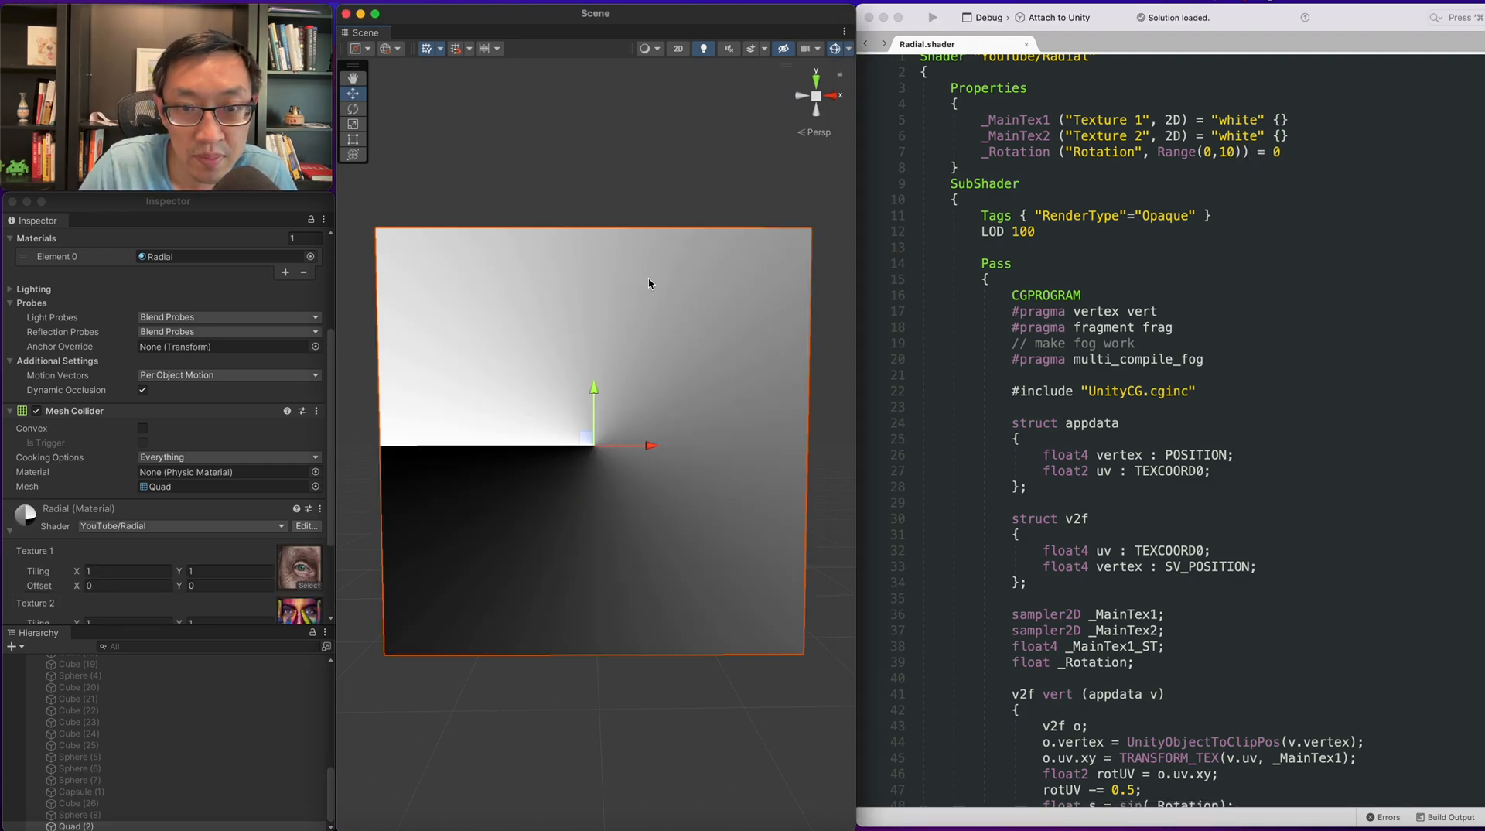
scroll("down", 3)
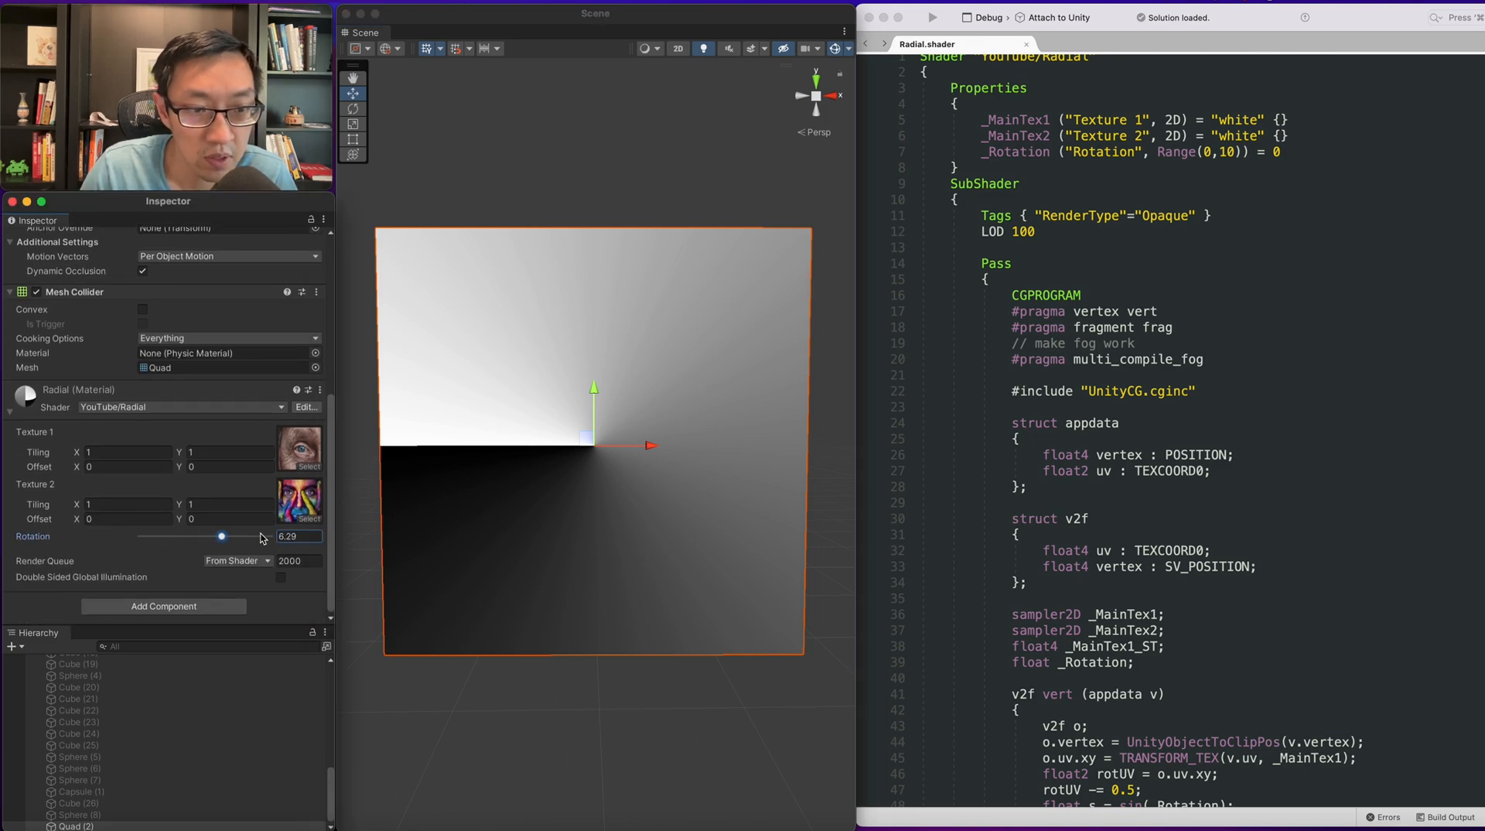
scroll("down", 3)
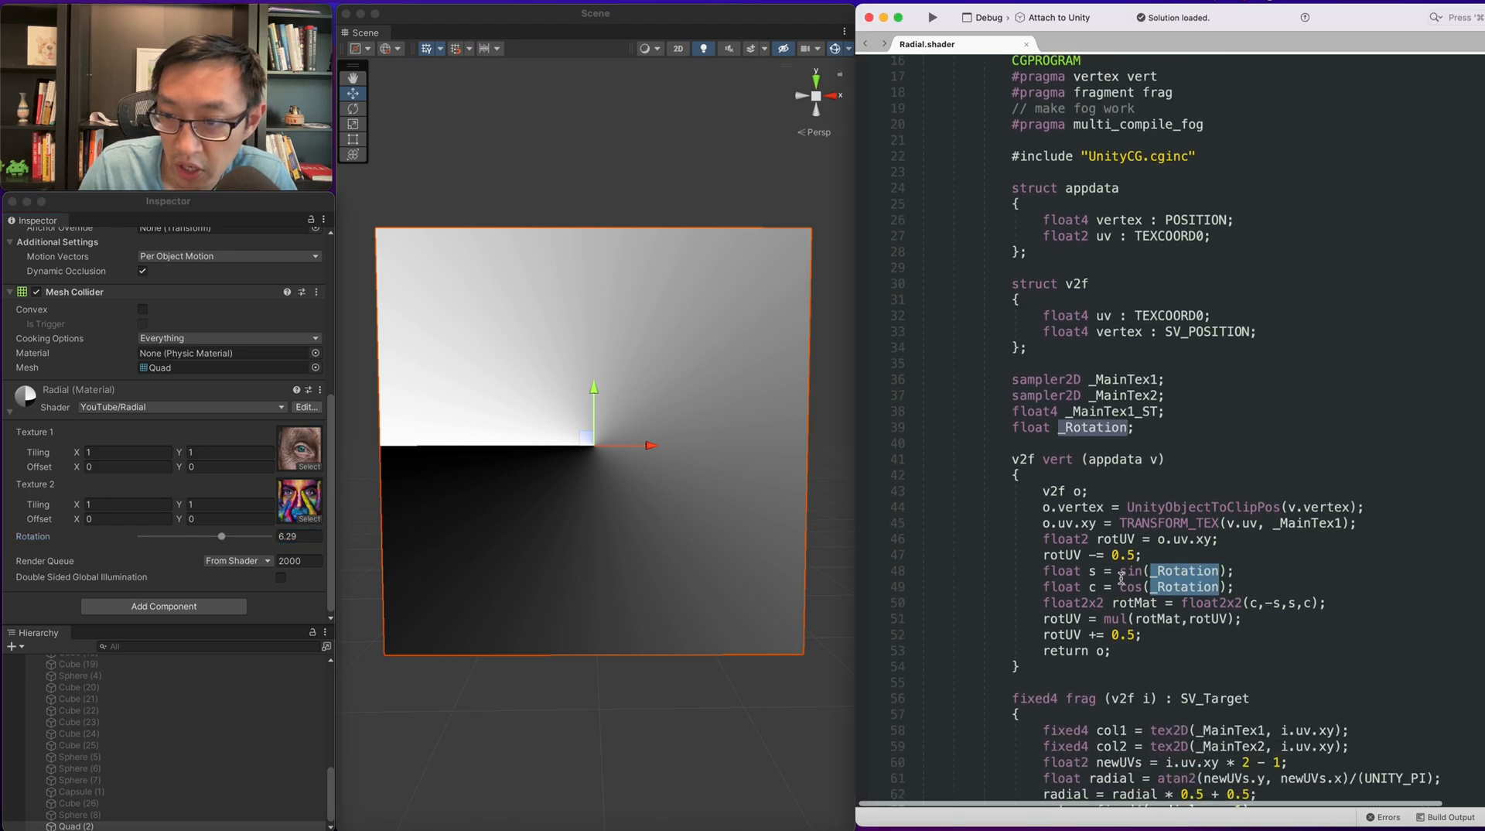
scroll("down", 3)
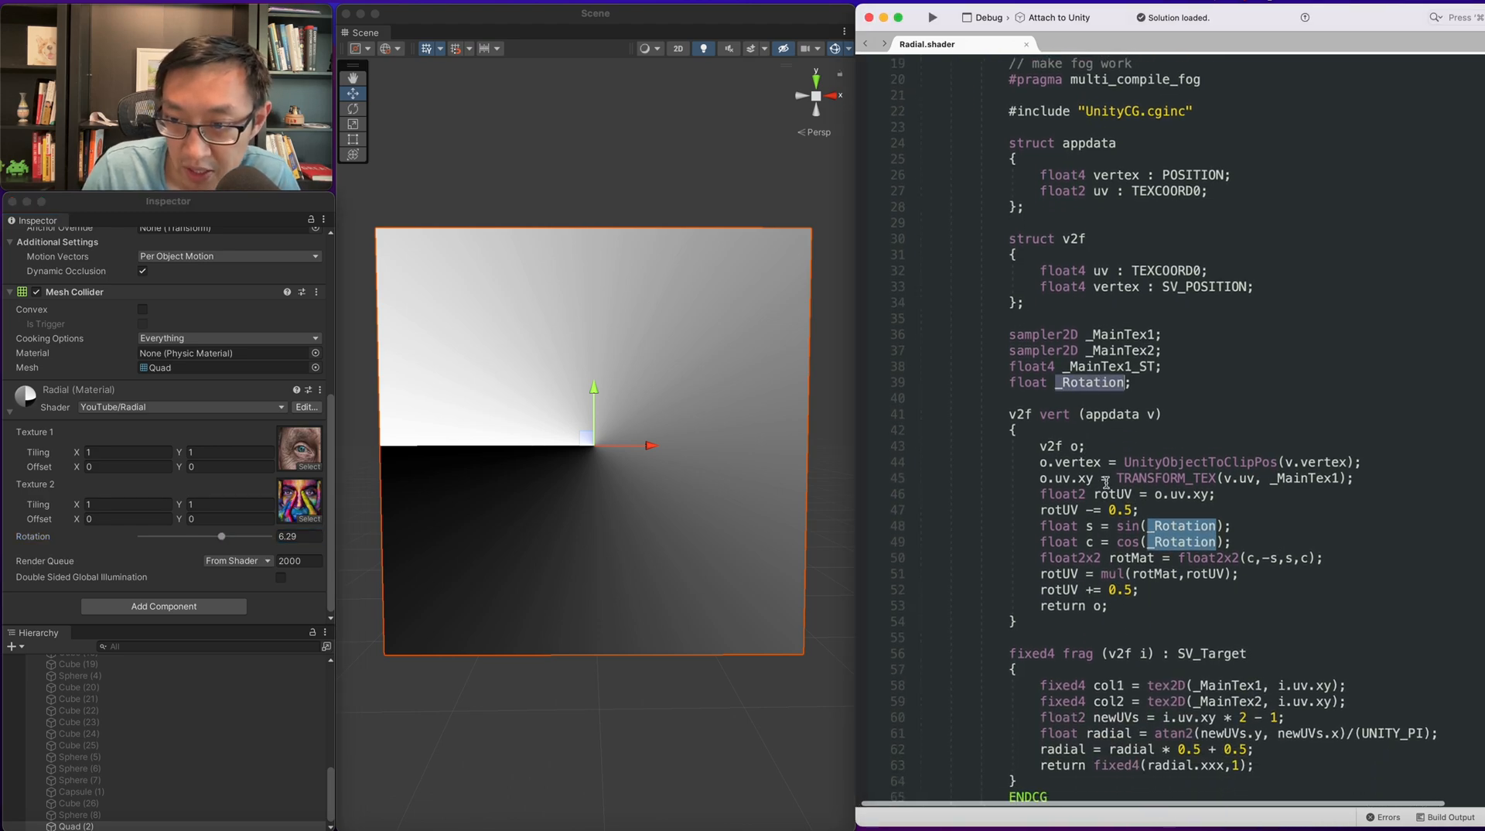
left_click(1060, 478)
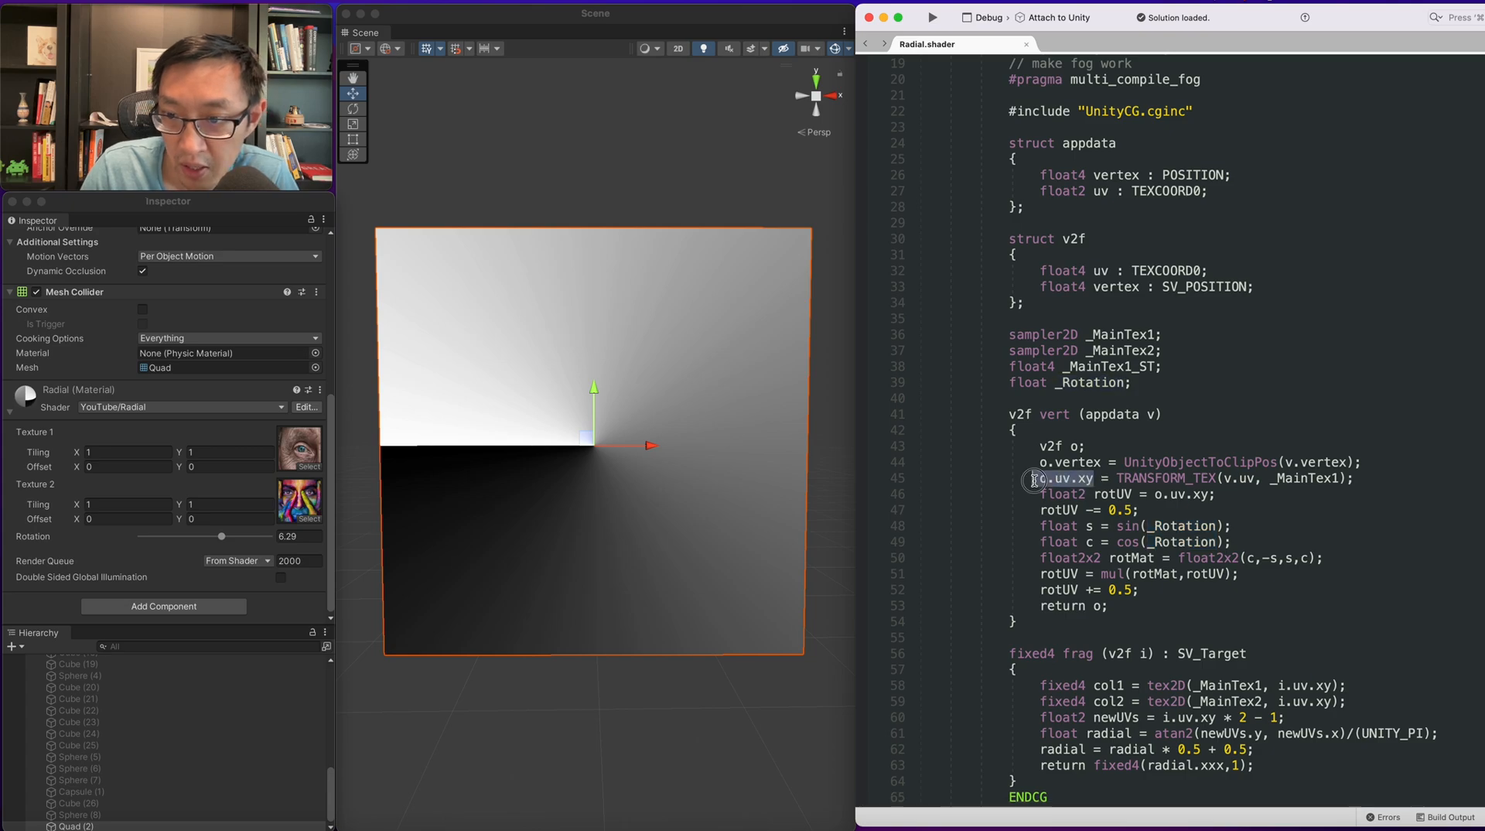
scroll("up", 3)
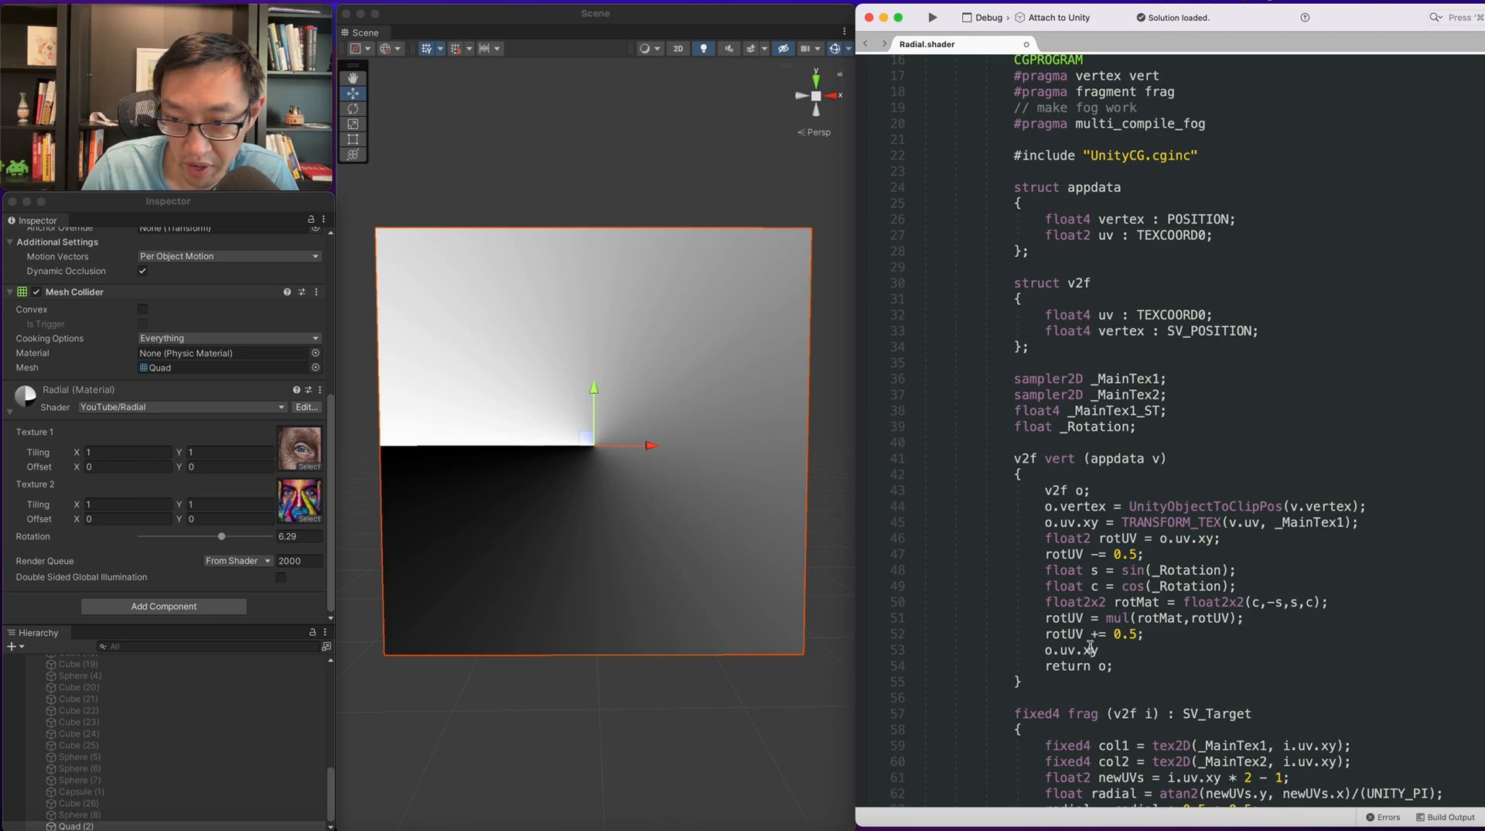
type("zw = rotUV")
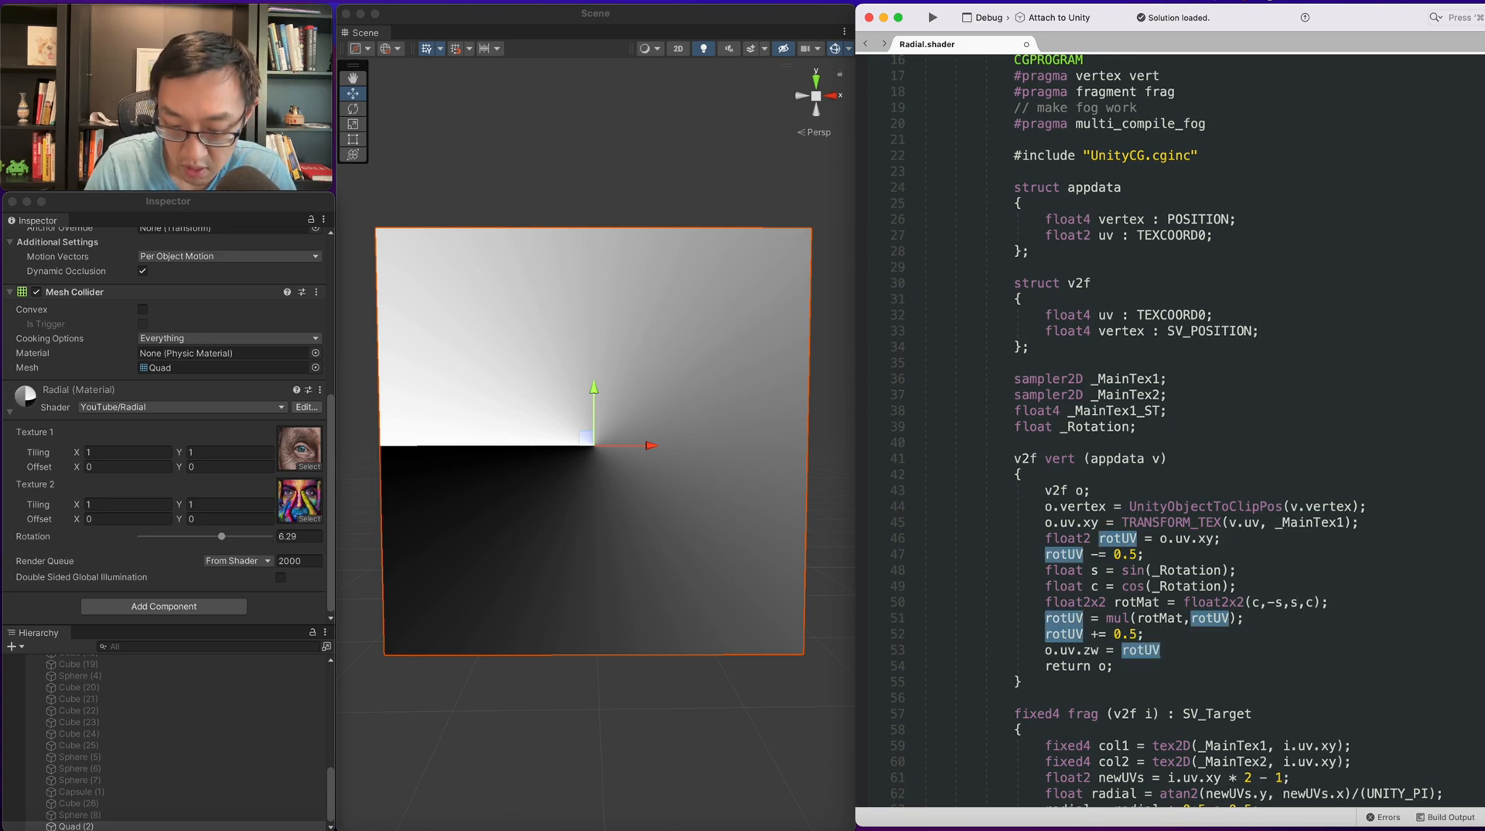
scroll("down", 3)
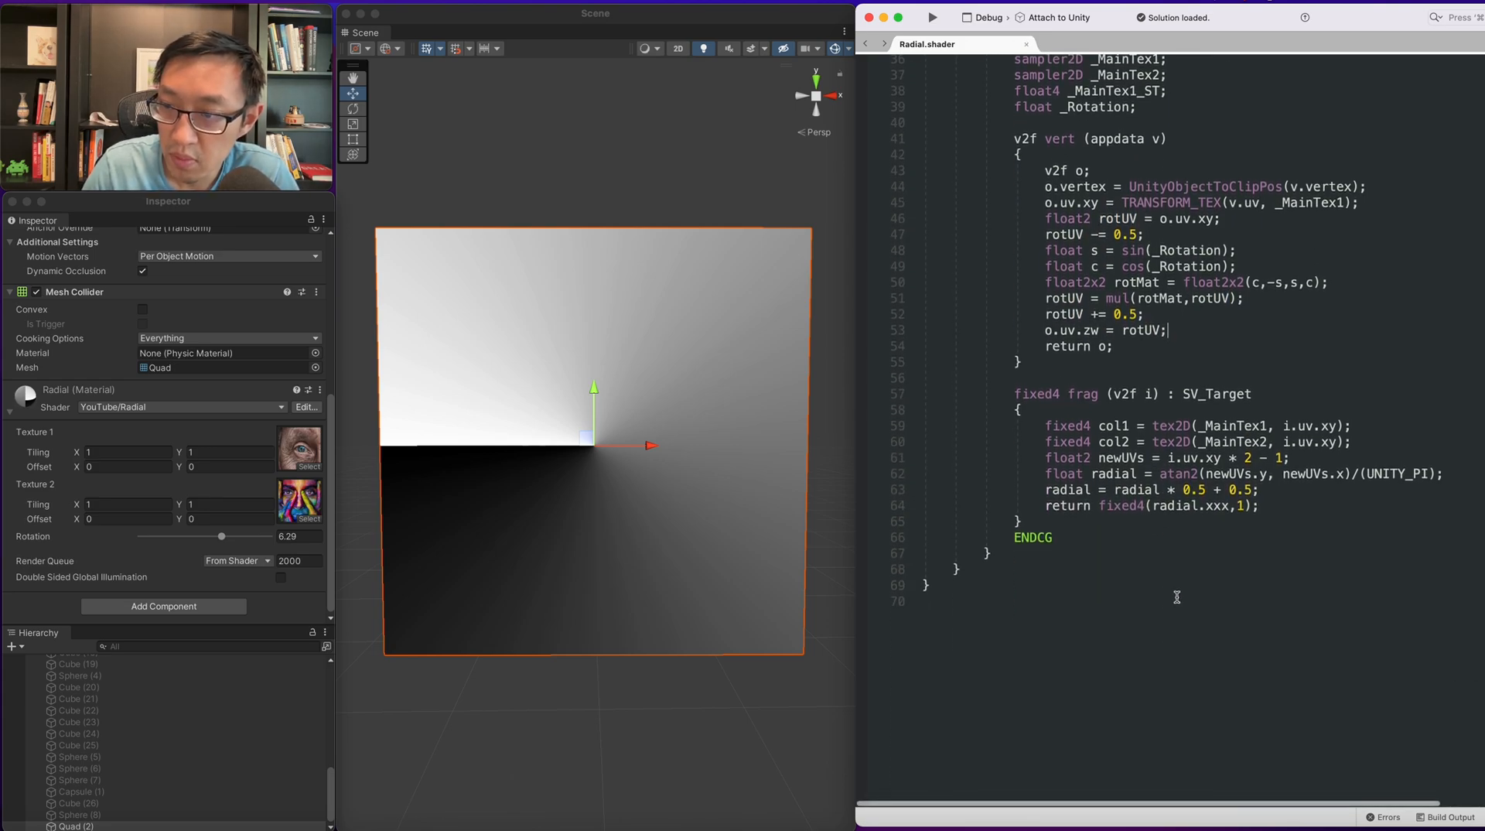
scroll("up", 3)
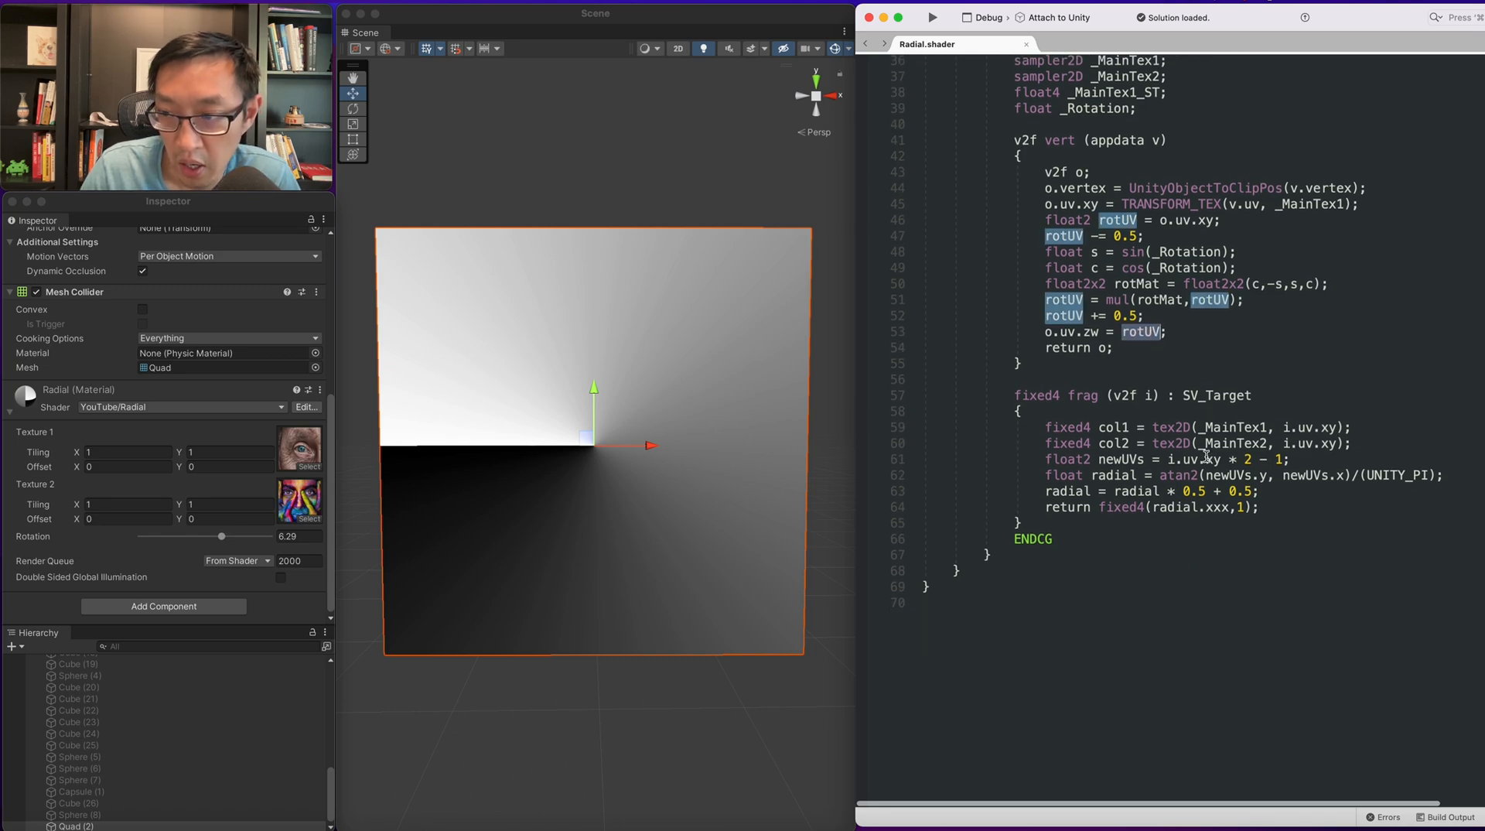
scroll("up", 3)
type("col1.rgb")
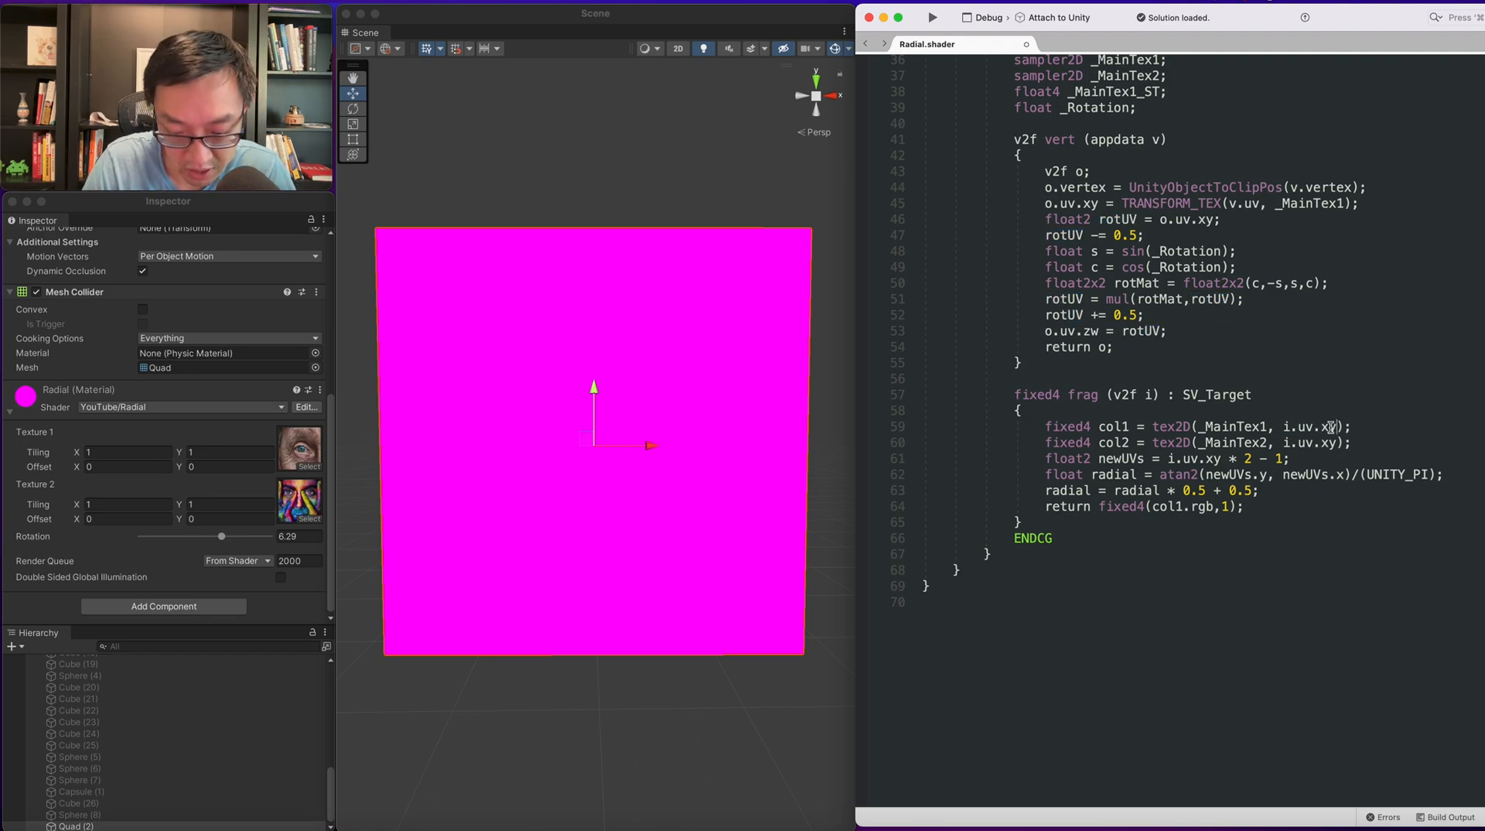
Sample _MainTex1 with i.uv.xy, compute newUVs from i.uv.zw, and return the gradient.
double_click(1217, 394)
type("zw")
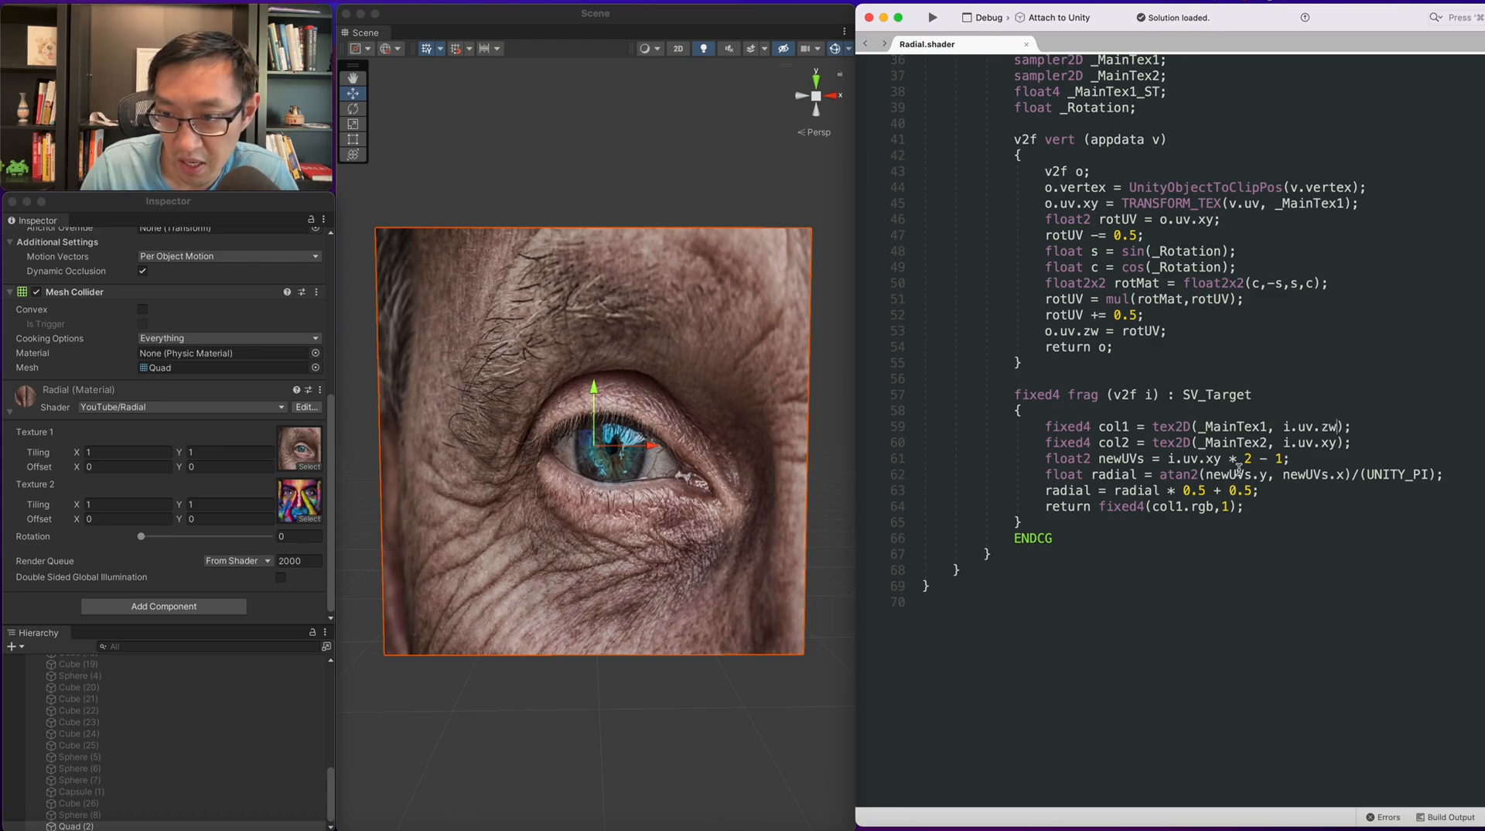
double_click(1232, 442)
type("xy")
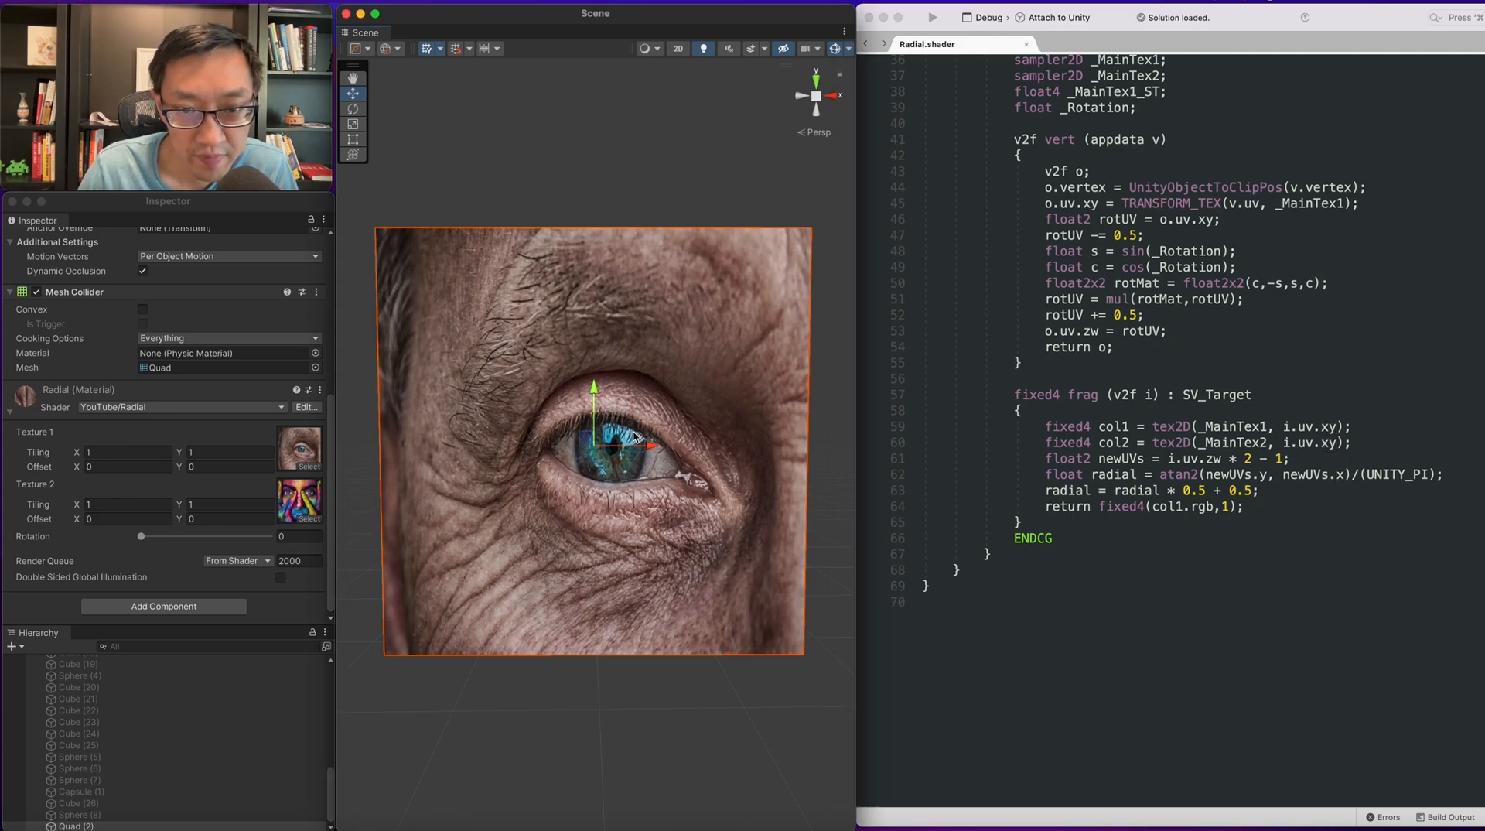
mouse_move(971, 445)
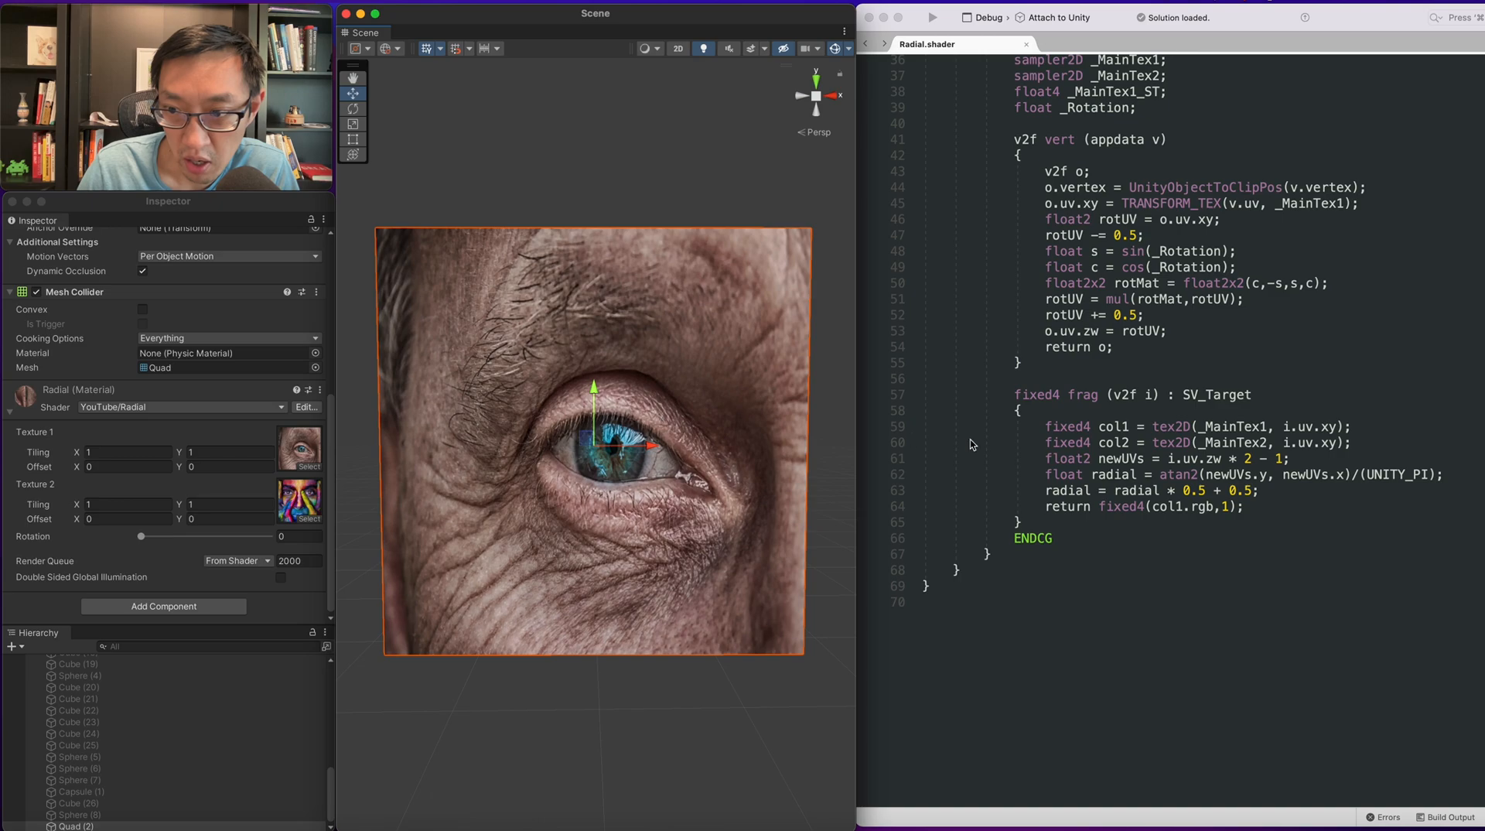
double_click(1067, 490)
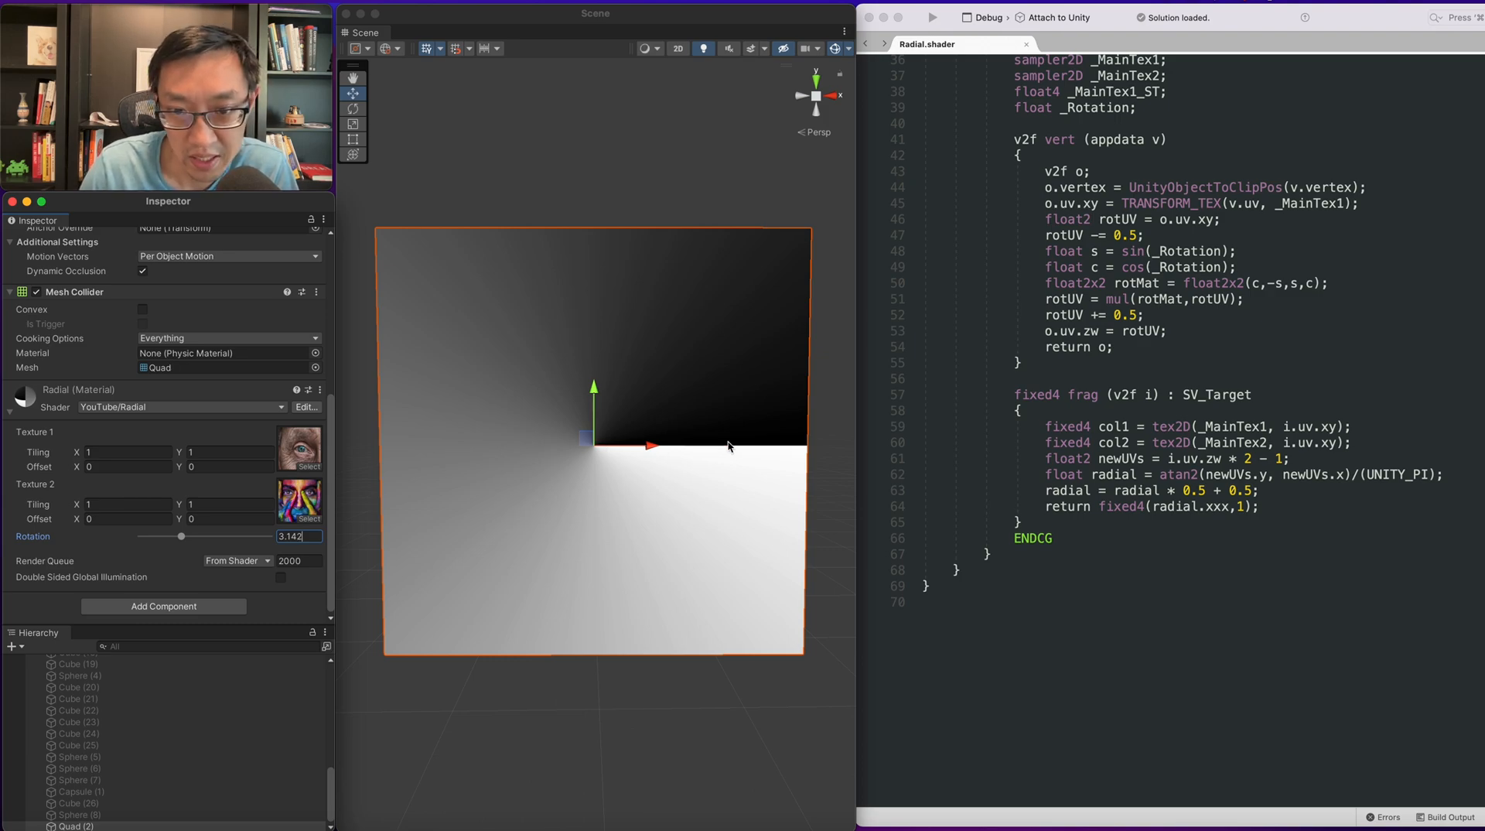
mouse_move(1129, 478)
type("s")
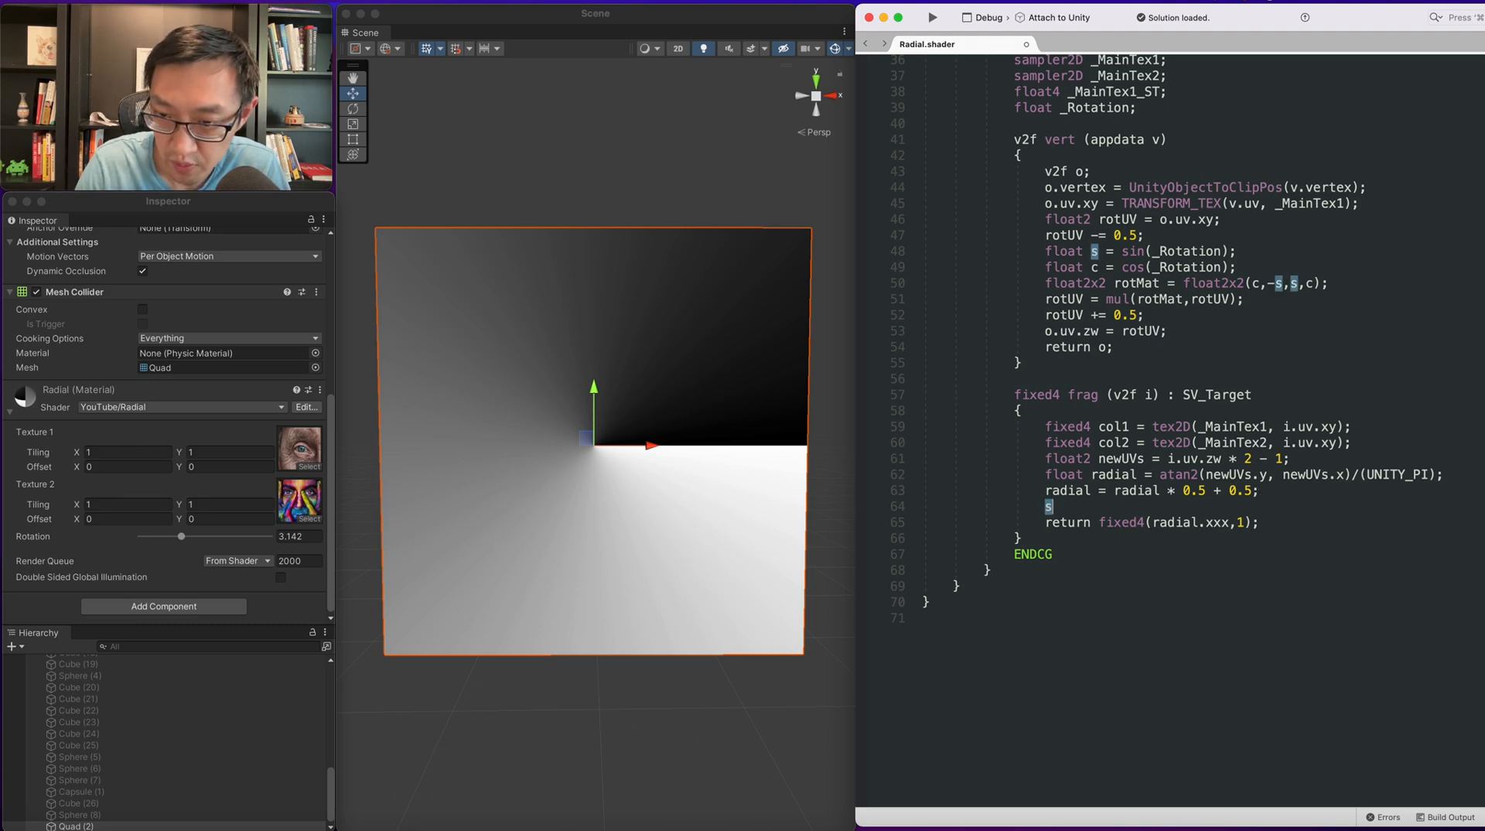
Write float reveal = step(radial, _Reveal) in the fragment function.
type("float rev")
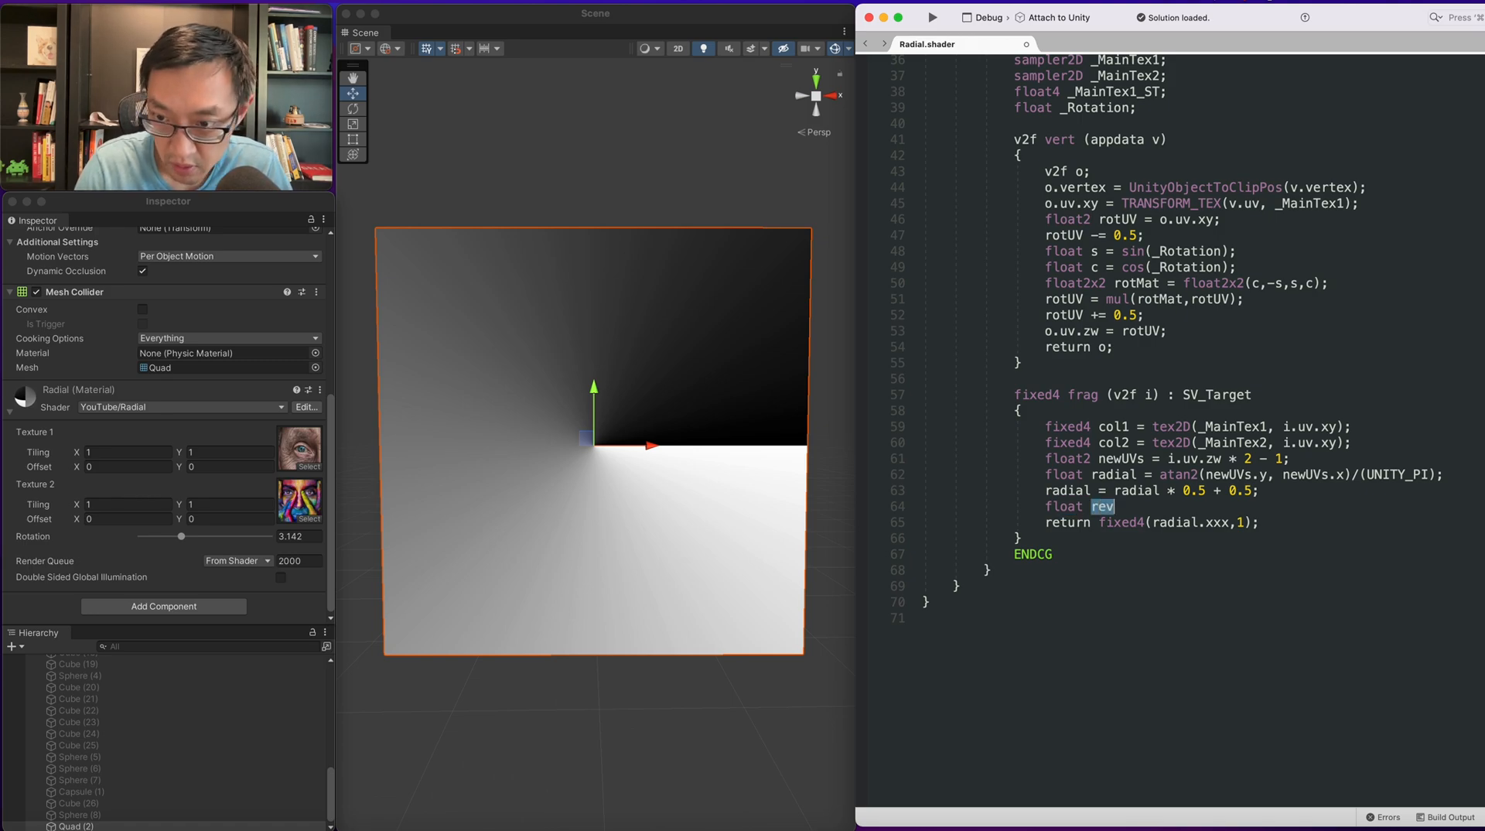
type("eal =")
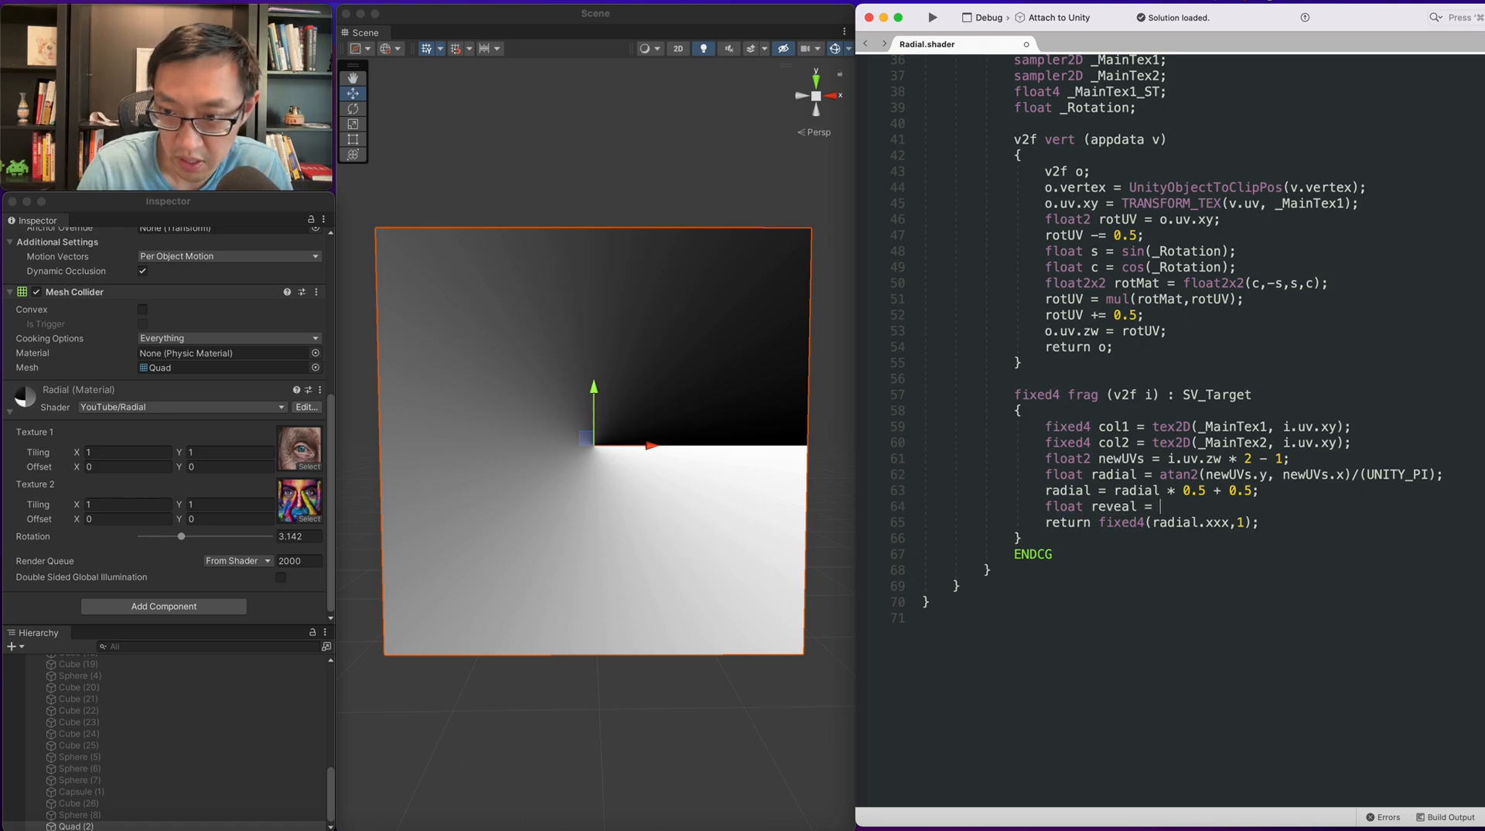
type("step")
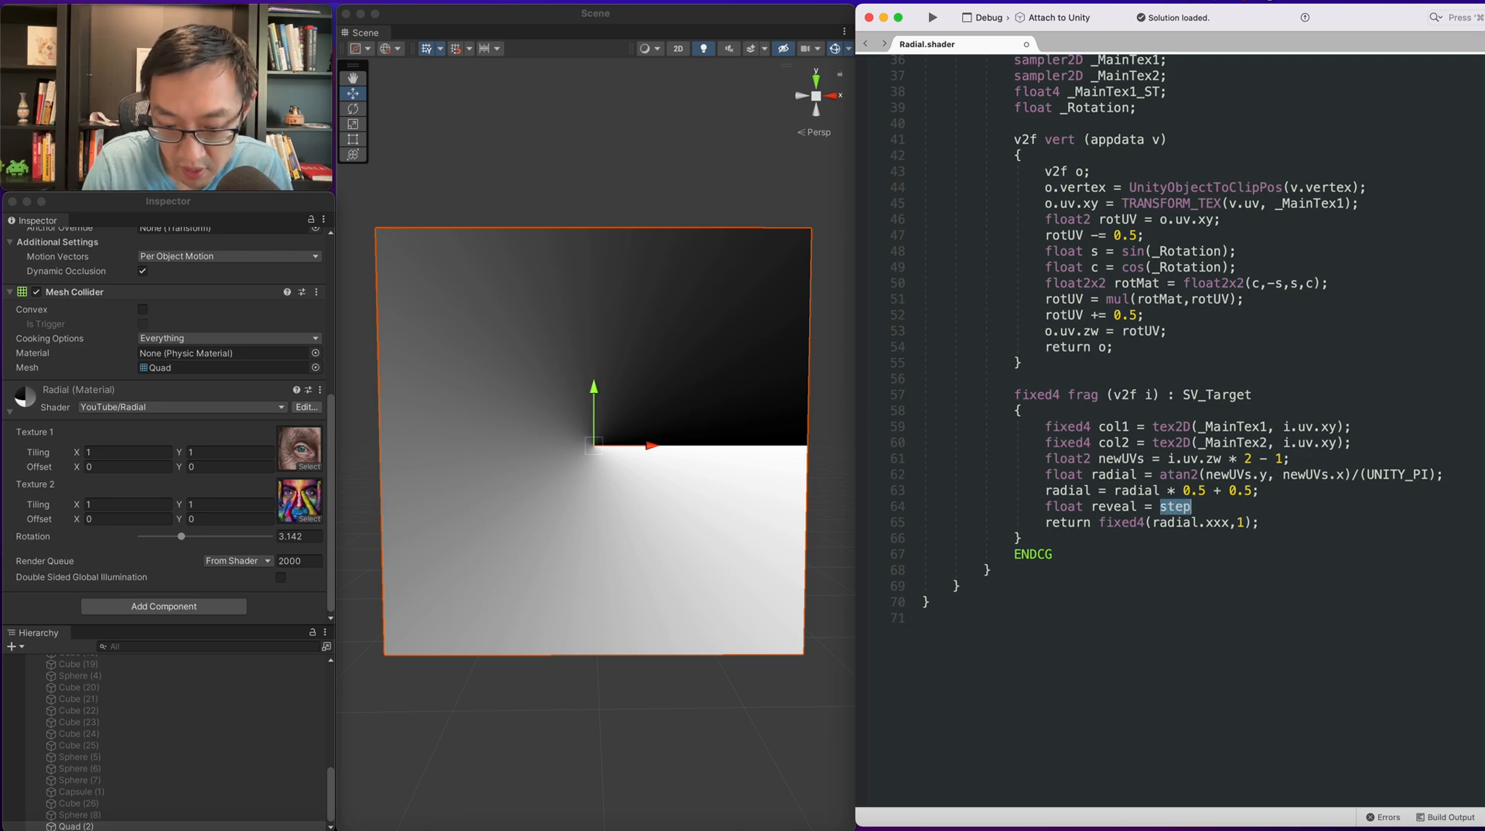
scroll("up", 3)
type("_Reveal (\"Reveal\", Range(0,1)) = 0")
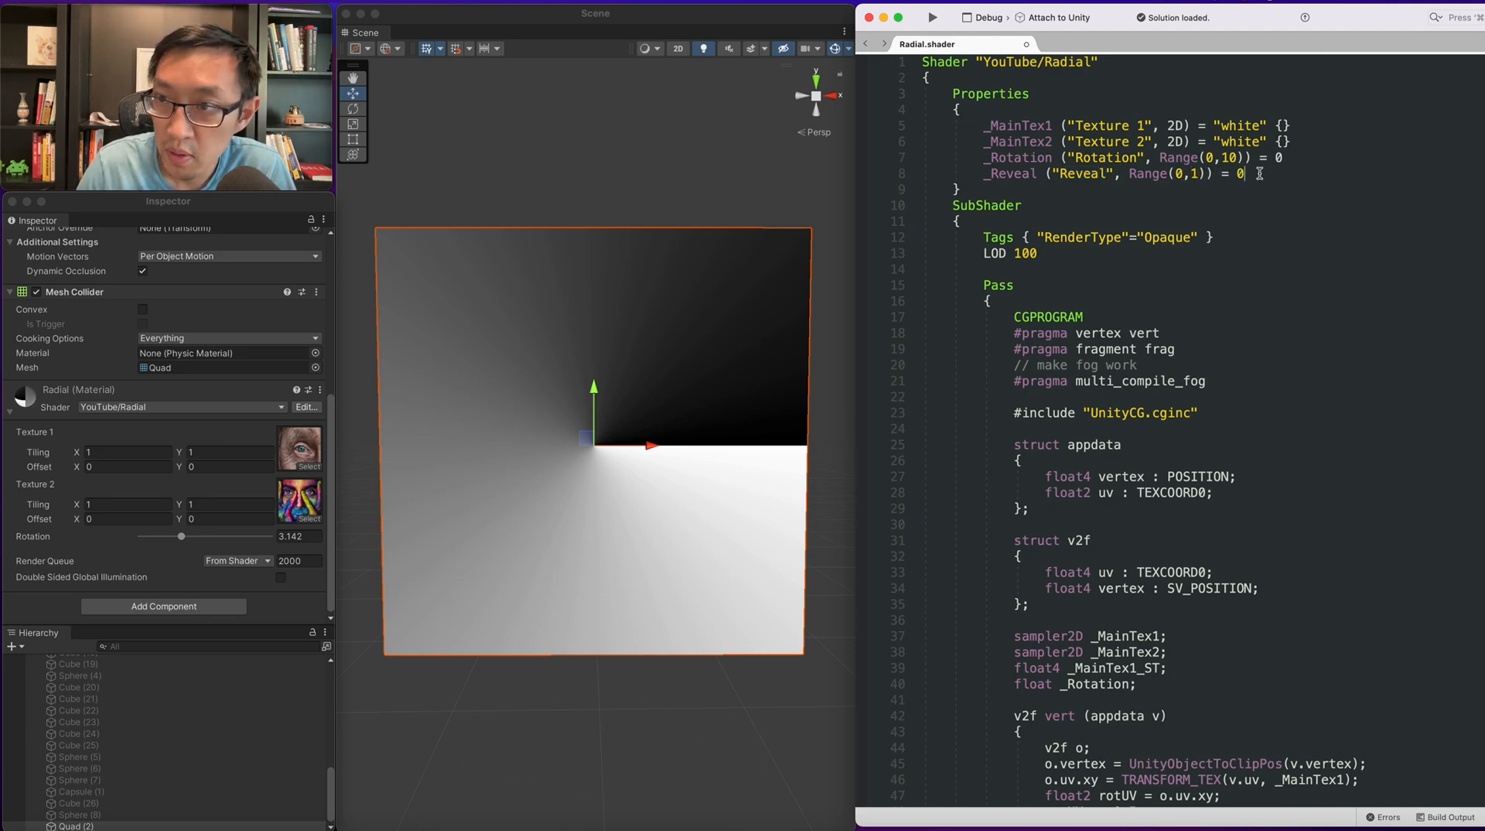
scroll("down", 3)
type(", _Reveal")
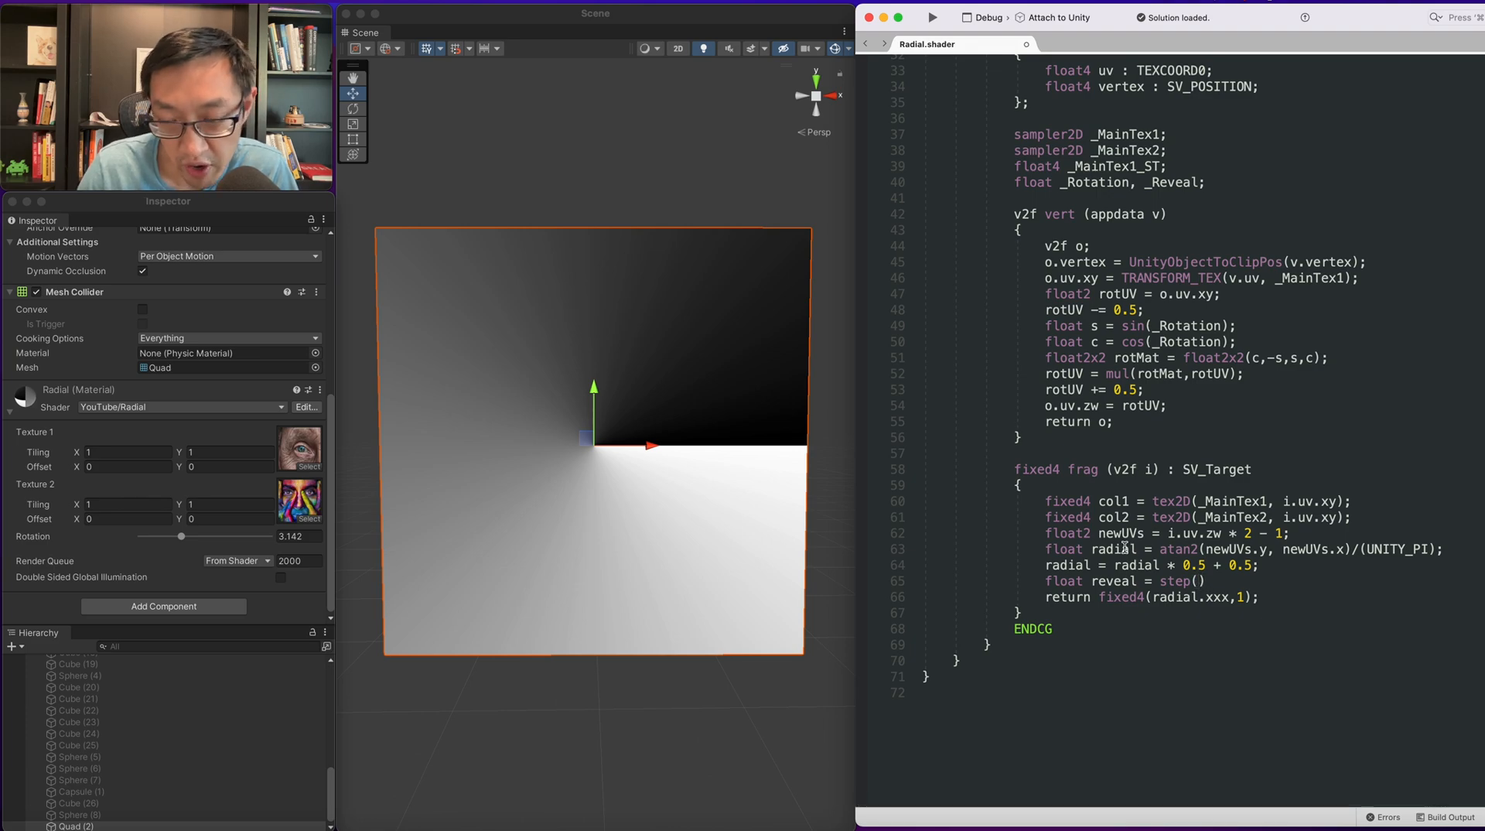
double_click(1118, 549)
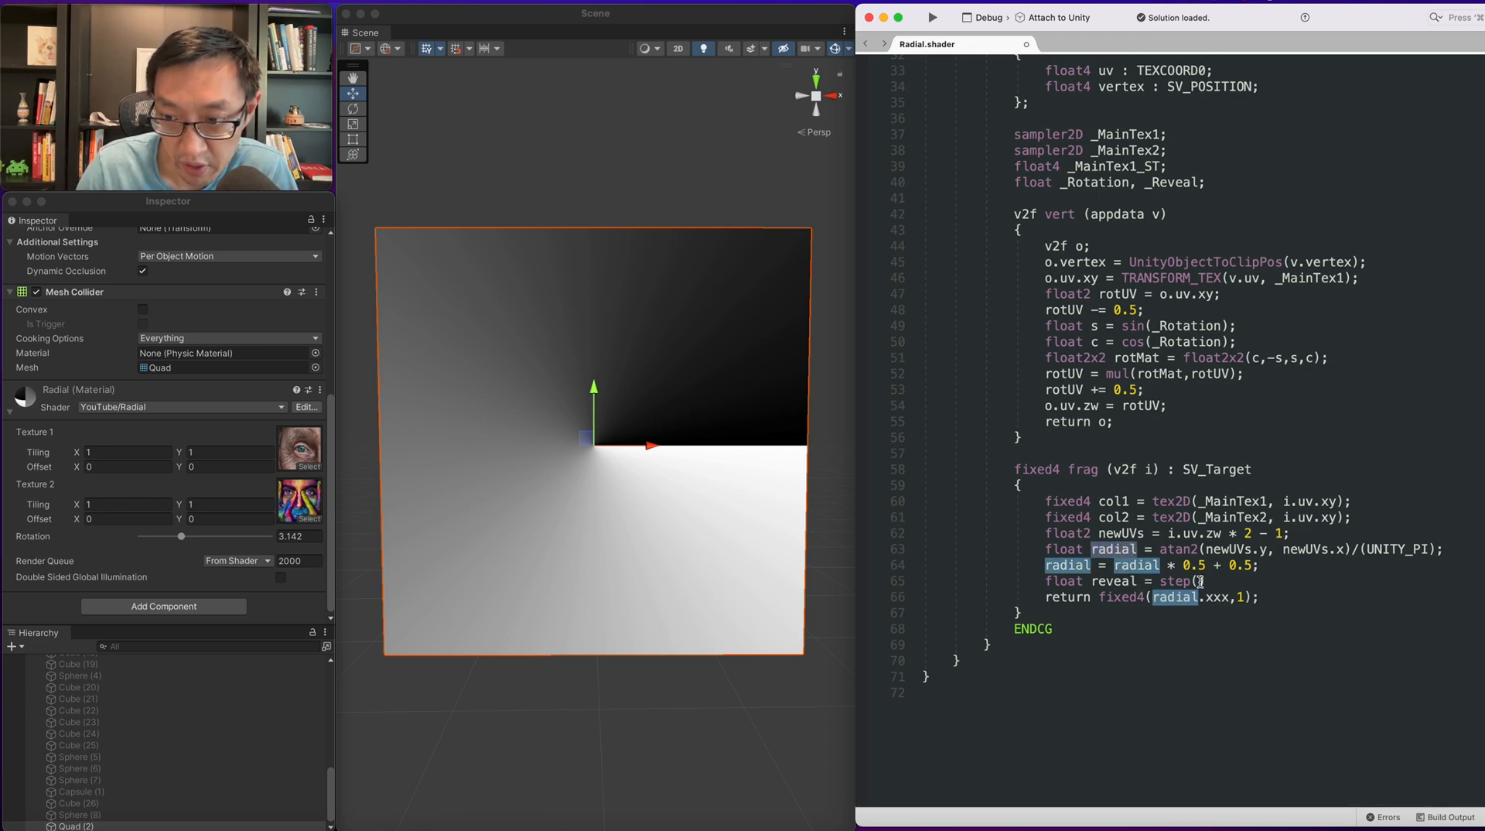
type("radial, )")
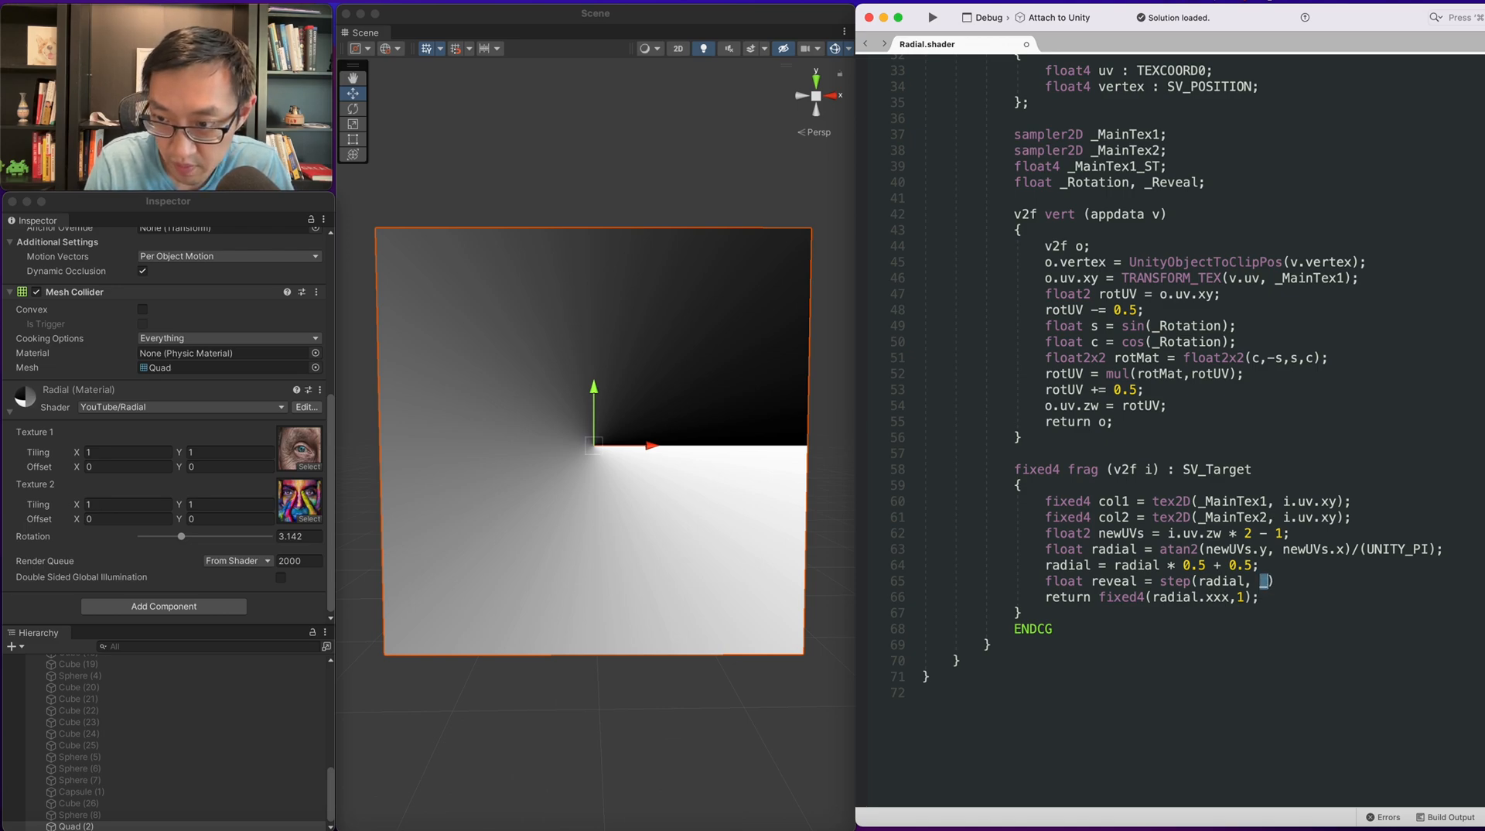
type("_Reveal")
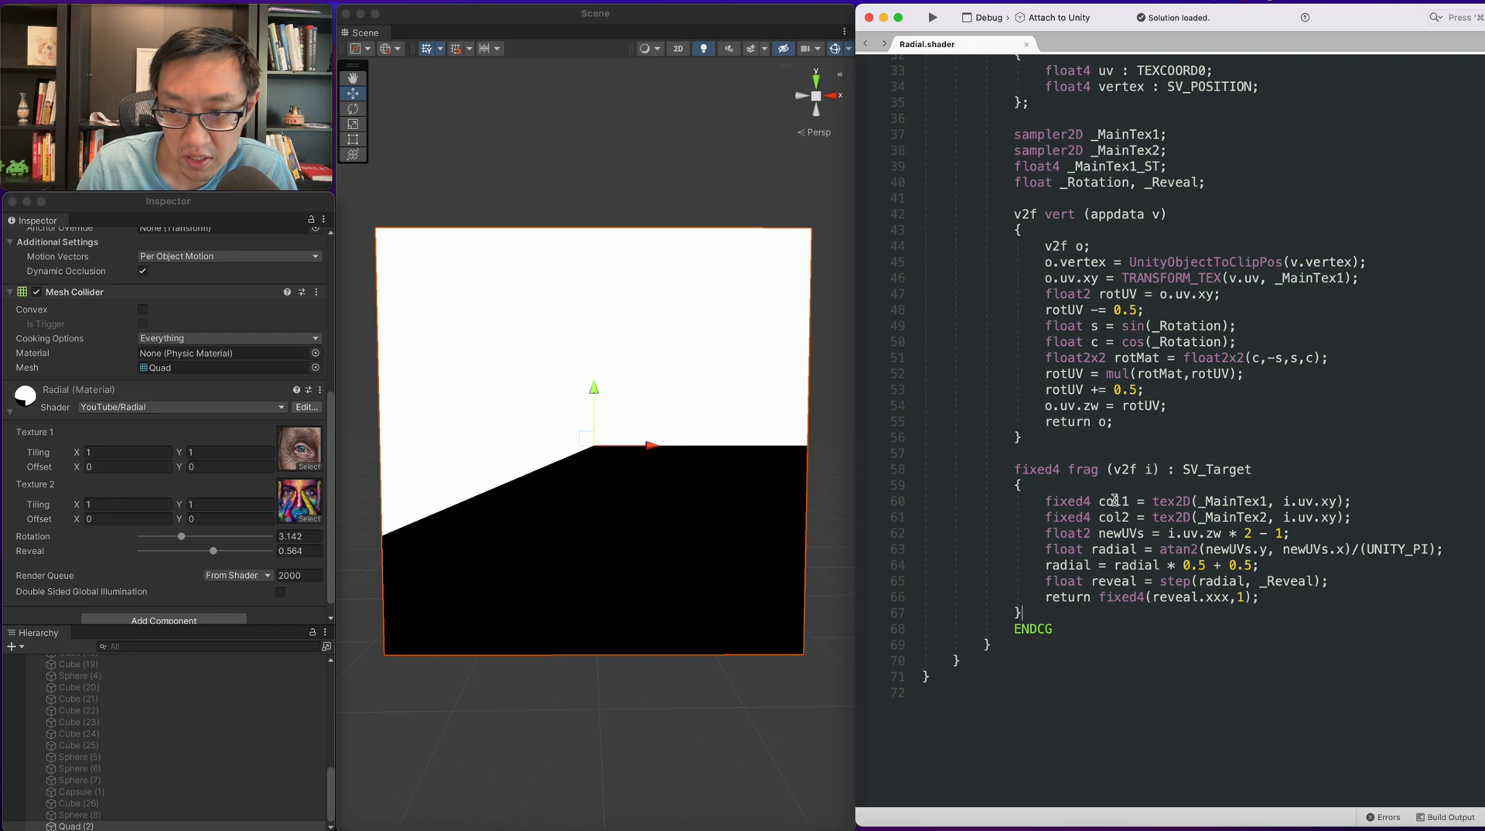
Return col1.rgb * reveal + col2.rgb * (1-reveal), fixing the misspelled terms.
double_click(1112, 581)
type("col1.rgbs * ")
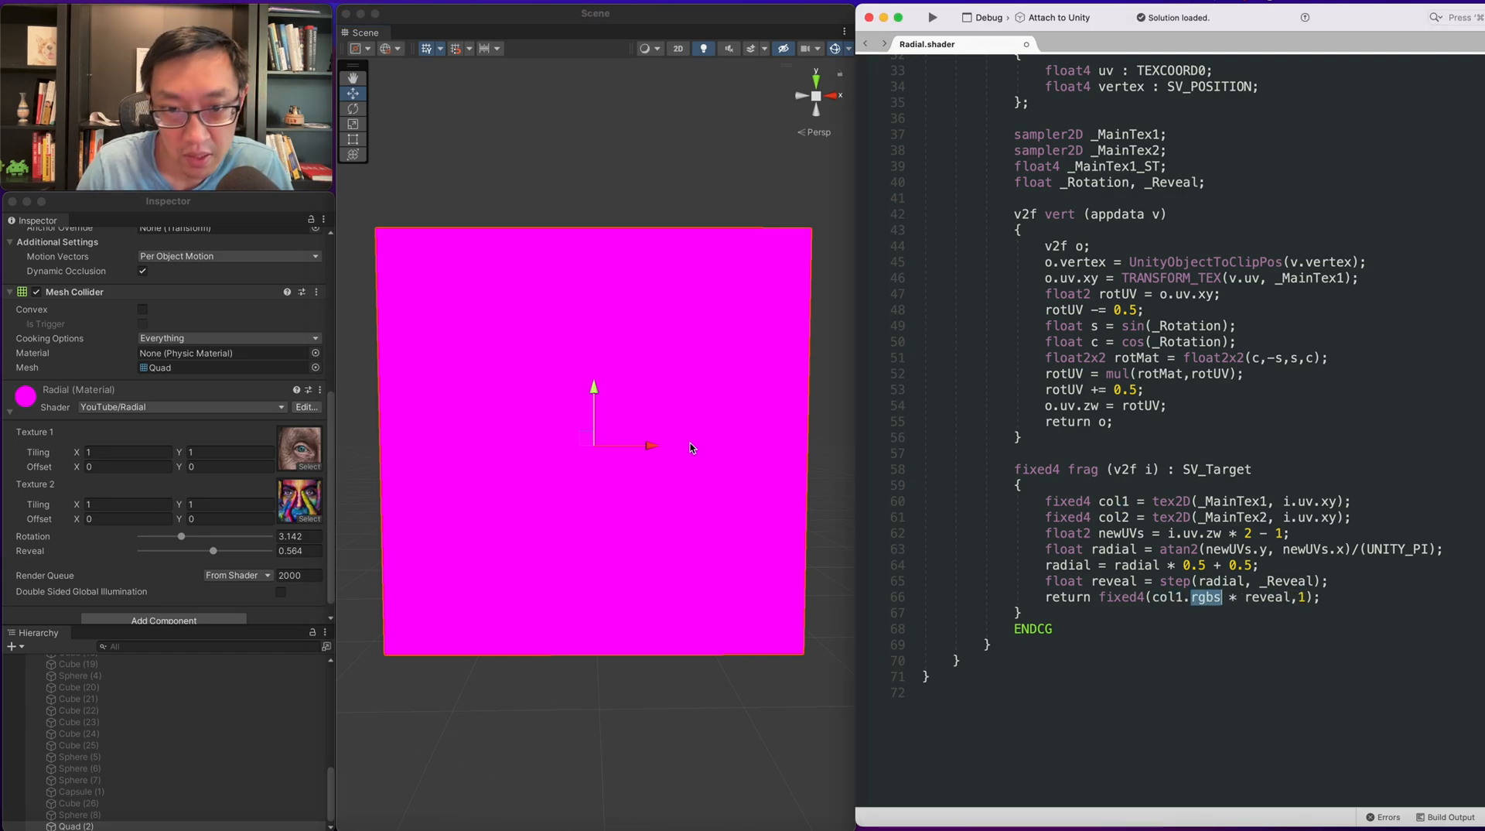
mouse_move(1182, 502)
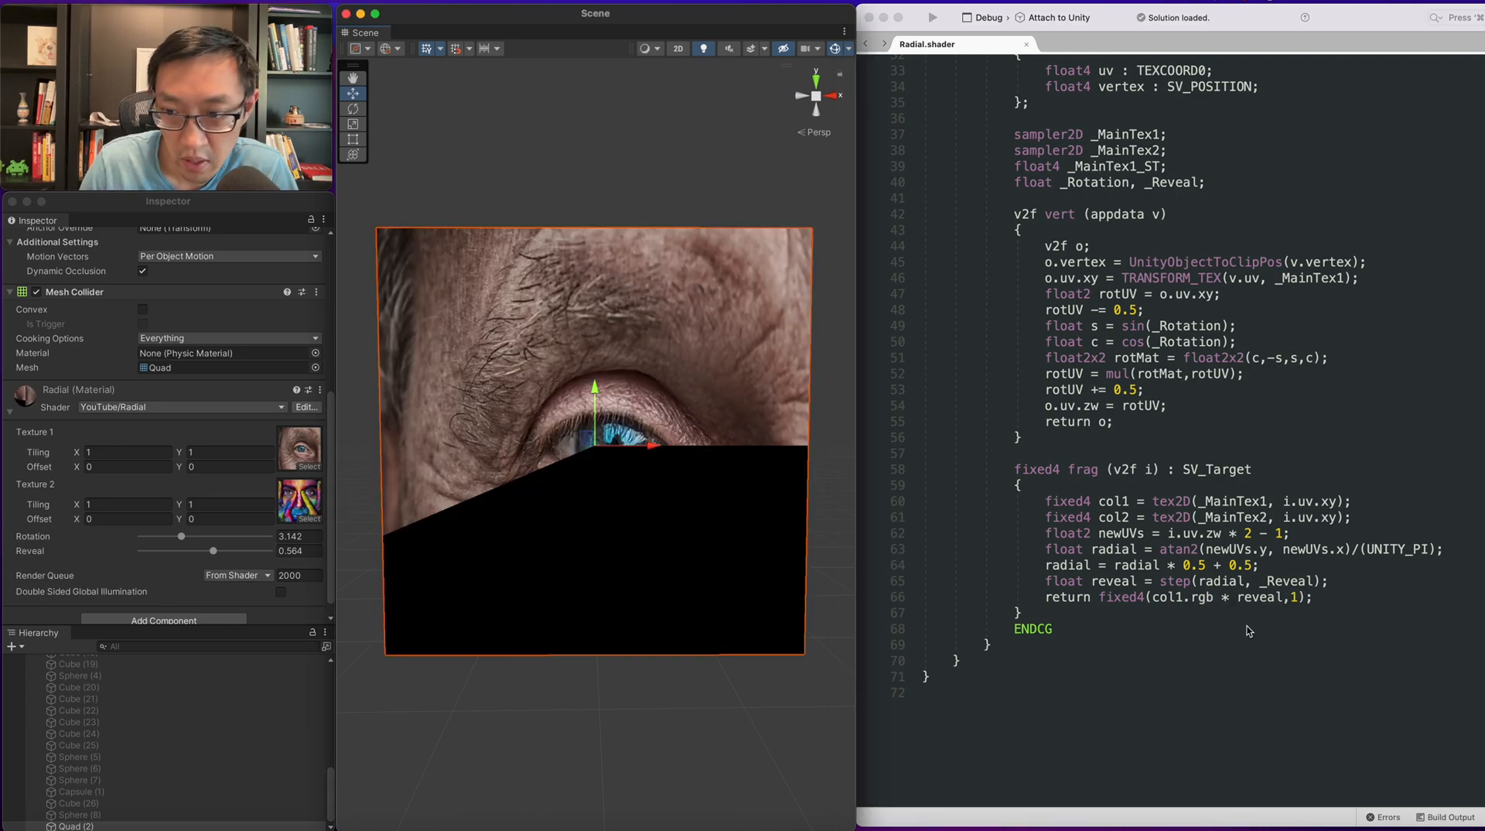
double_click(1113, 518)
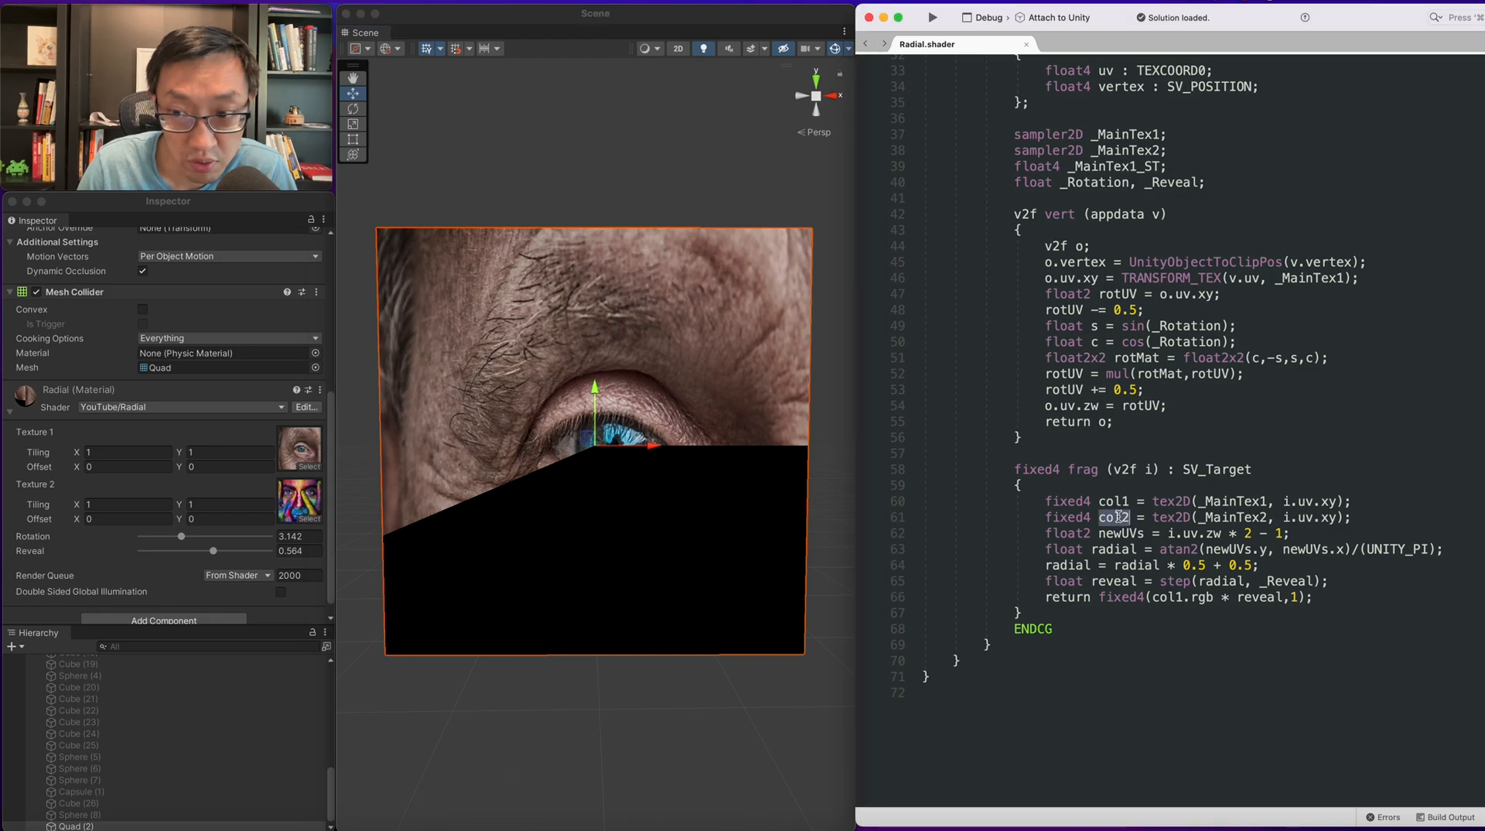
mouse_move(806, 531)
type(" + col2.rgb * reveal")
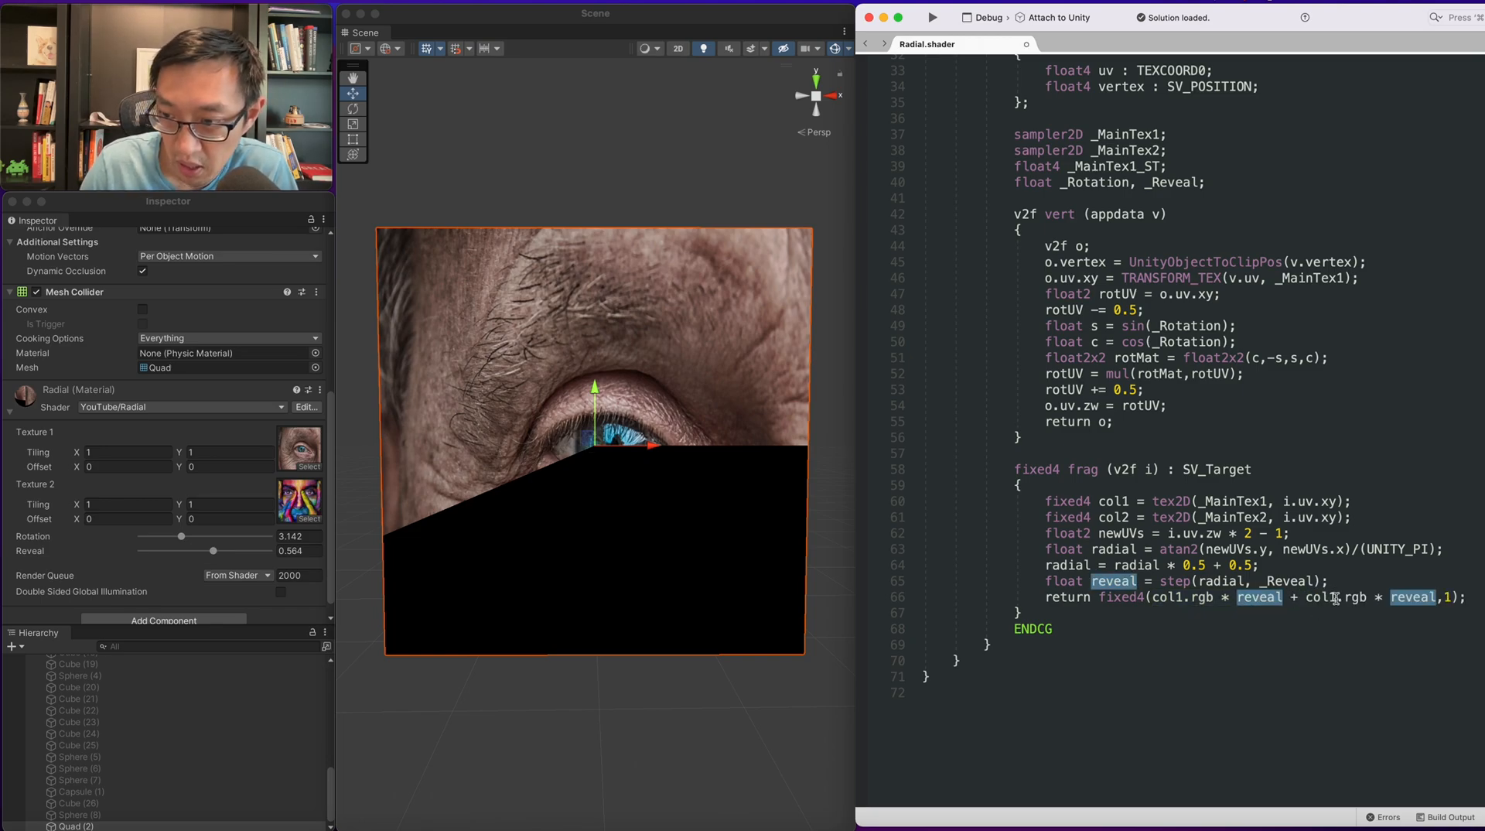
double_click(1334, 597)
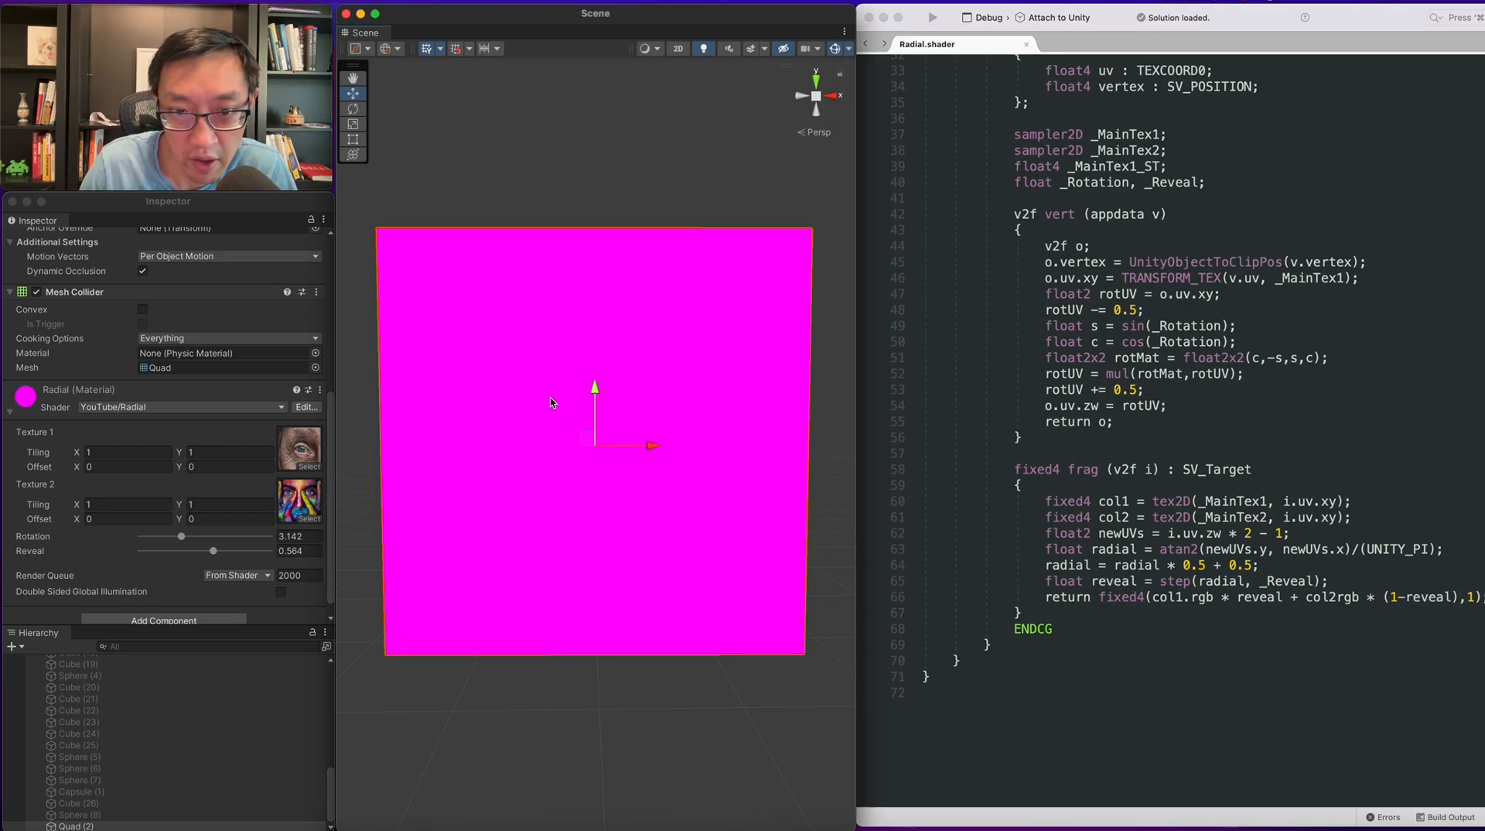
double_click(1330, 597)
type(".")
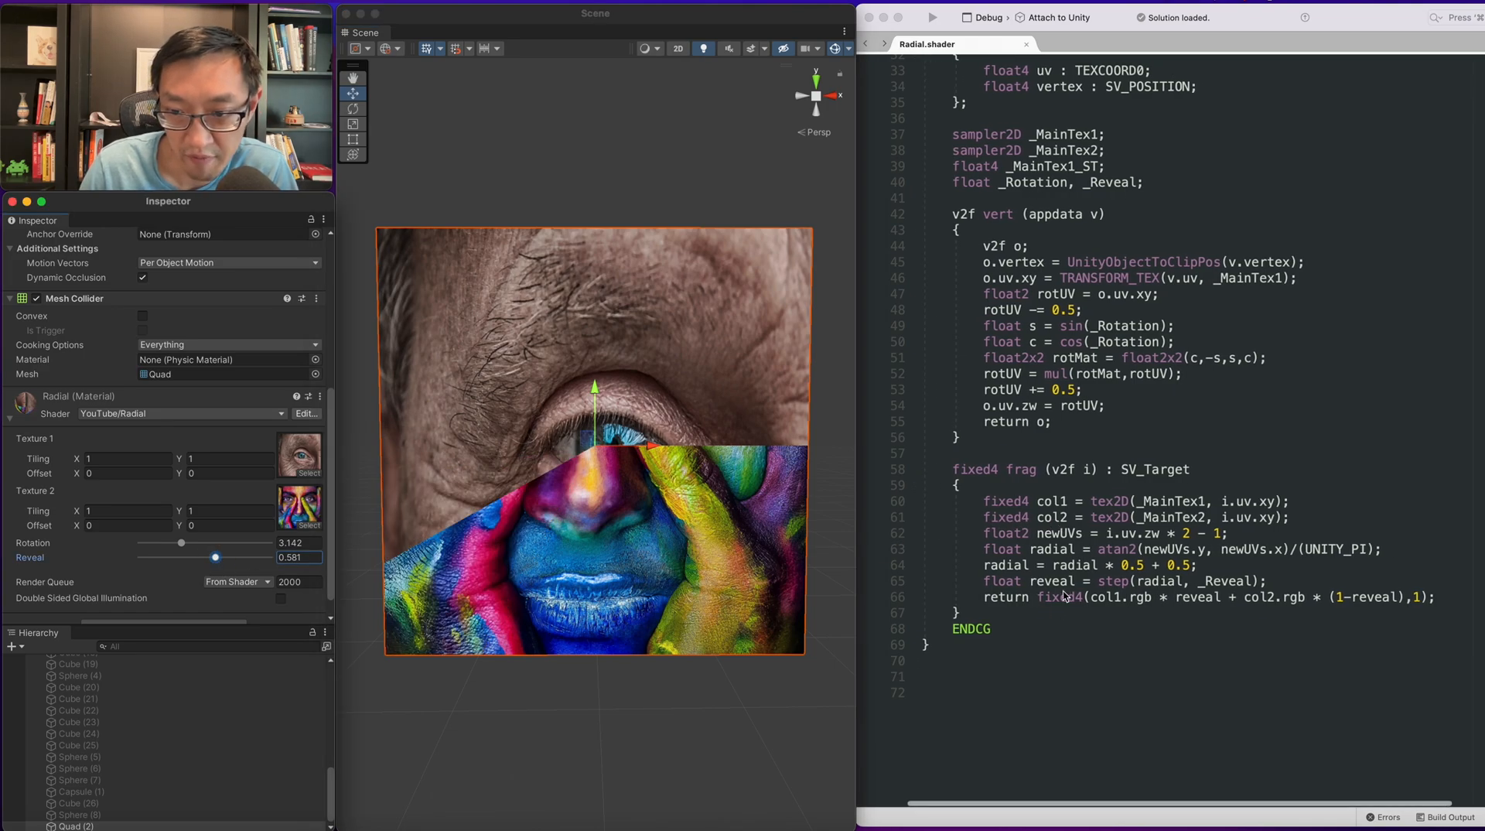
Duplicate the Reveal property as _Smoothness with Range(0,1), and declare its float.
scroll("down", 3)
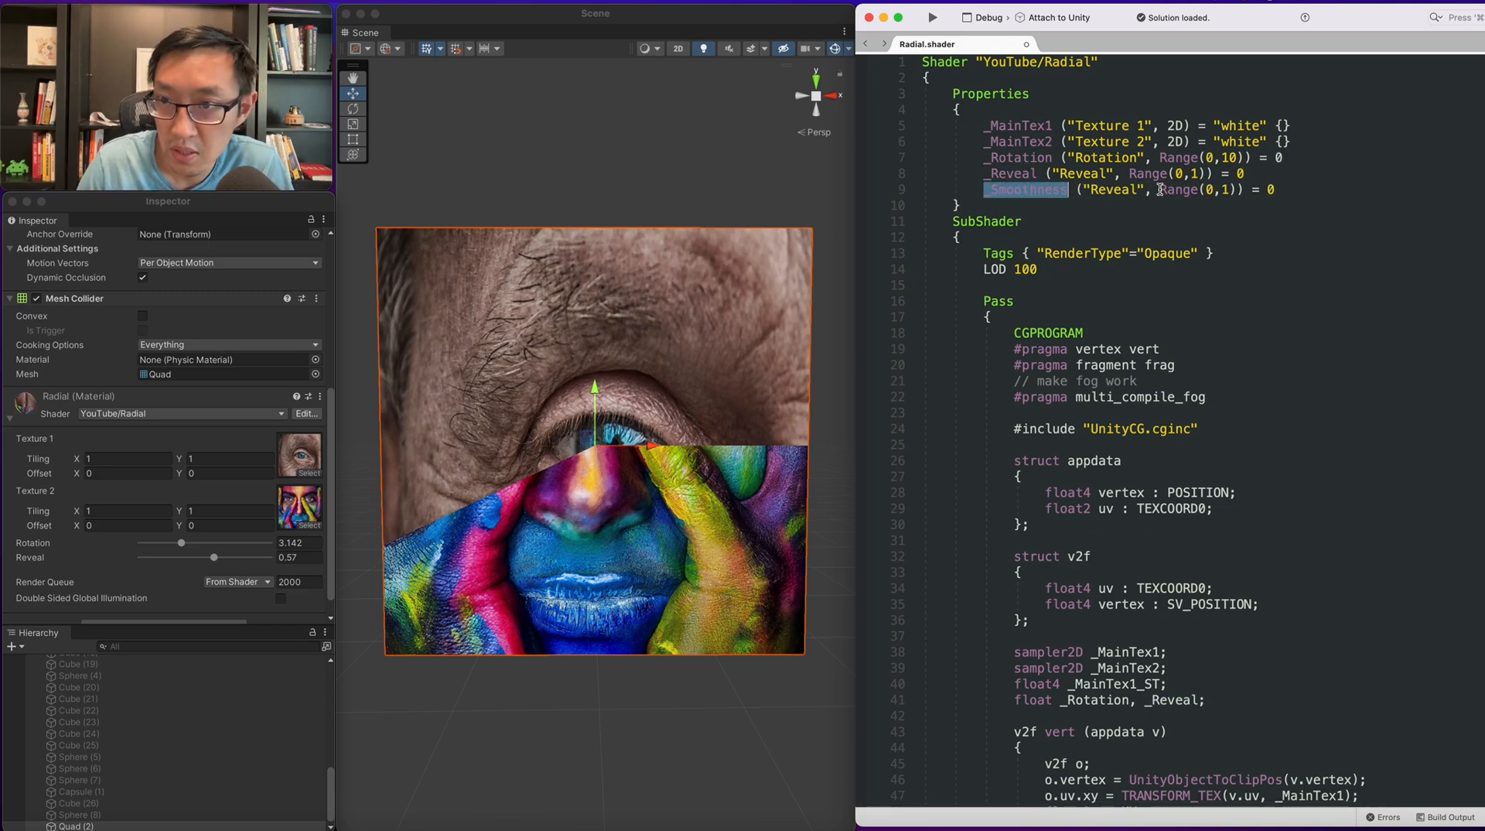
double_click(1112, 189)
type("Smoothness")
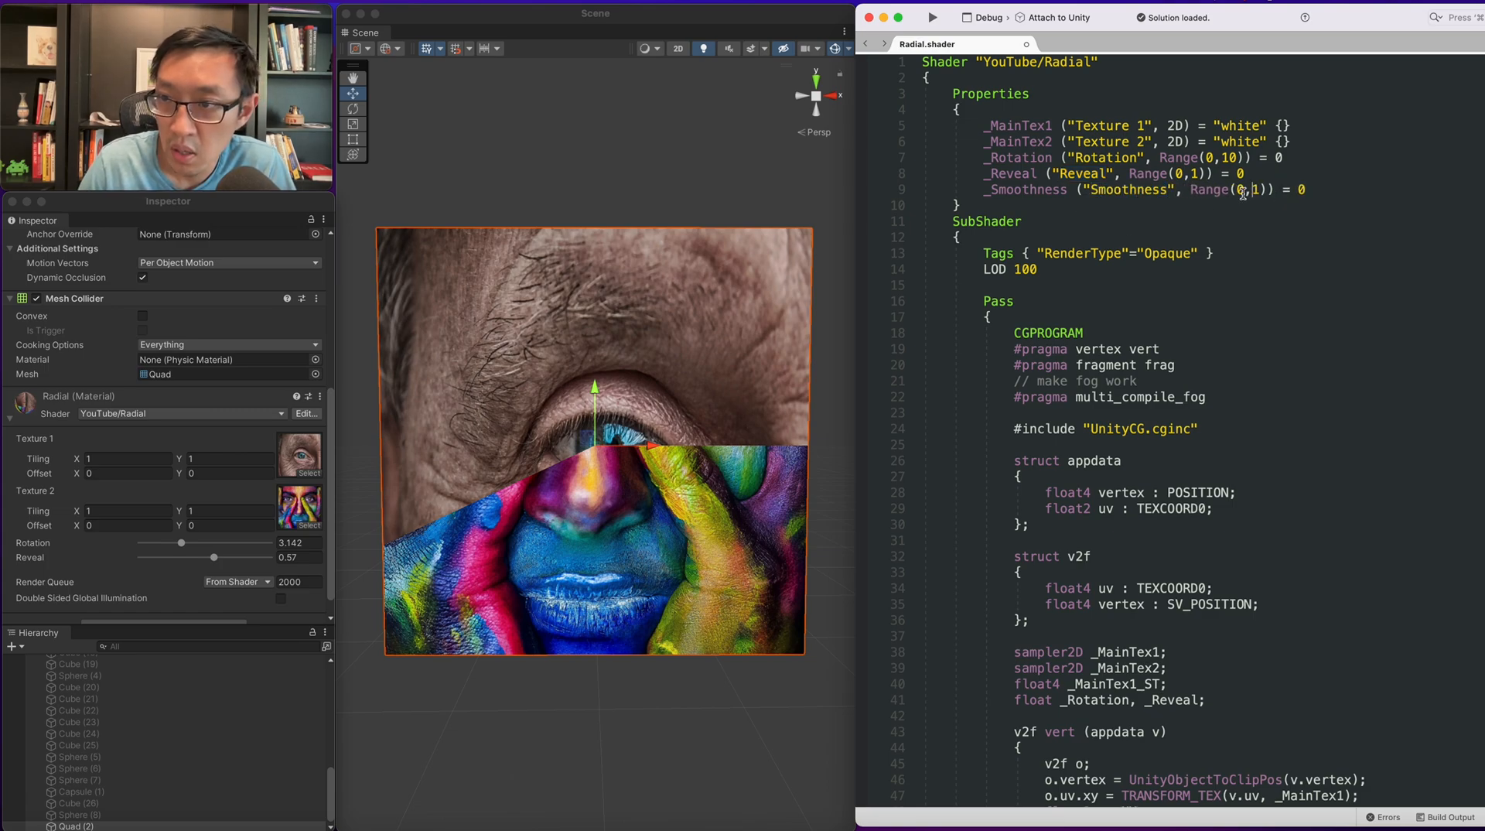
double_click(1028, 189)
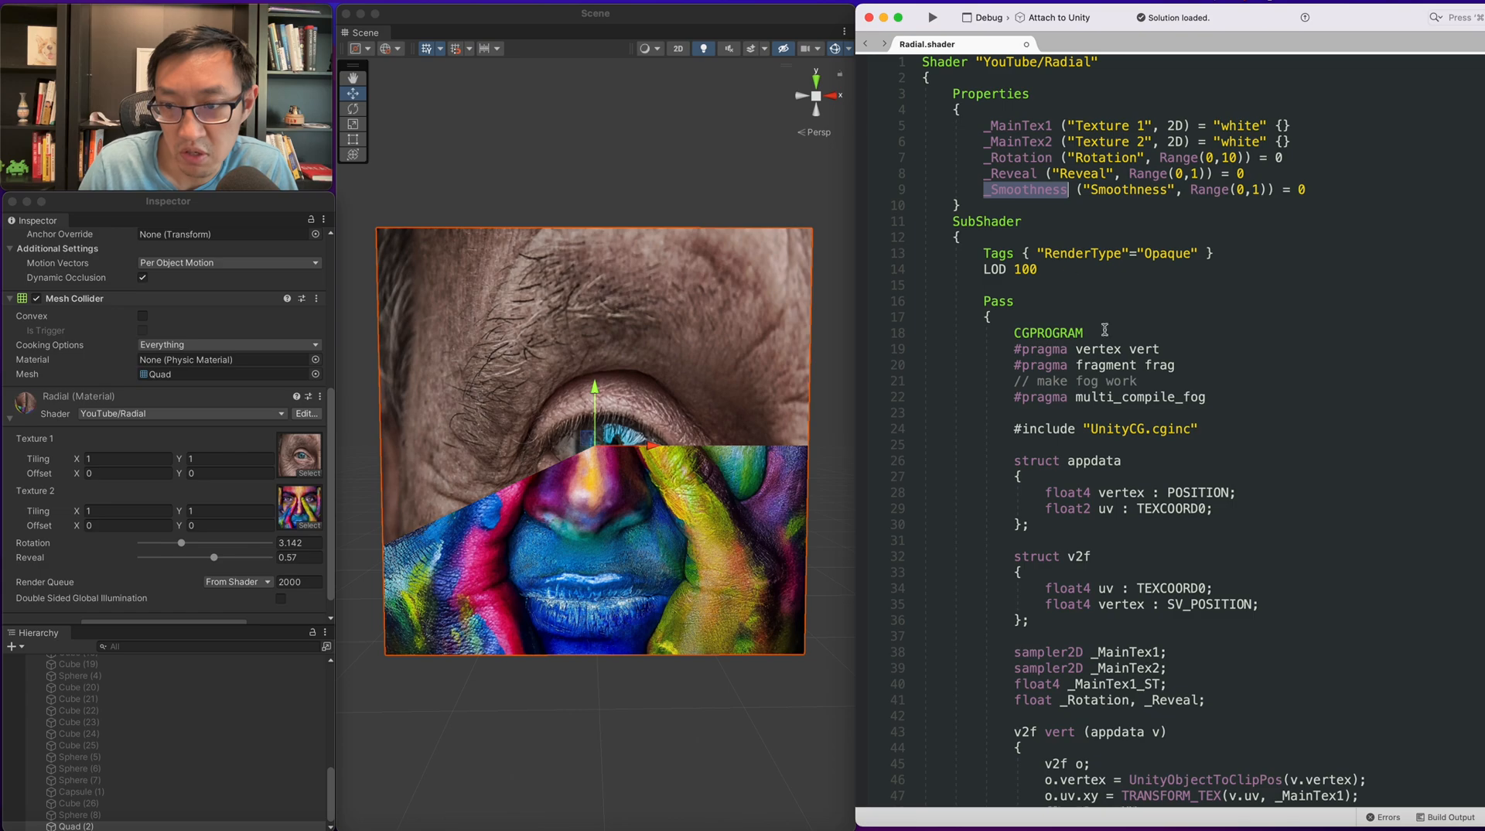
scroll("down", 3)
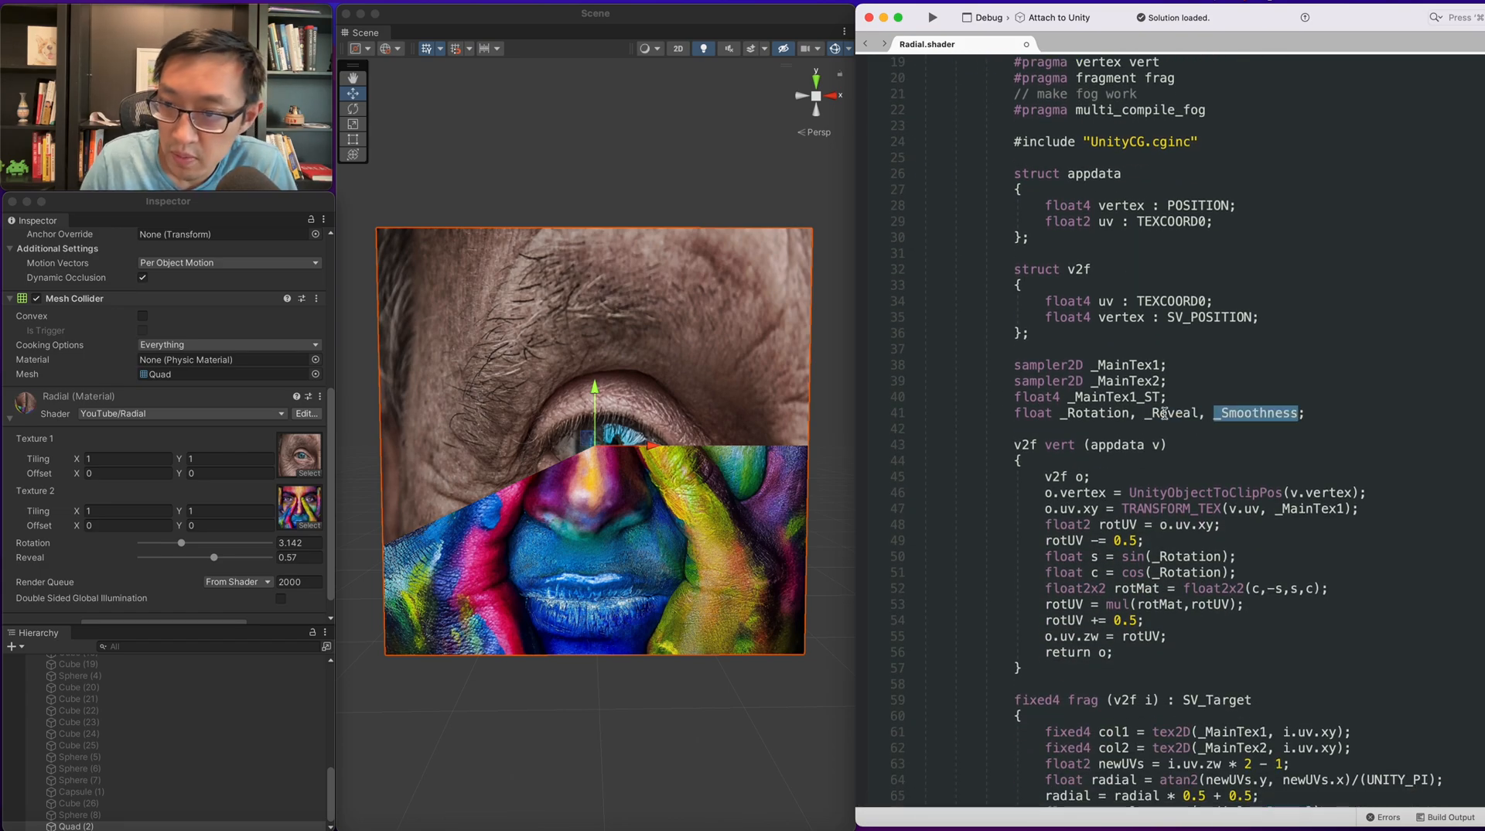
scroll("down", 3)
type("1")
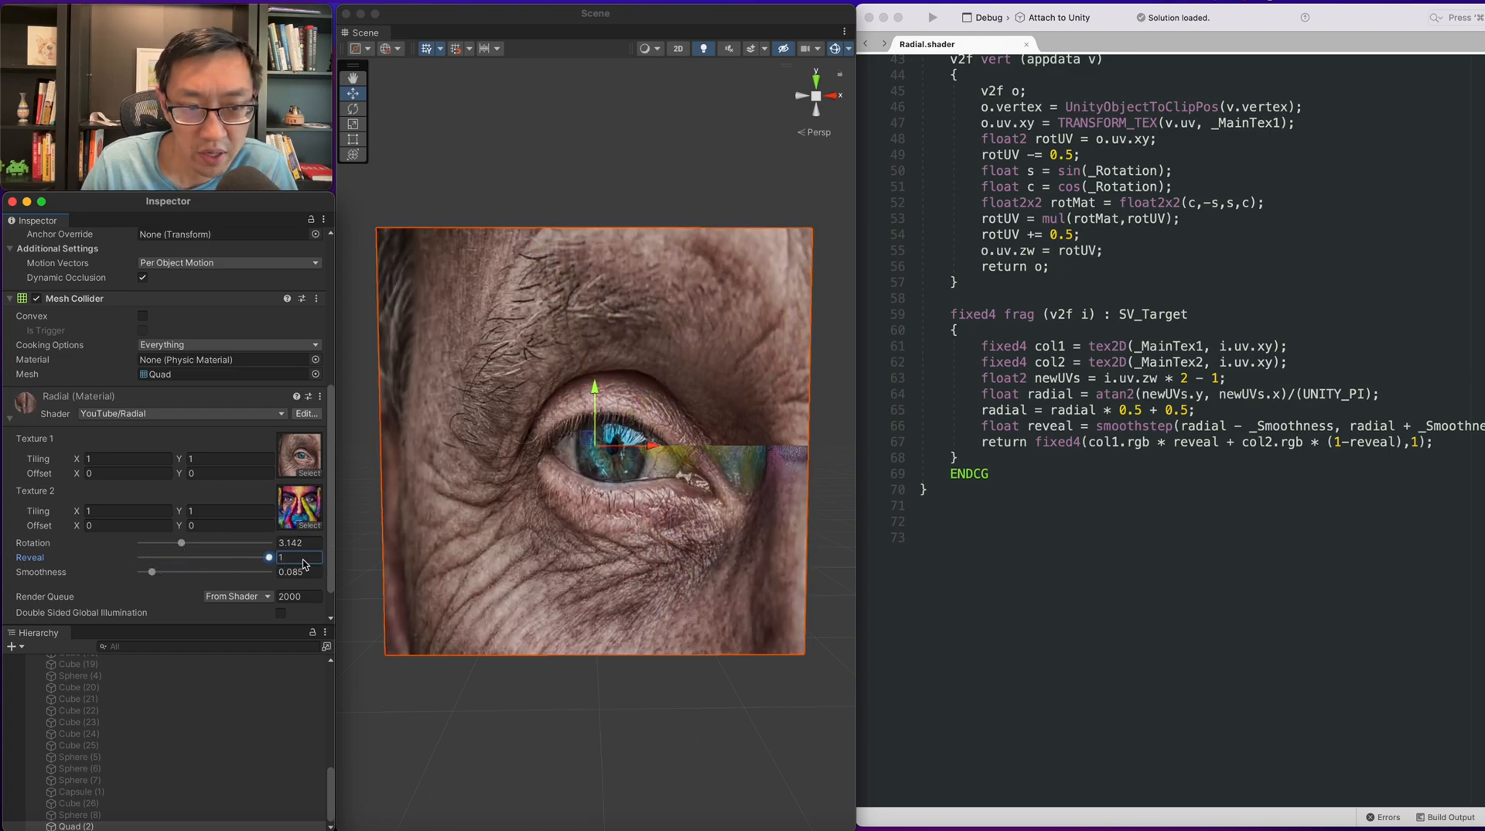
mouse_move(630, 474)
type("0")
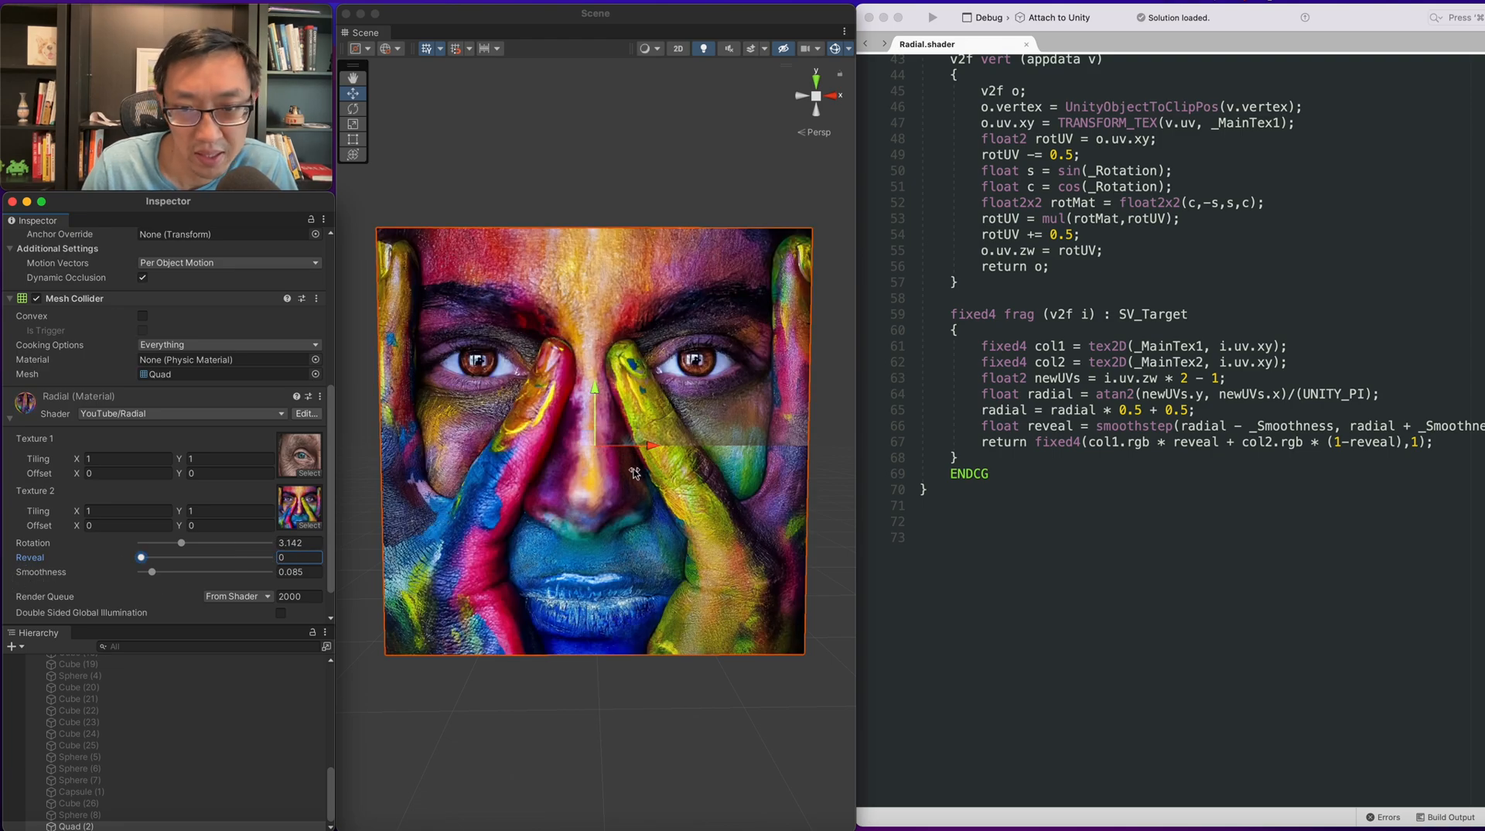
mouse_move(1085, 385)
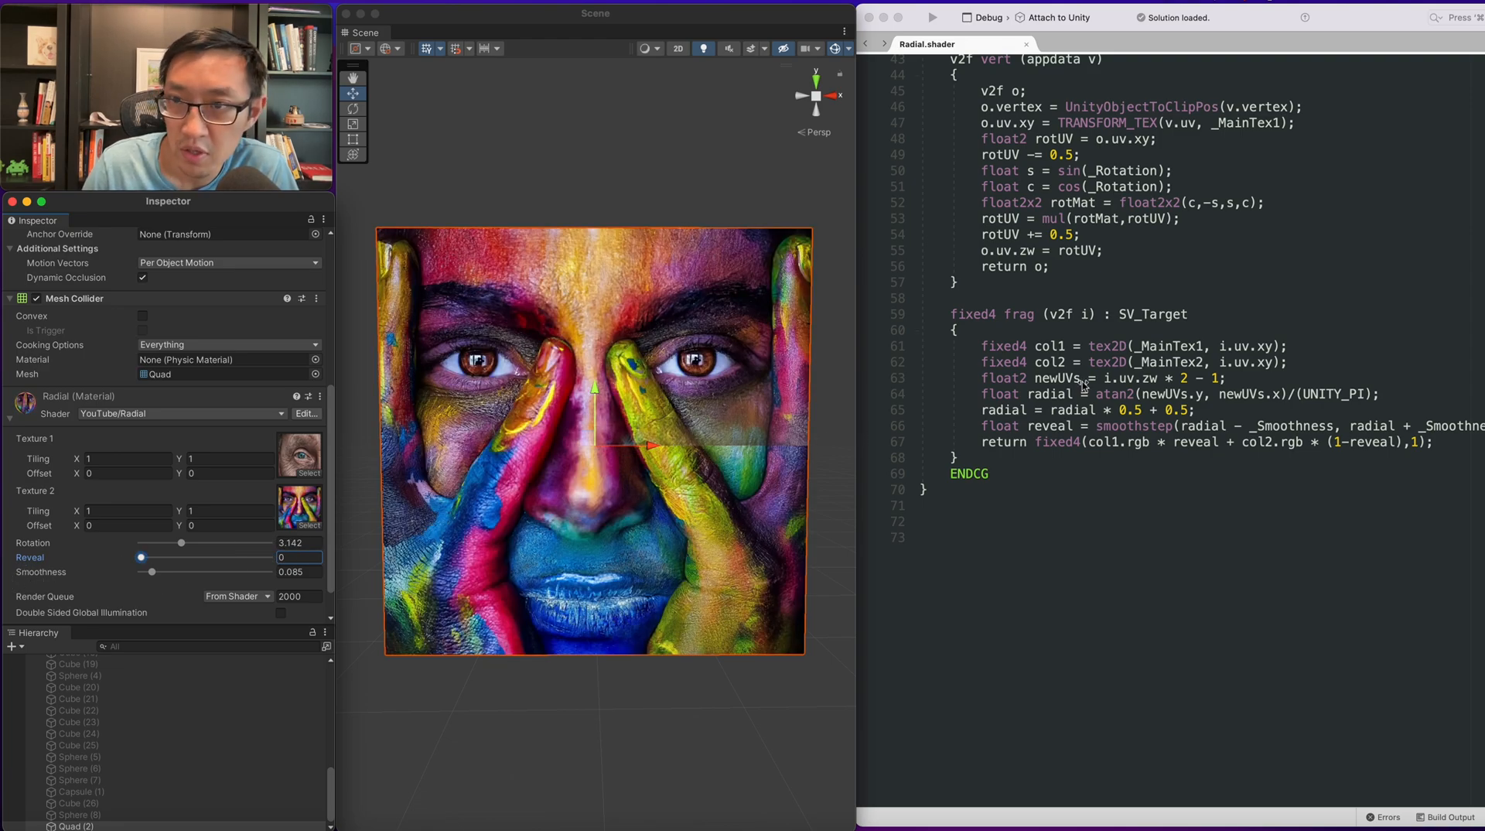
scroll("up", 3)
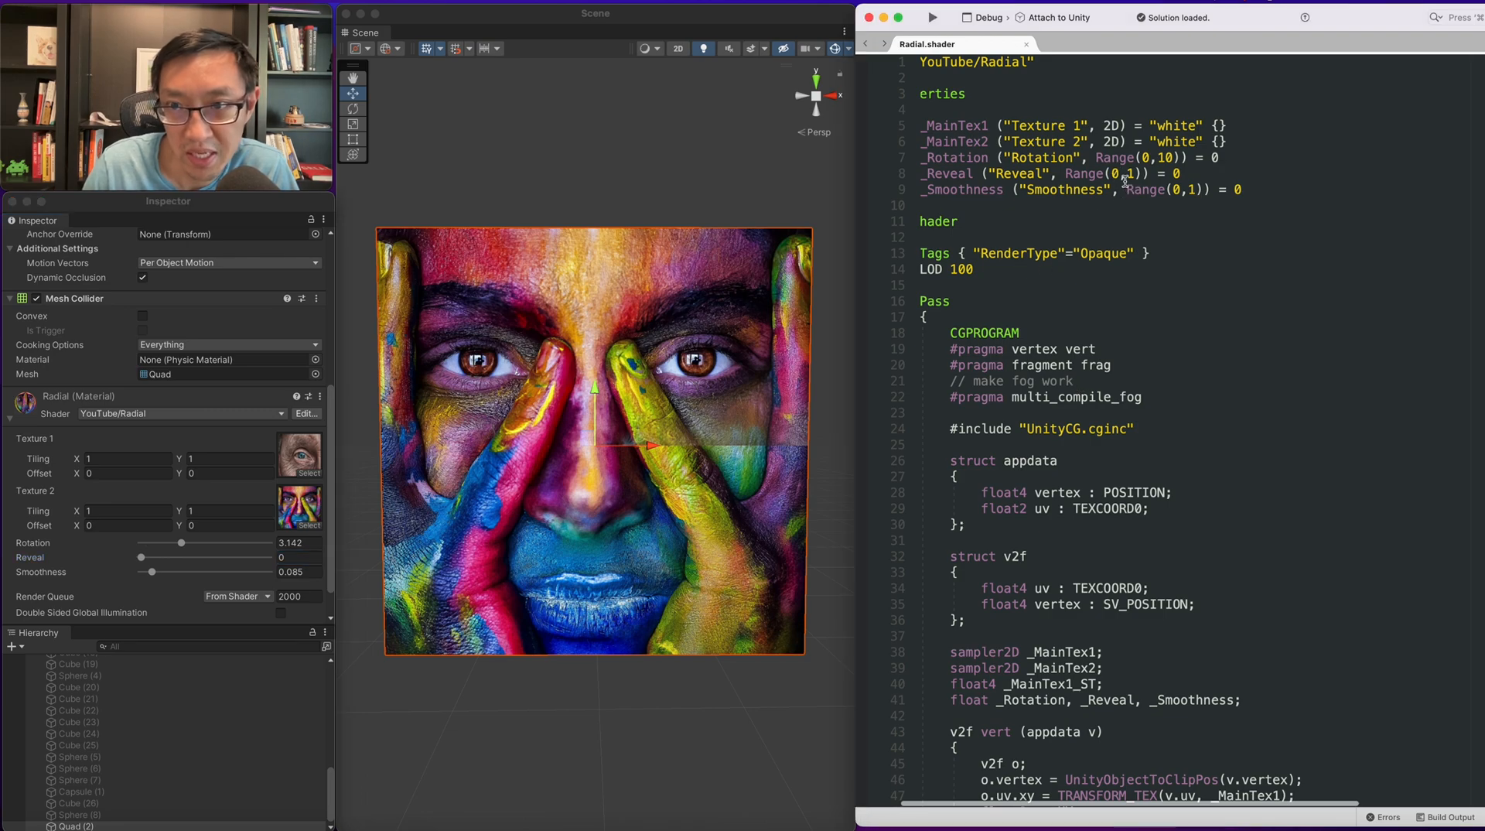